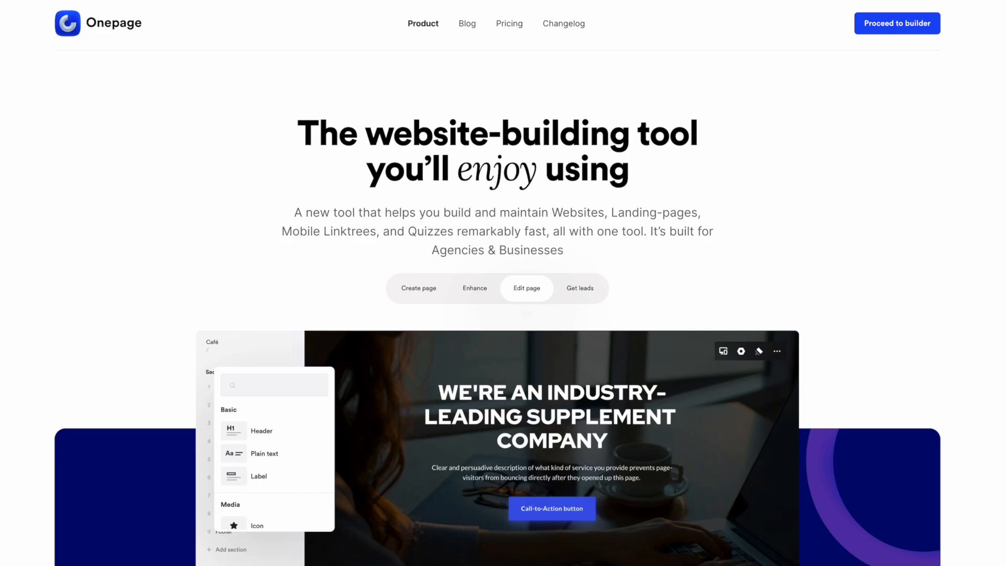
Step: Scroll down through the Onepage marketing homepage before entering the Projects dashboard
{"action": "scroll", "scroll_direction": "down", "scroll_amount": 3}
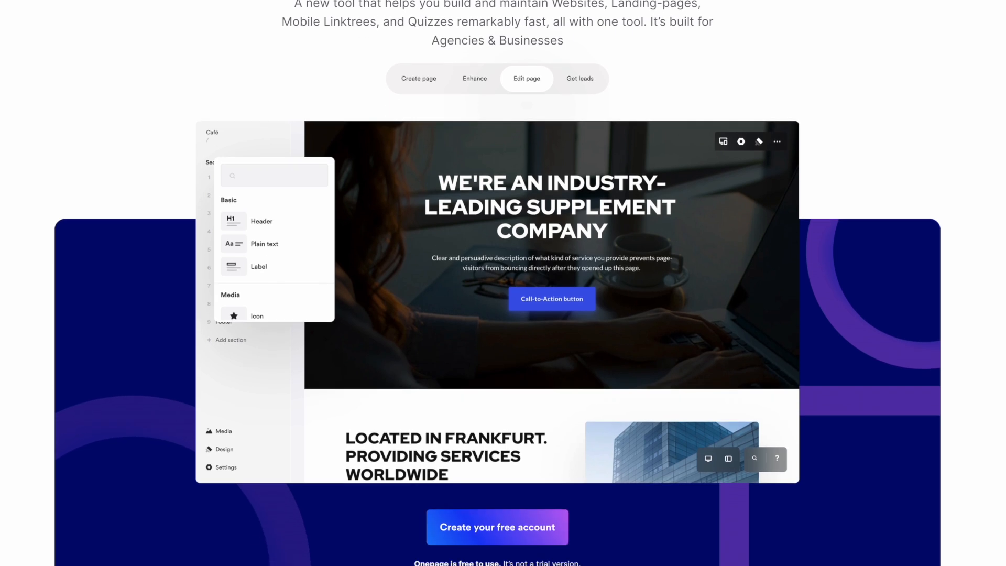
{"action": "scroll", "scroll_direction": "down", "scroll_amount": 3}
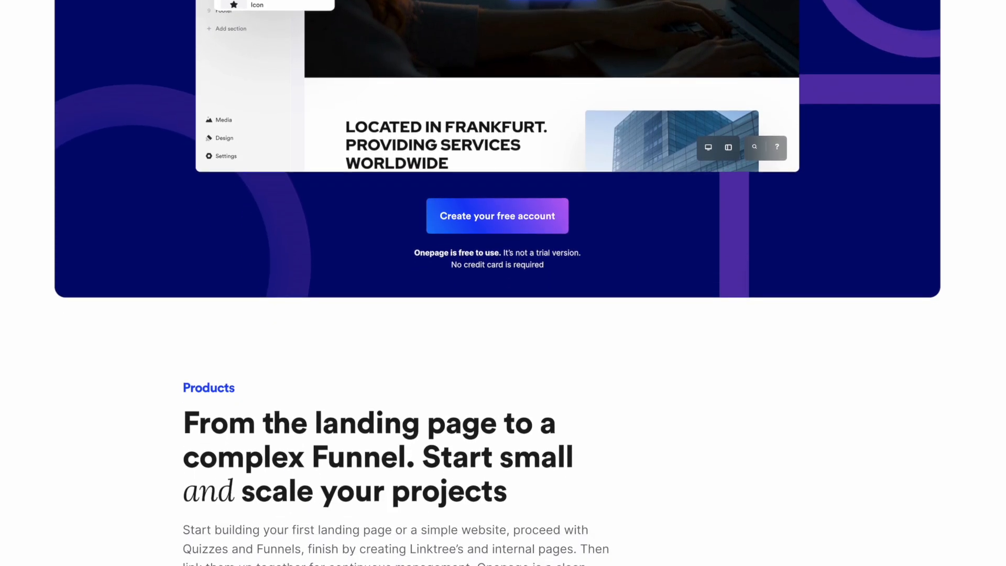
{"action": "scroll", "scroll_direction": "down", "scroll_amount": 3}
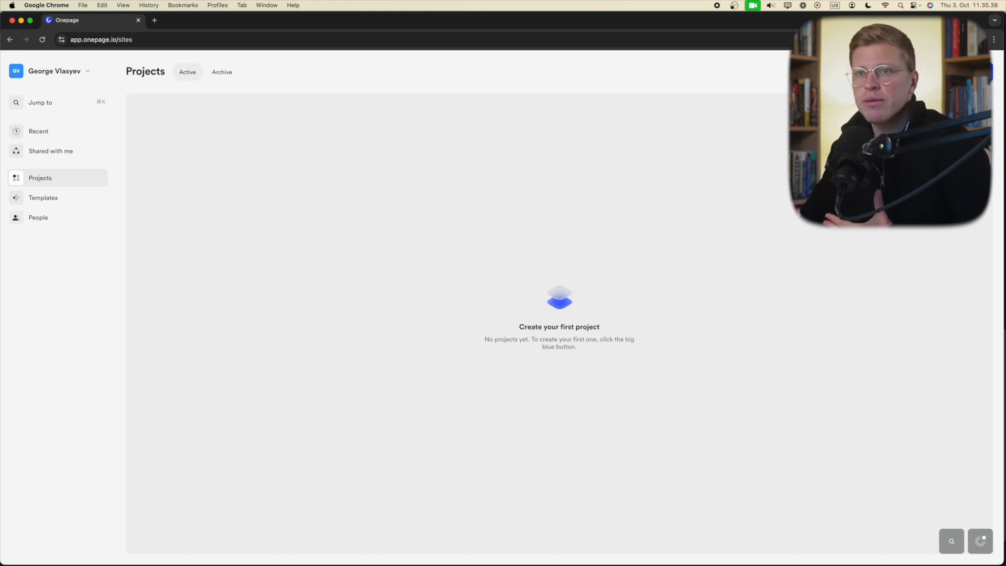
{"action": "left_click", "coordinate": [40, 103]}
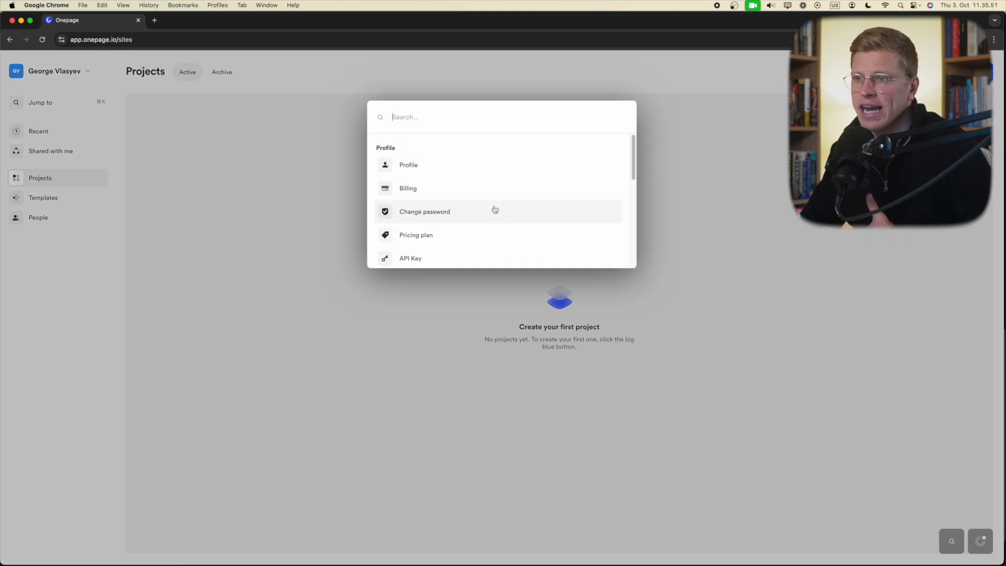
{"action": "mouse_move", "coordinate": [449, 205]}
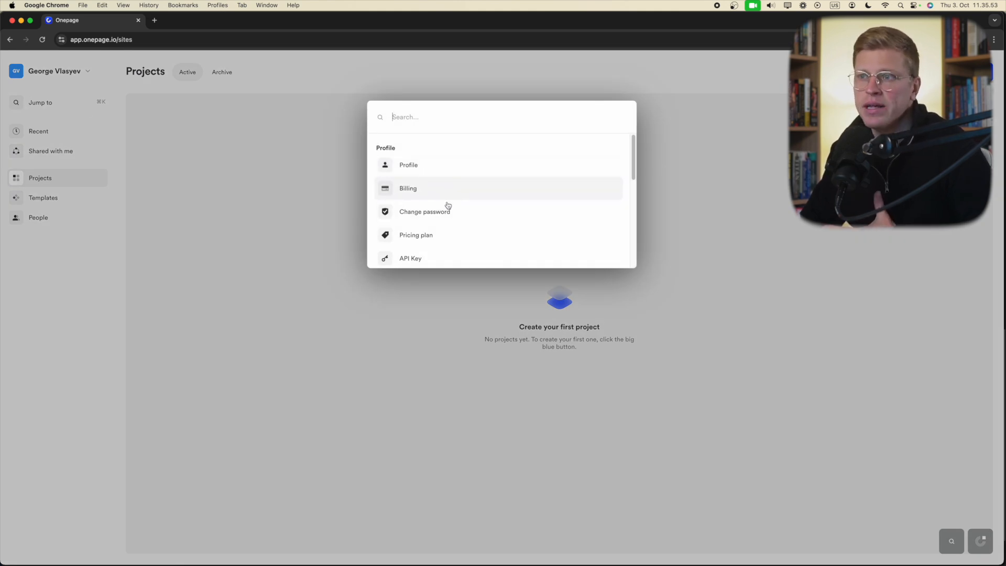
{"action": "scroll", "scroll_direction": "down", "scroll_amount": 3}
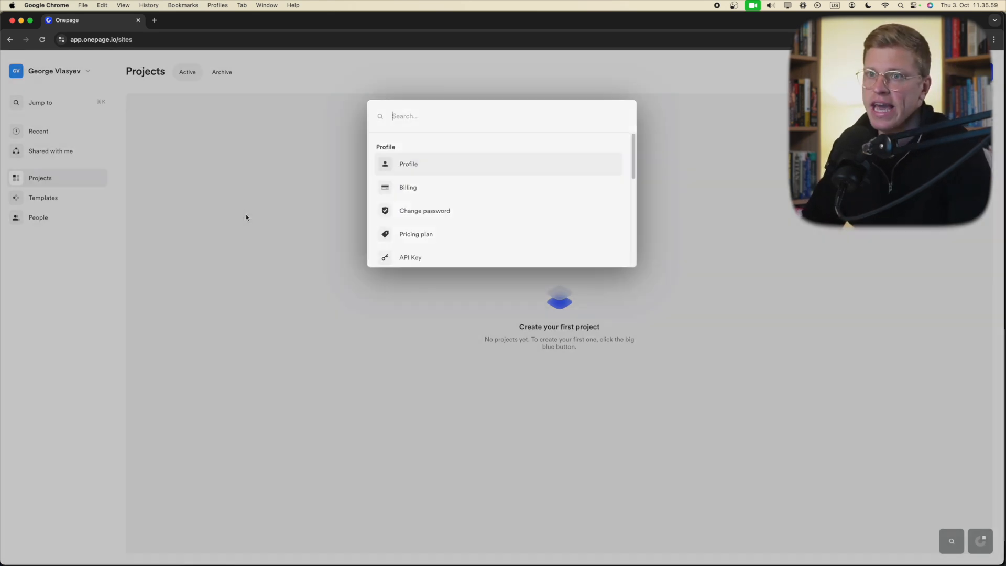
{"action": "key", "text": "Escape"}
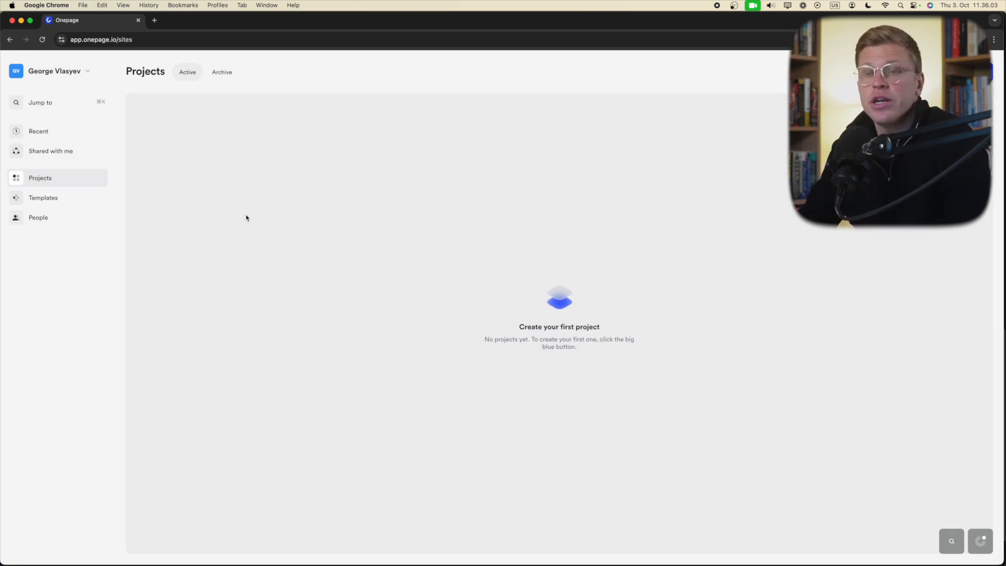
{"action": "mouse_move", "coordinate": [48, 135]}
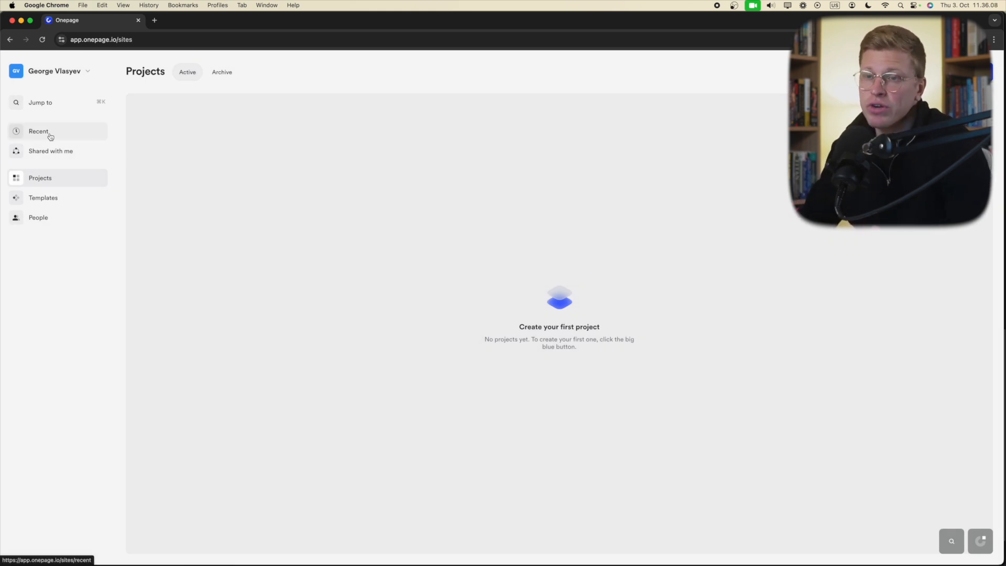
Step: Check the empty Recent, Shared with me, Projects and Templates areas in the sidebar
{"action": "left_click", "coordinate": [38, 131]}
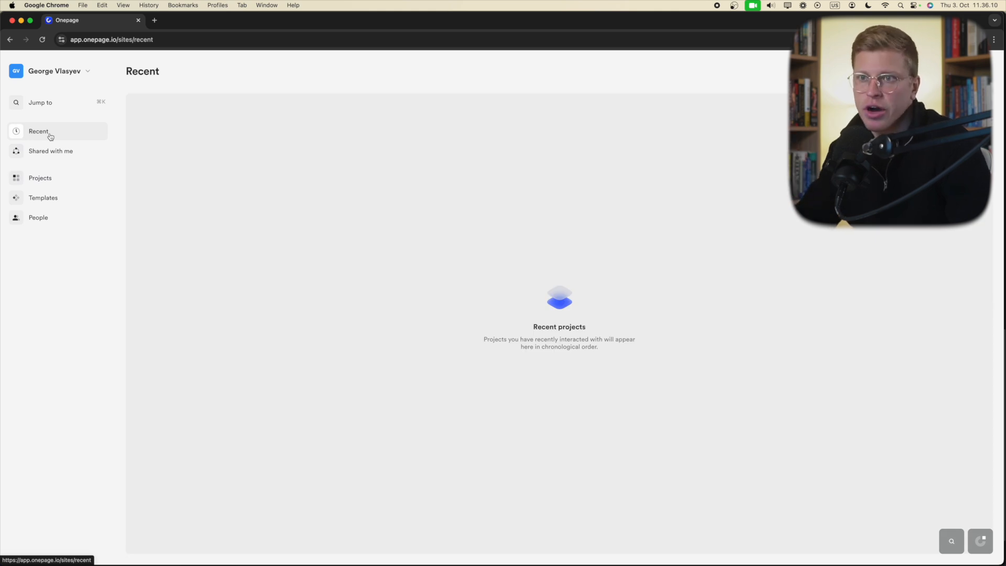
{"action": "left_click", "coordinate": [51, 151]}
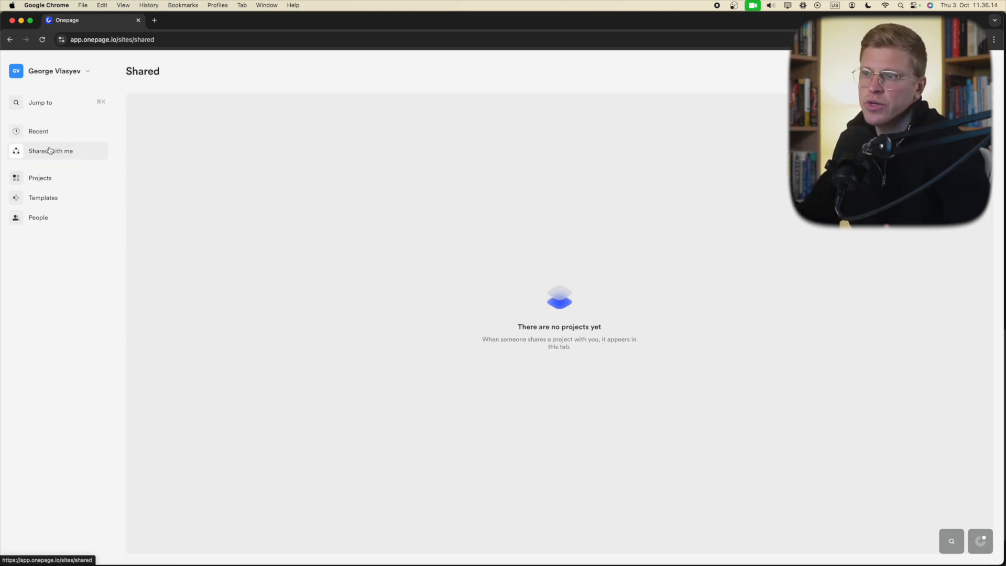
{"action": "left_click", "coordinate": [40, 177]}
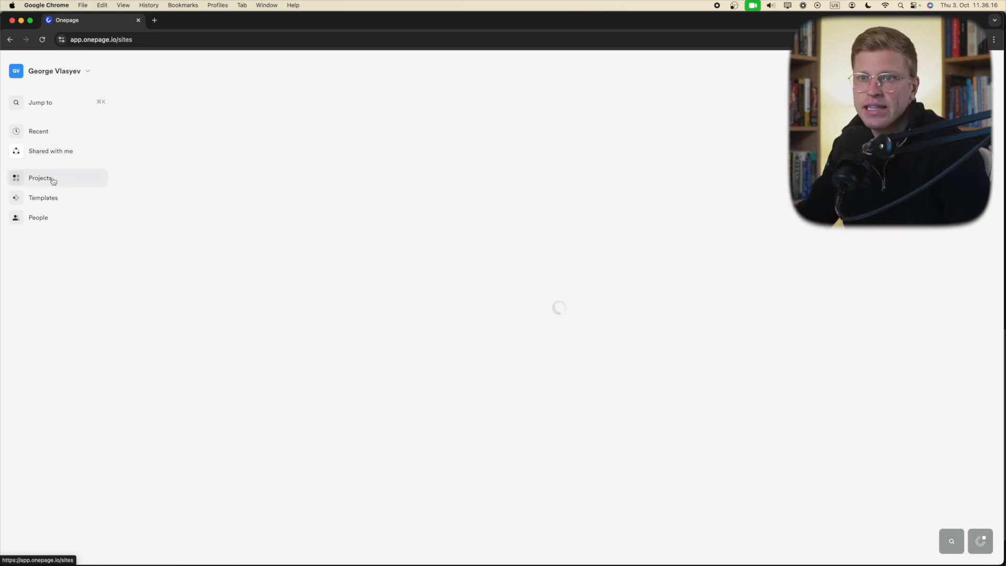
{"action": "left_click", "coordinate": [39, 178]}
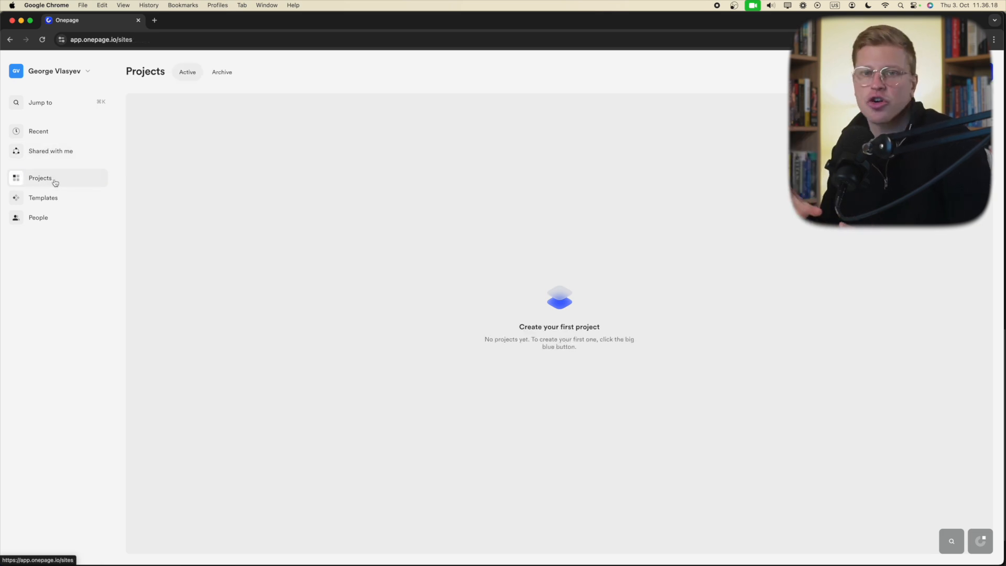
{"action": "left_click", "coordinate": [44, 197]}
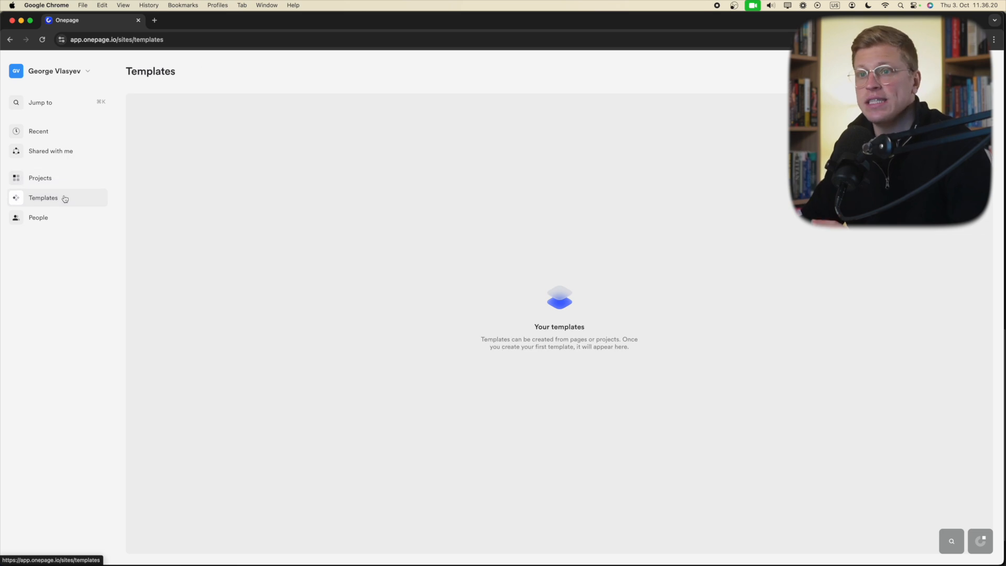
{"action": "mouse_move", "coordinate": [593, 336]}
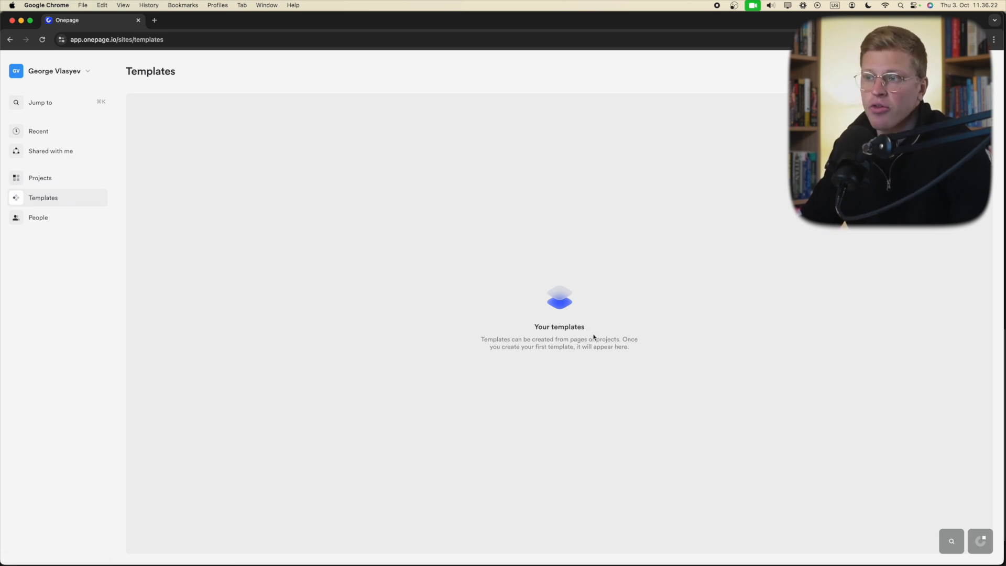
{"action": "mouse_move", "coordinate": [549, 369]}
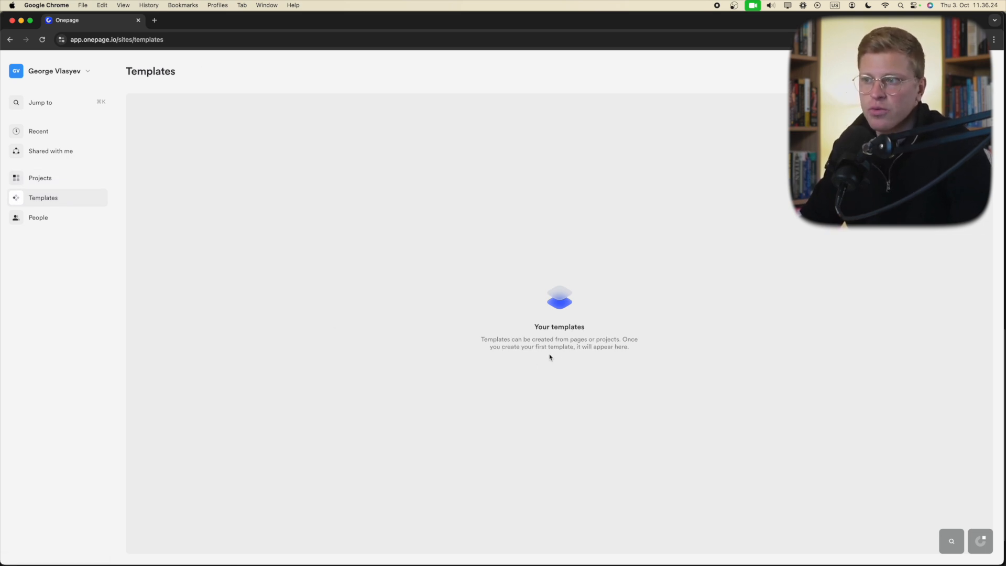
{"action": "left_click_drag", "start_coordinate": [574, 347], "coordinate": [616, 347]}
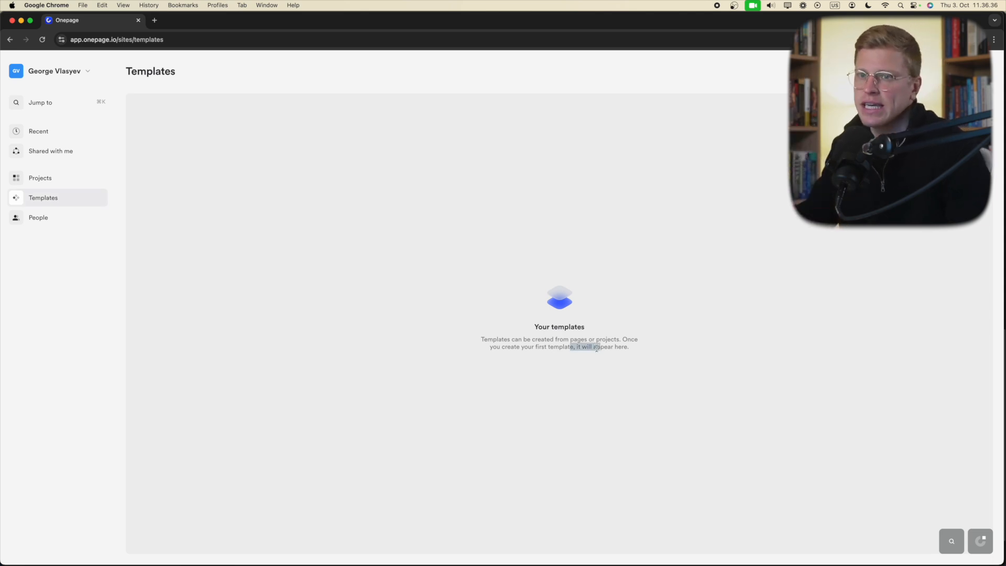
Step: Check the People area, then start a new project to reach the template gallery
{"action": "left_click", "coordinate": [38, 218]}
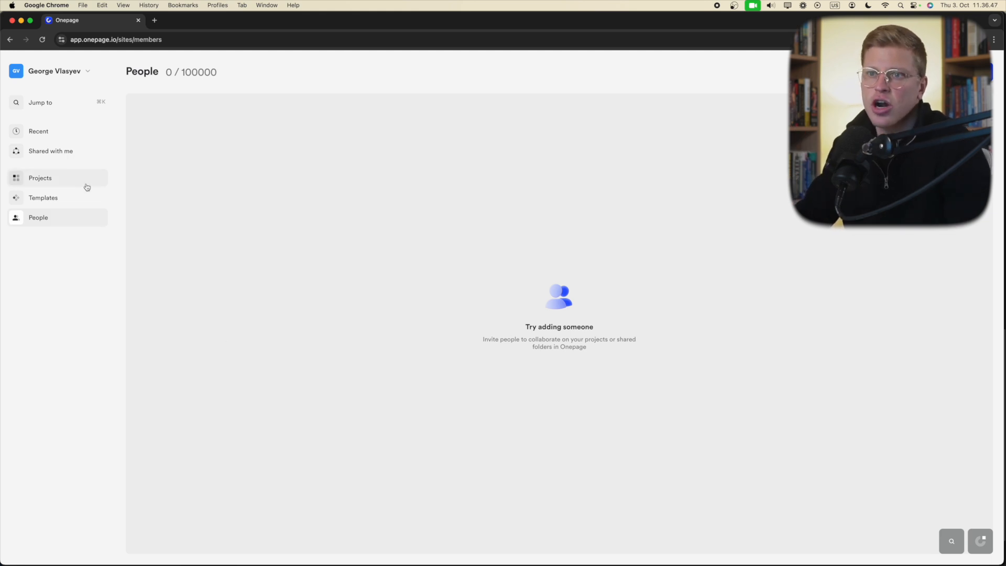
{"action": "left_click", "coordinate": [40, 177]}
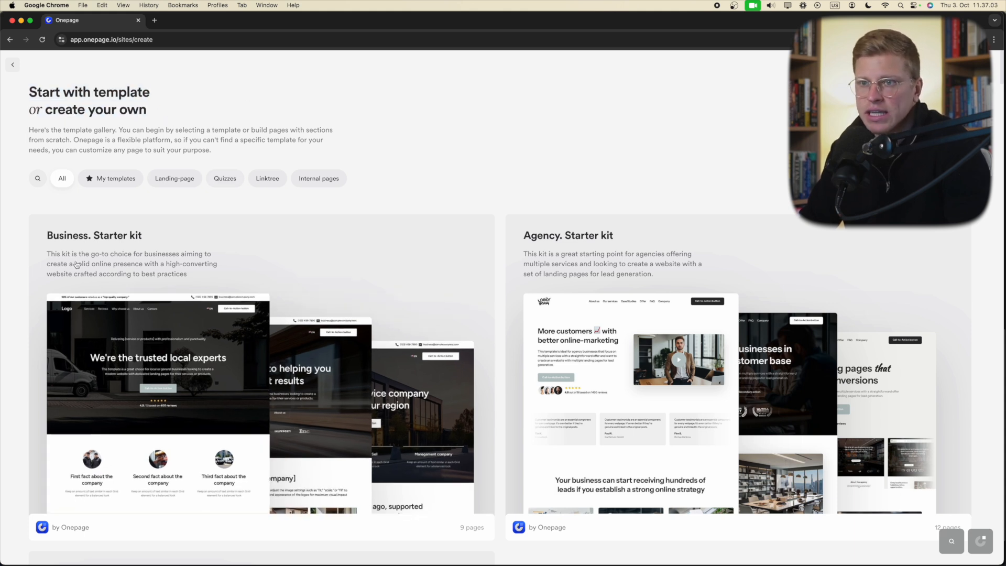
Step: Browse the template gallery and start from the Entrepreneur bio template
{"action": "scroll", "scroll_direction": "down", "scroll_amount": 3}
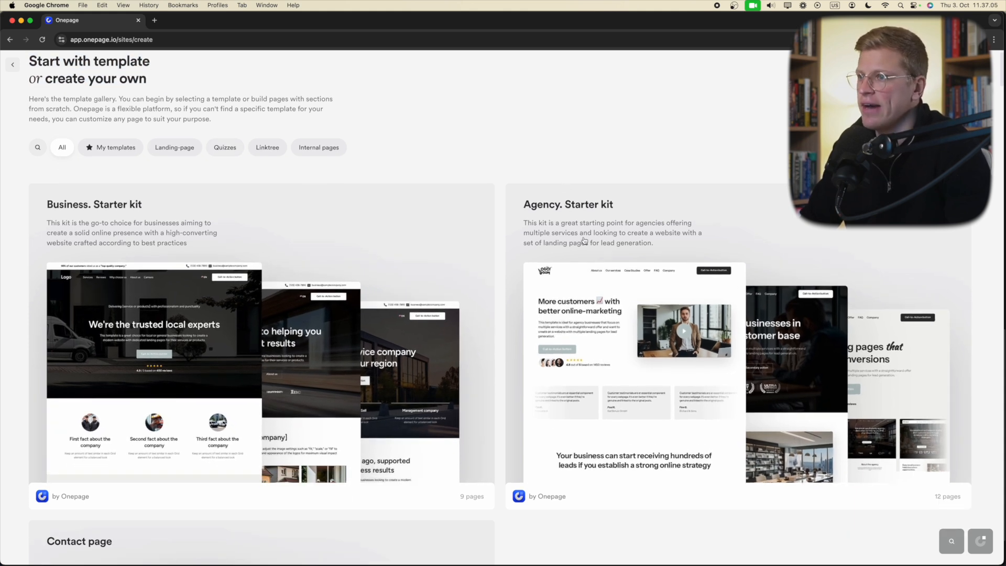
{"action": "scroll", "scroll_direction": "down", "scroll_amount": 3}
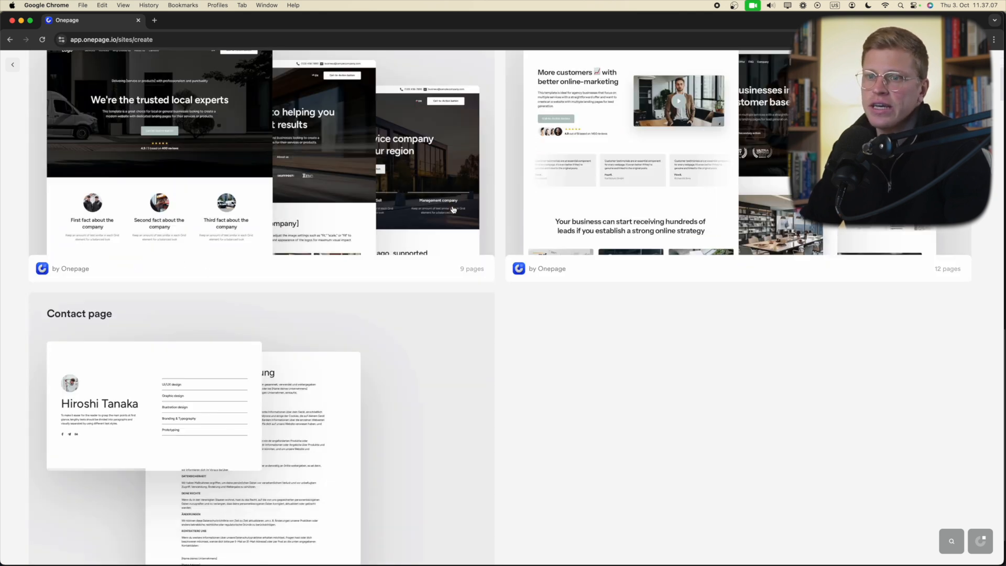
{"action": "scroll", "scroll_direction": "down", "scroll_amount": 3}
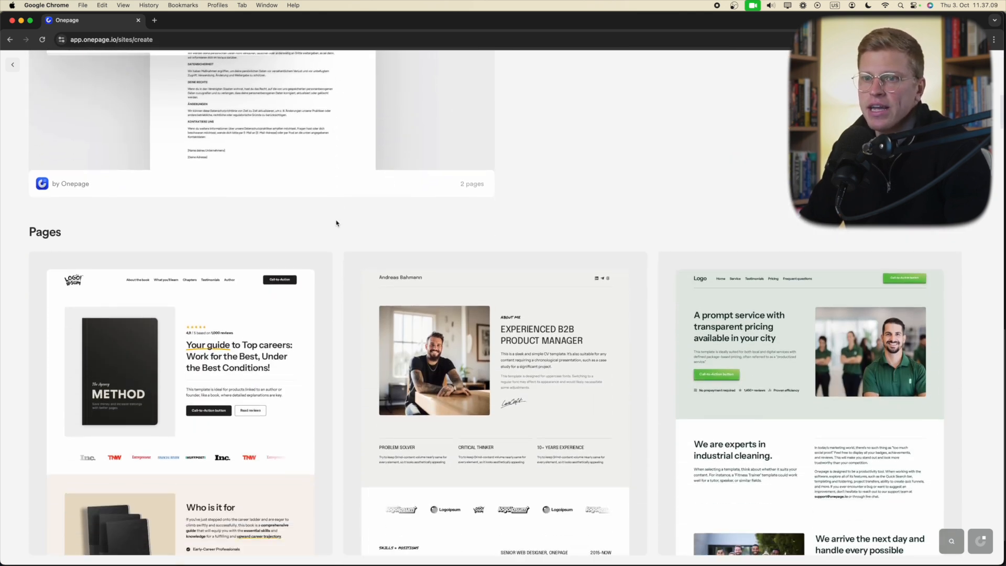
{"action": "scroll", "scroll_direction": "down", "scroll_amount": 3}
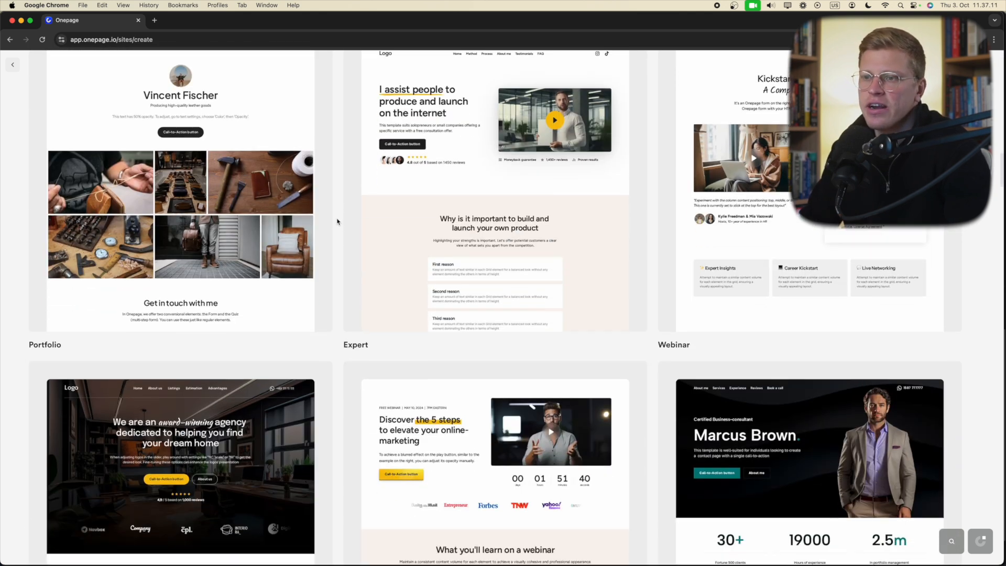
{"action": "scroll", "scroll_direction": "down", "scroll_amount": 3}
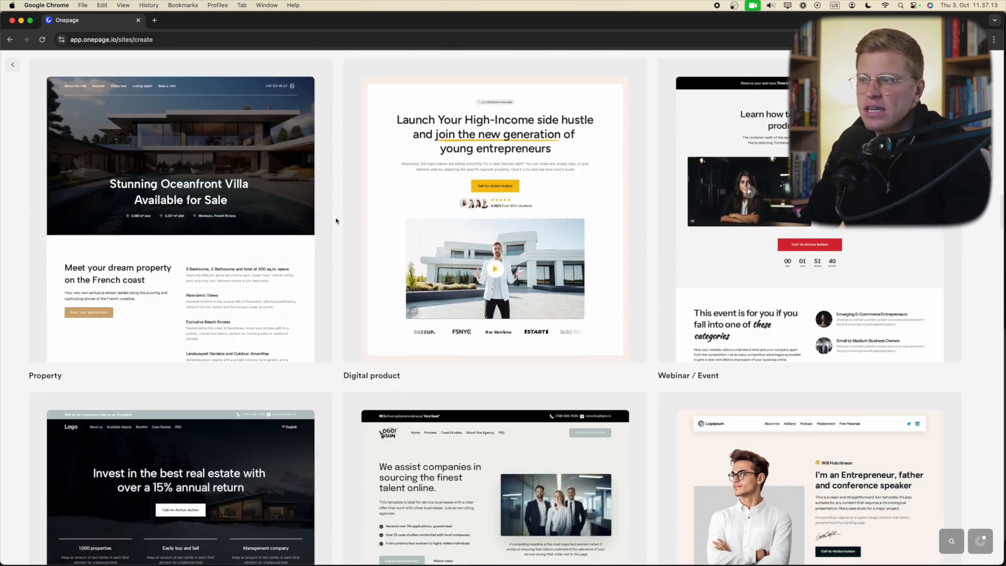
{"action": "scroll", "scroll_direction": "down", "scroll_amount": 3}
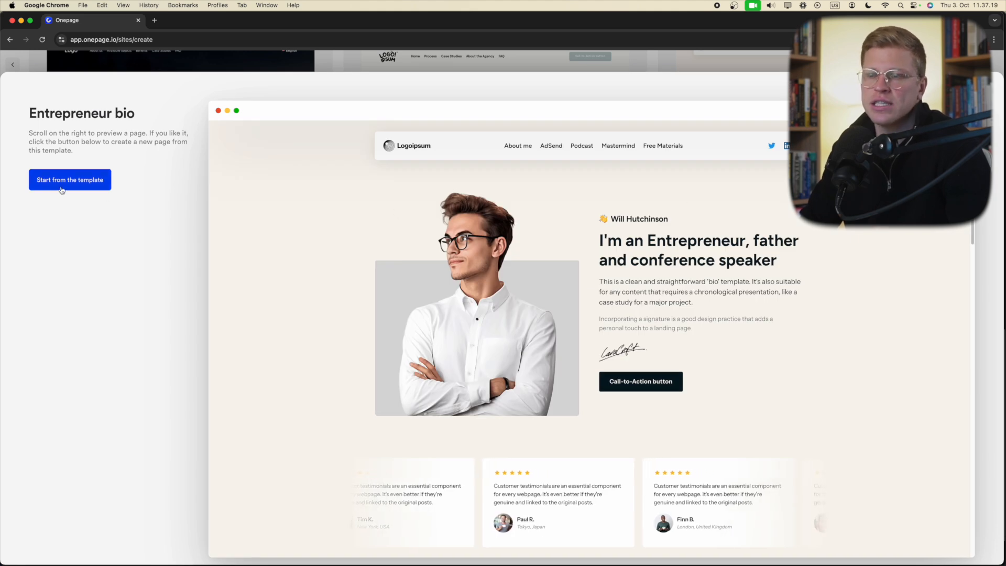
{"action": "left_click", "coordinate": [69, 179]}
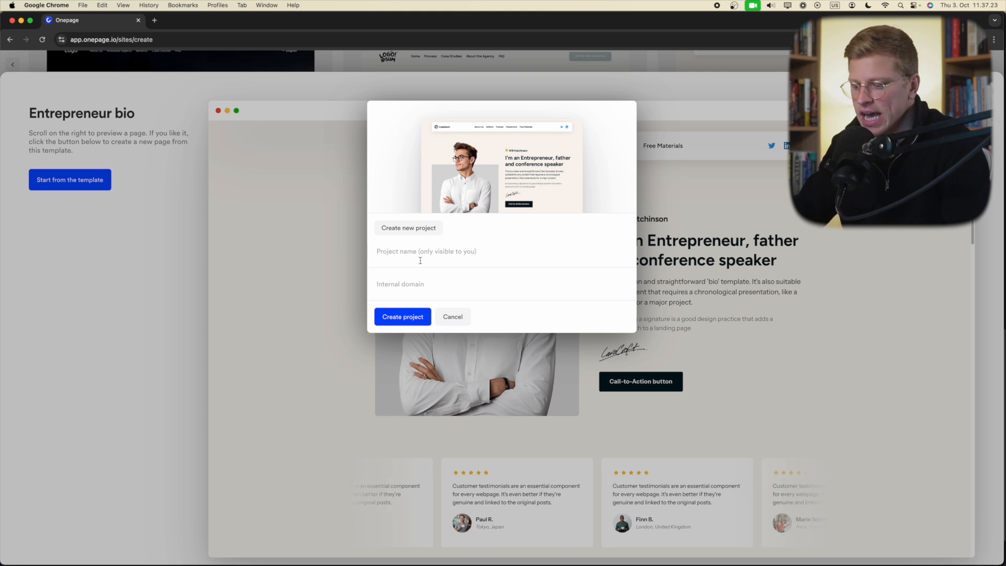
Step: Name the project "Personal brand 123" and create it
{"action": "type", "text": "Example"}
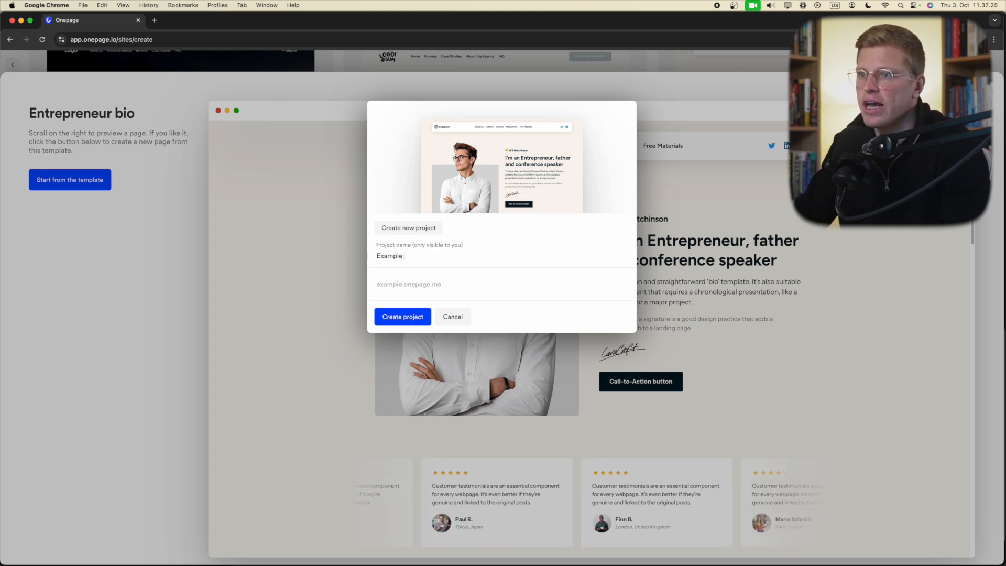
{"action": "type", "text": "Personal brand 123"}
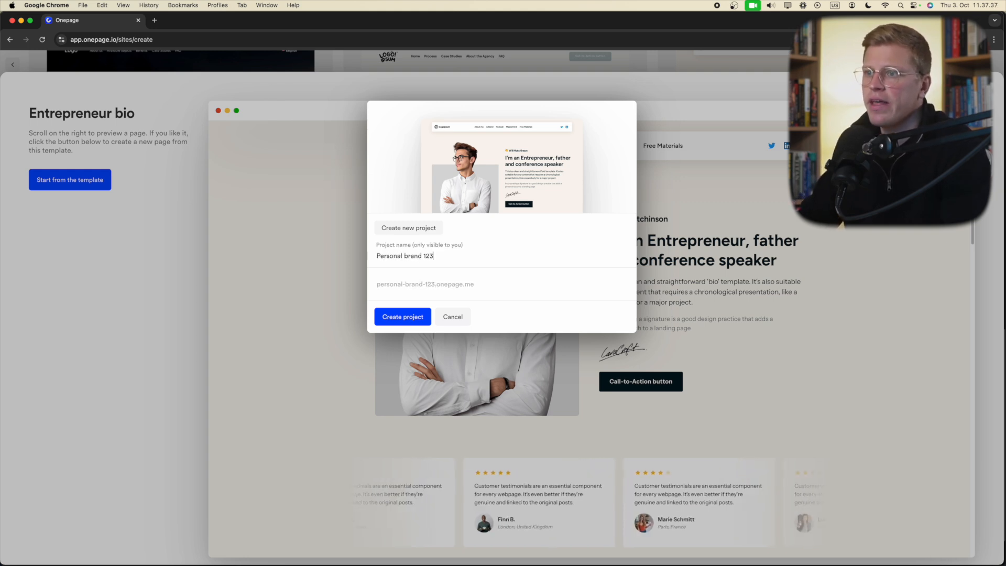
{"action": "left_click", "coordinate": [402, 316]}
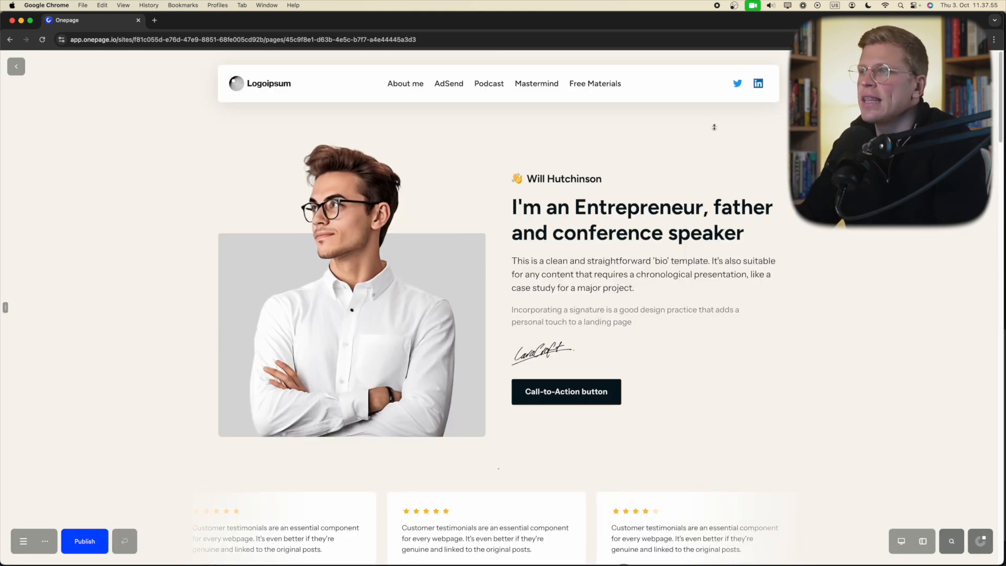
Step: Rewrite the cover headline as "I'm George, Nice to meet you!" and upload a new portrait photo
{"action": "scroll", "scroll_direction": "down", "scroll_amount": 3}
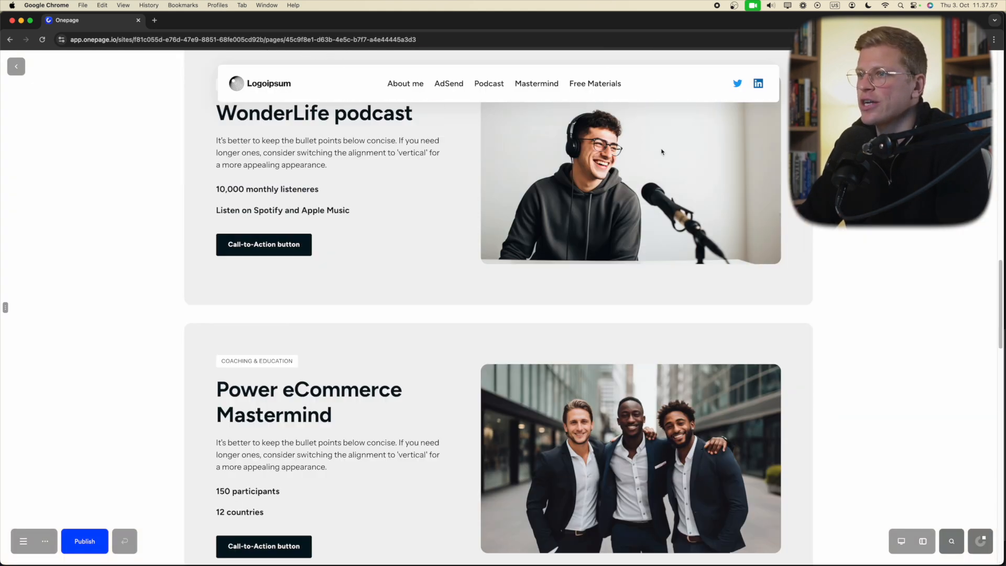
{"action": "scroll", "scroll_direction": "up", "scroll_amount": 3}
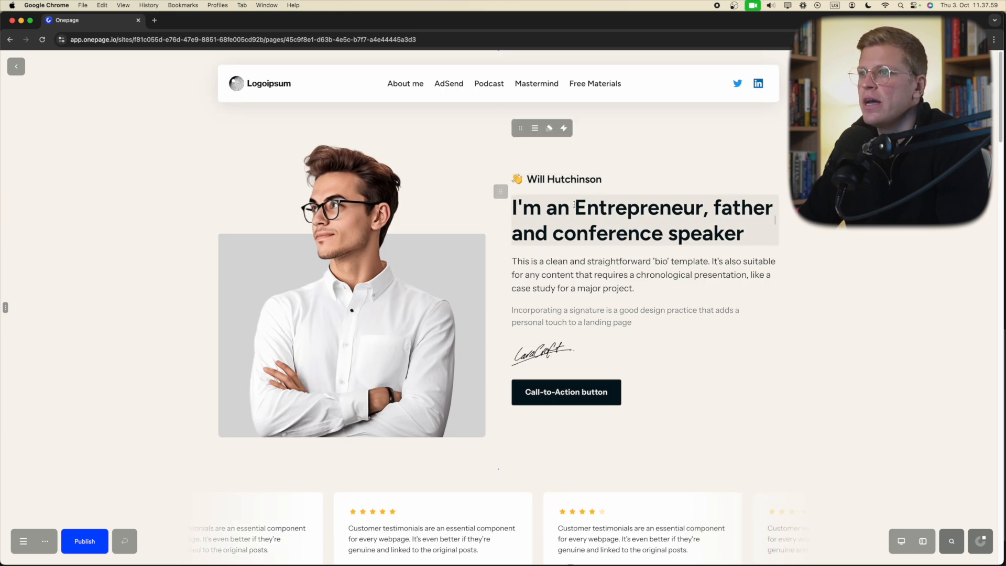
{"action": "left_click", "coordinate": [641, 211]}
{"action": "type", "text": "I'm George, Nice to meet you!"}
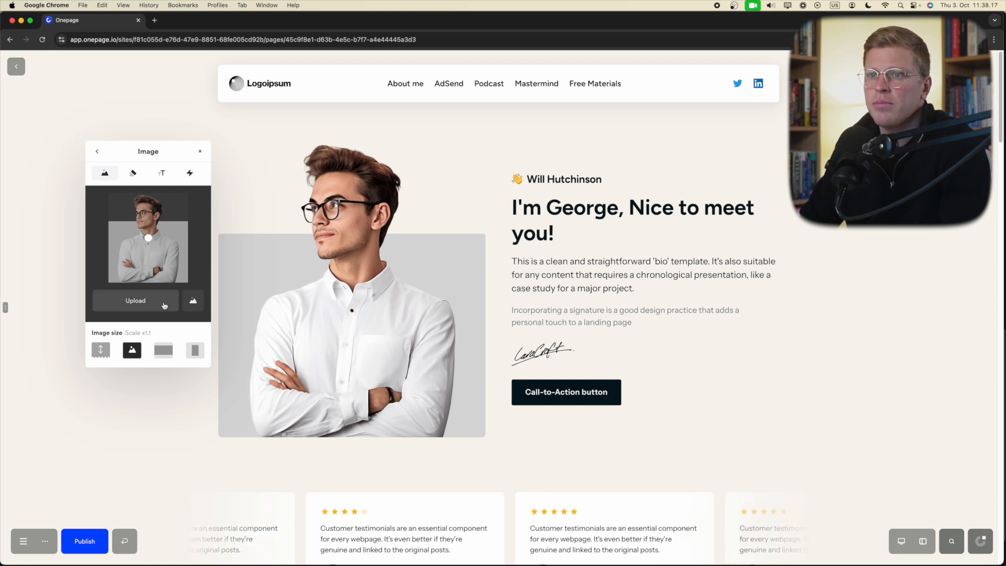
{"action": "left_click", "coordinate": [135, 299]}
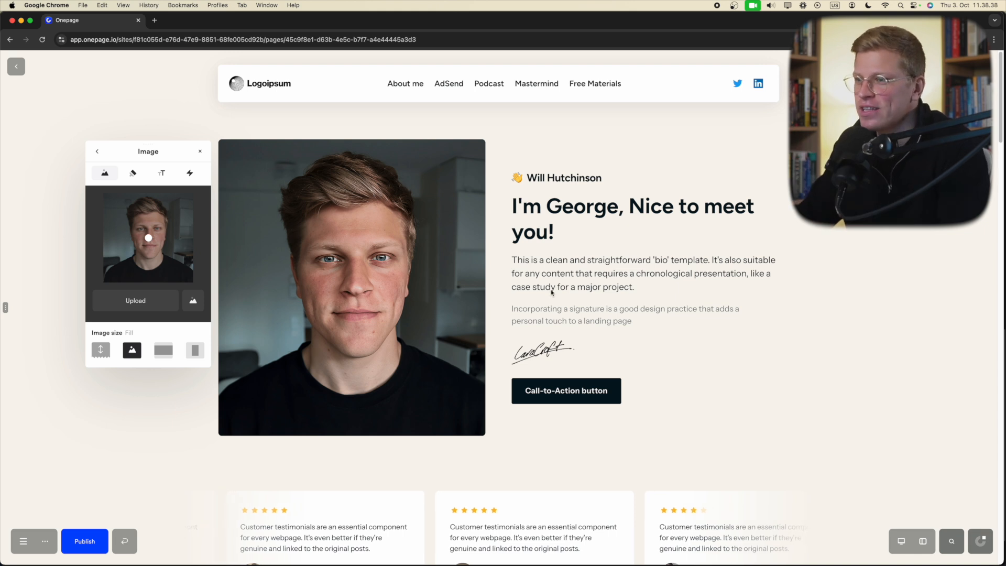
{"action": "left_click", "coordinate": [566, 390]}
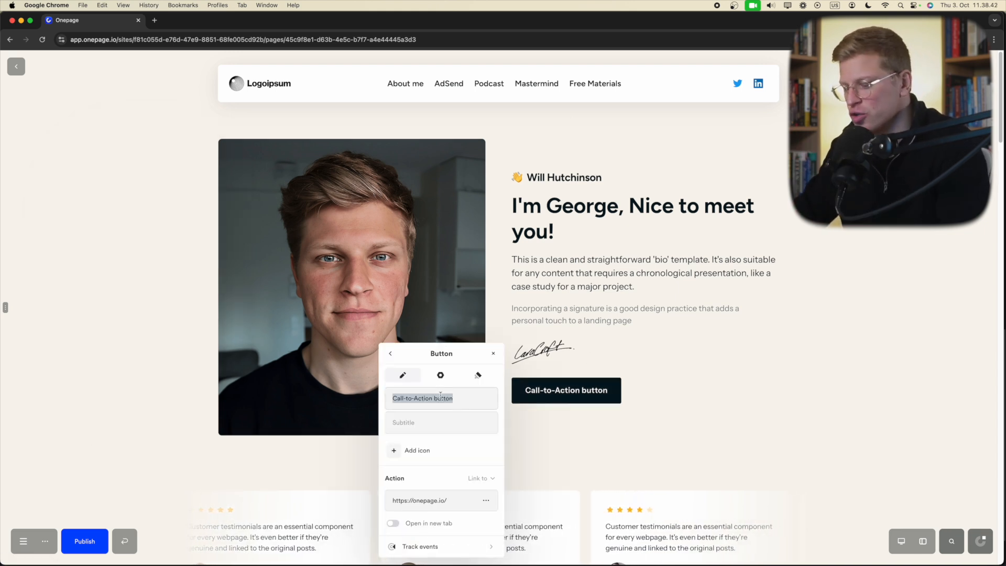
Step: Relabel the cover call-to-action button "Work with me" and review its appearance and size options
{"action": "type", "text": "Eor"}
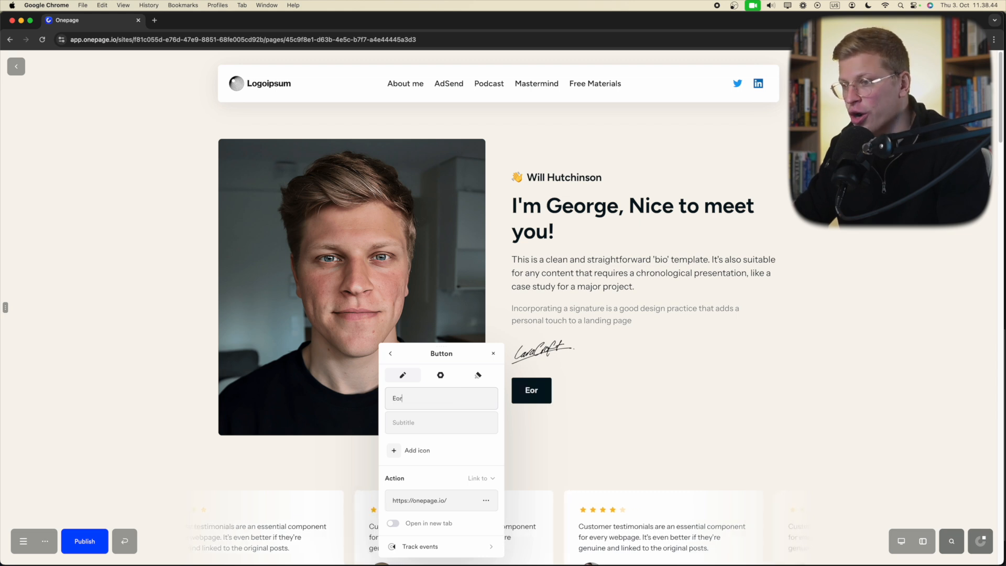
{"action": "type", "text": "Work with me"}
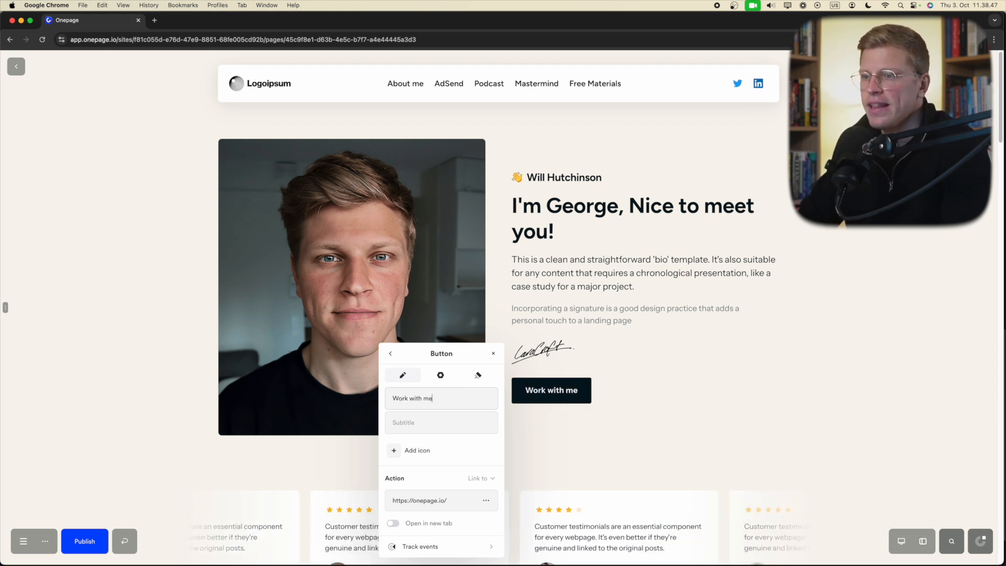
{"action": "mouse_move", "coordinate": [453, 467]}
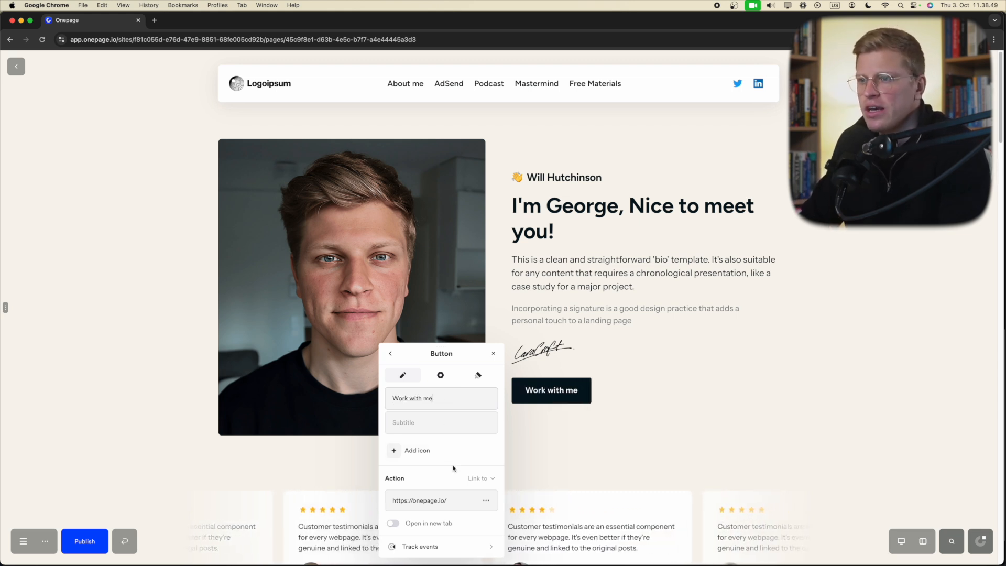
{"action": "left_click", "coordinate": [440, 374]}
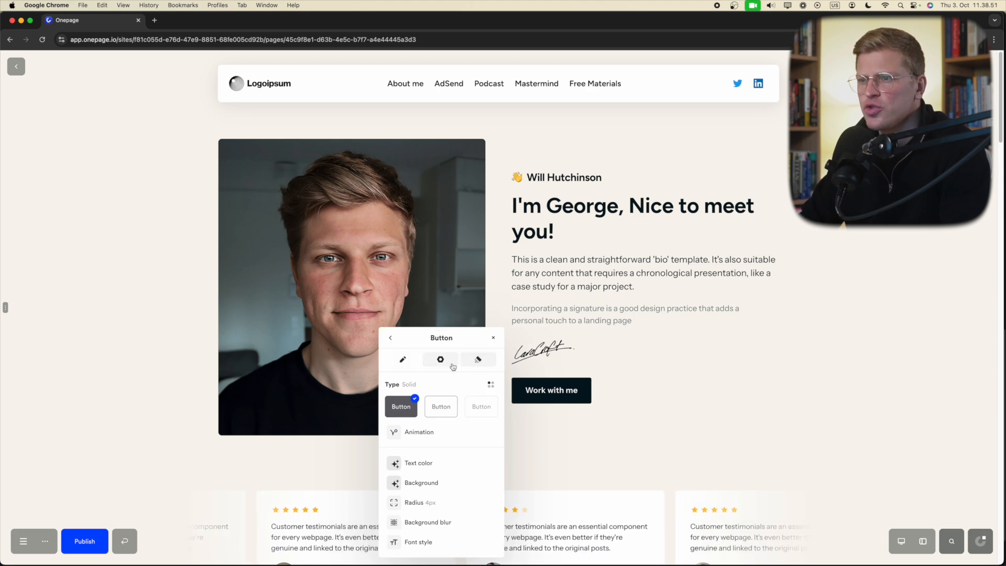
{"action": "left_click", "coordinate": [403, 359]}
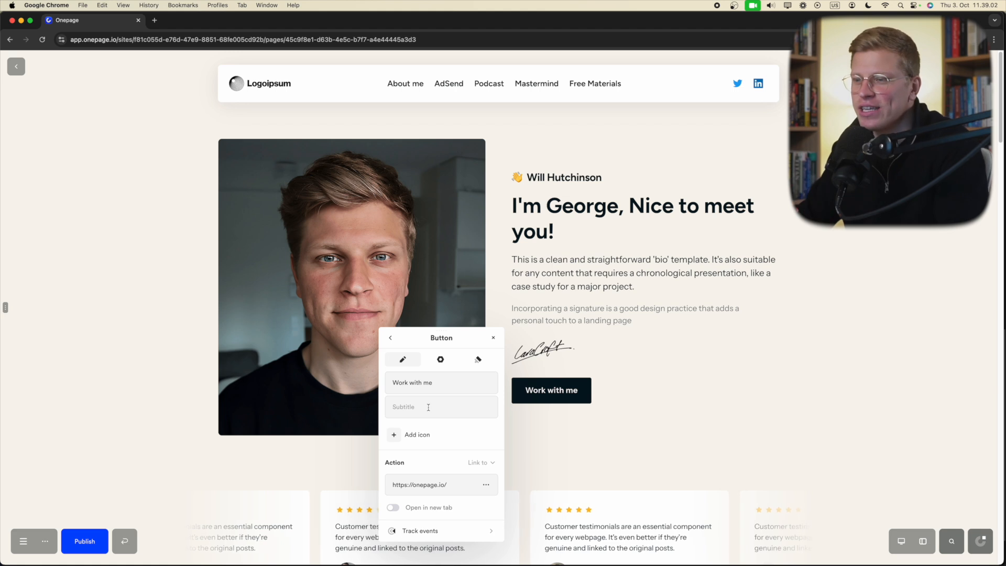
{"action": "left_click", "coordinate": [440, 359]}
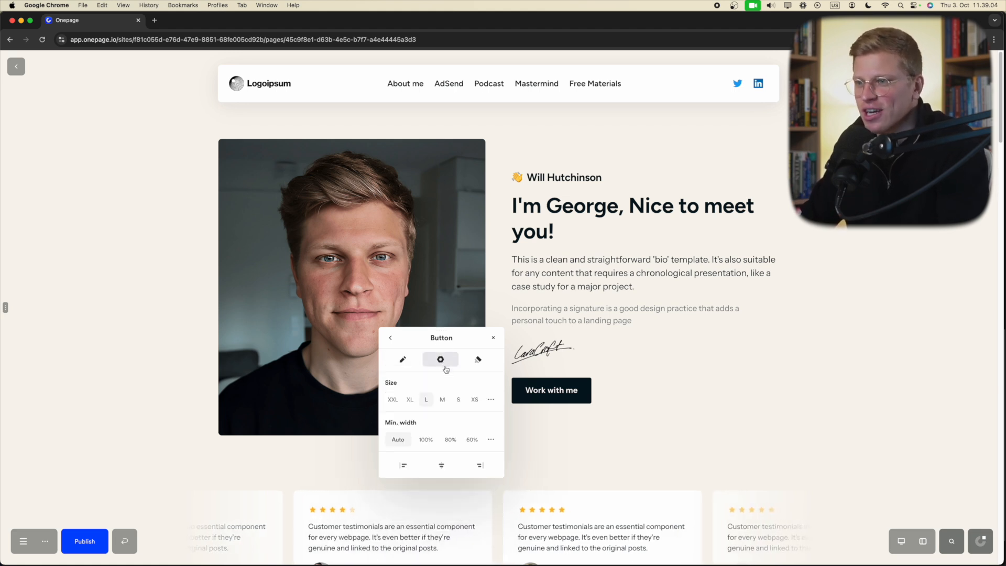
{"action": "left_click", "coordinate": [478, 359]}
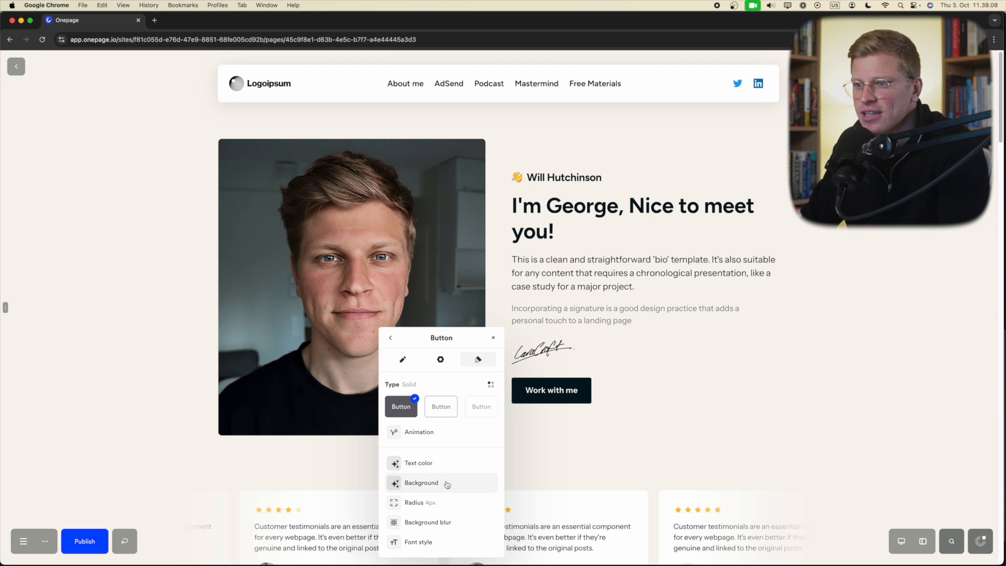
Step: Give the button a yellow #FFFF00 background, paragraph font, and add an icon
{"action": "left_click", "coordinate": [421, 482]}
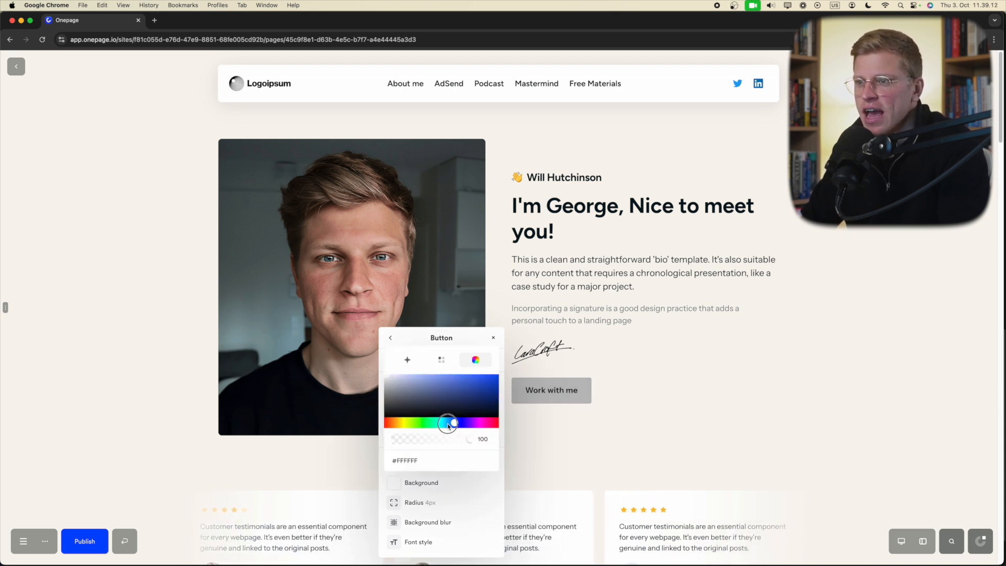
{"action": "left_click_drag", "start_coordinate": [449, 422], "coordinate": [403, 422]}
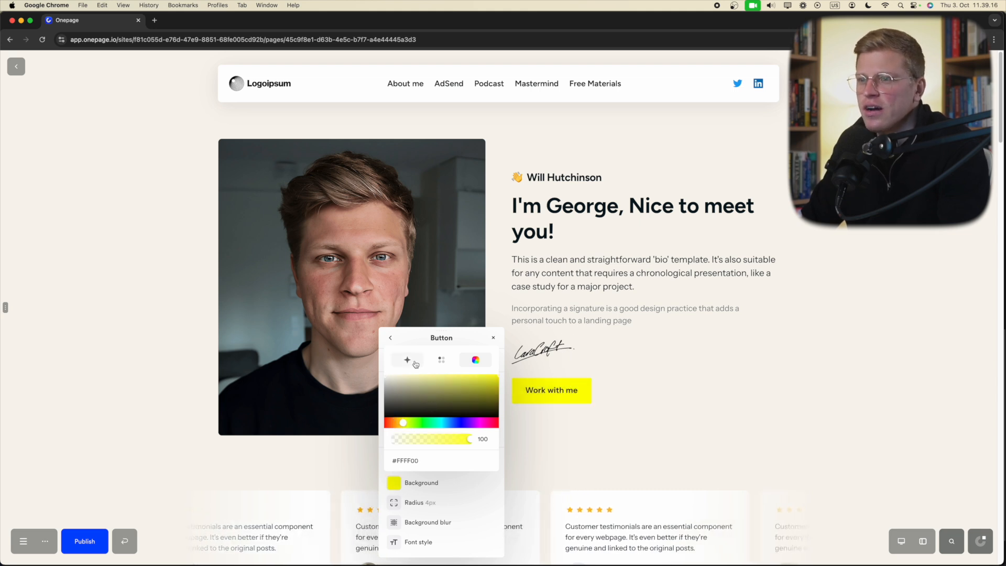
{"action": "left_click", "coordinate": [407, 360]}
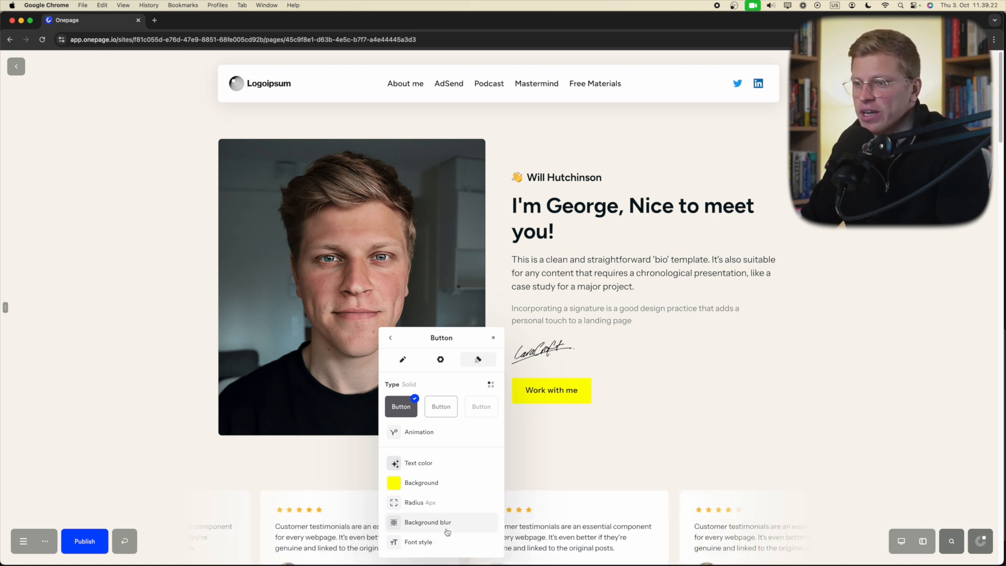
{"action": "left_click", "coordinate": [421, 541]}
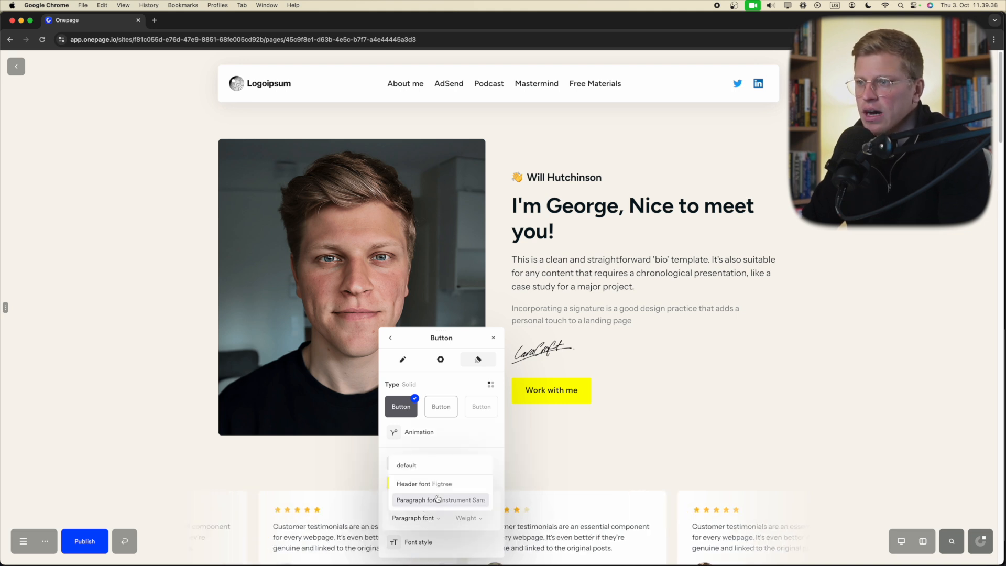
{"action": "left_click", "coordinate": [403, 359]}
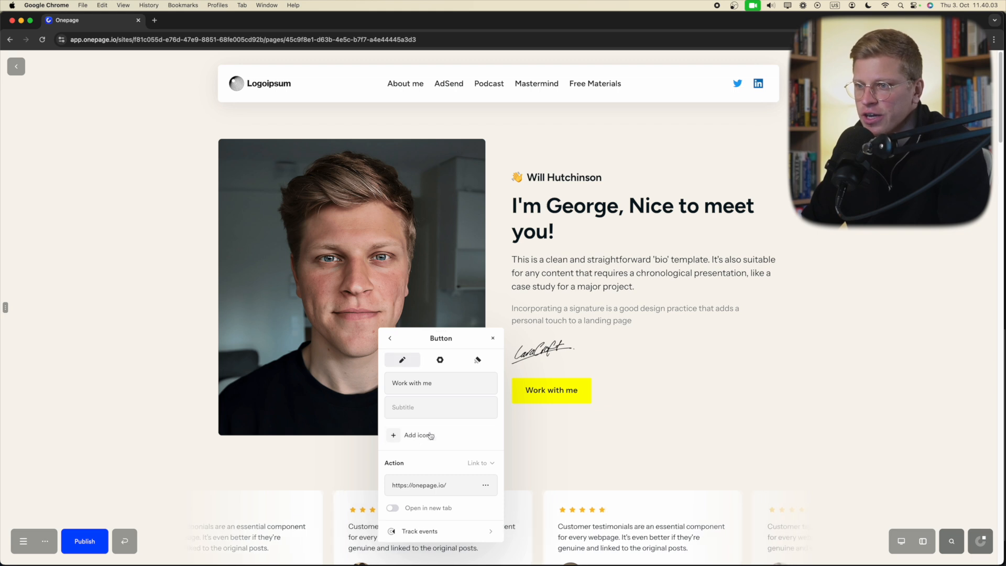
{"action": "left_click", "coordinate": [416, 435]}
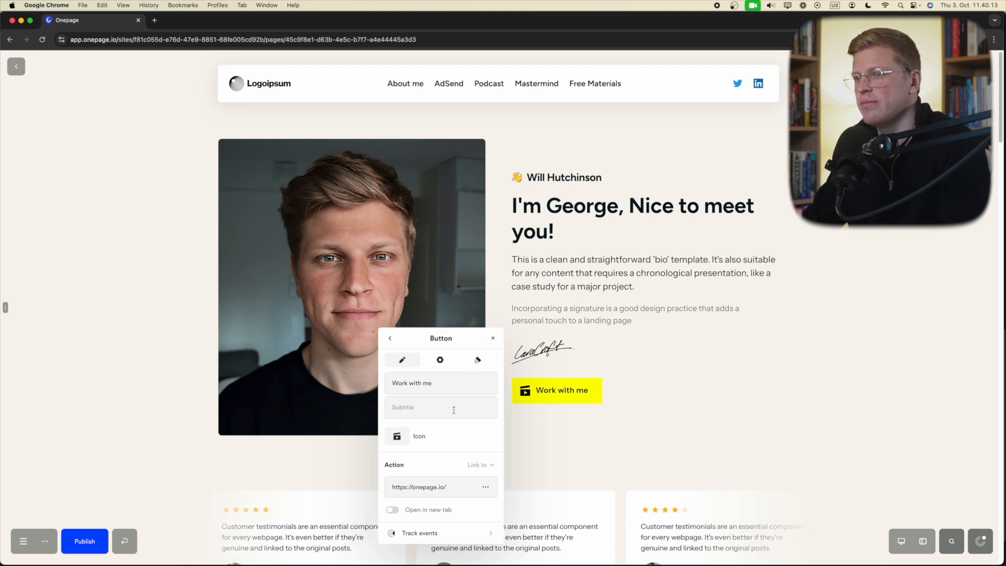
{"action": "type", "text": "sdaf"}
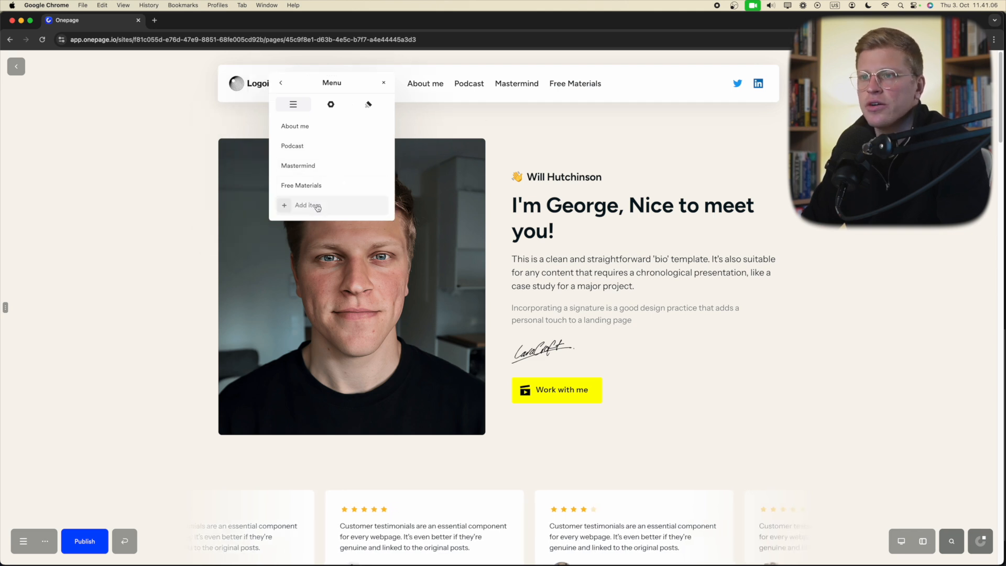
Step: Add a header menu item that scrolls to the Testimonials section
{"action": "left_click", "coordinate": [308, 205]}
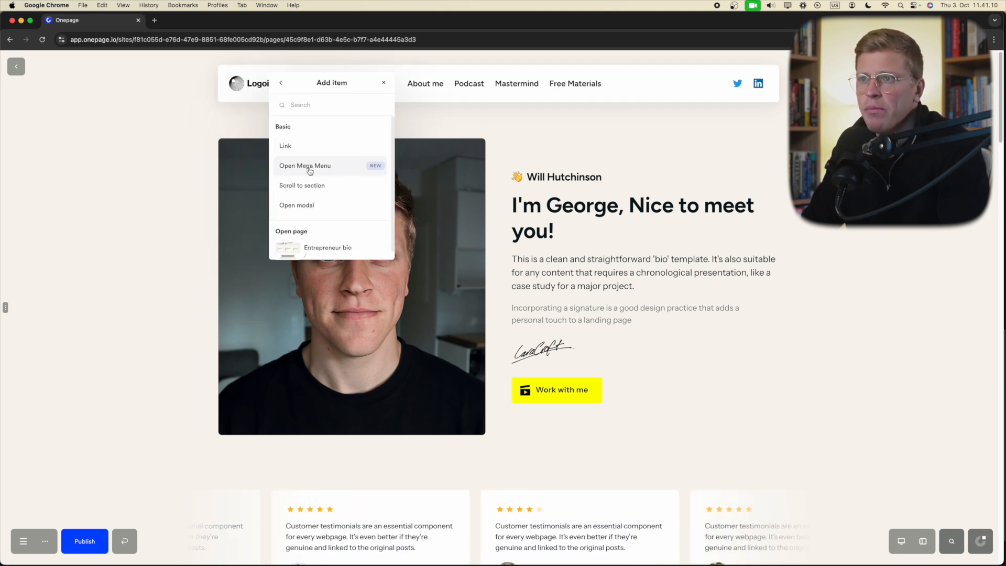
{"action": "mouse_move", "coordinate": [310, 205]}
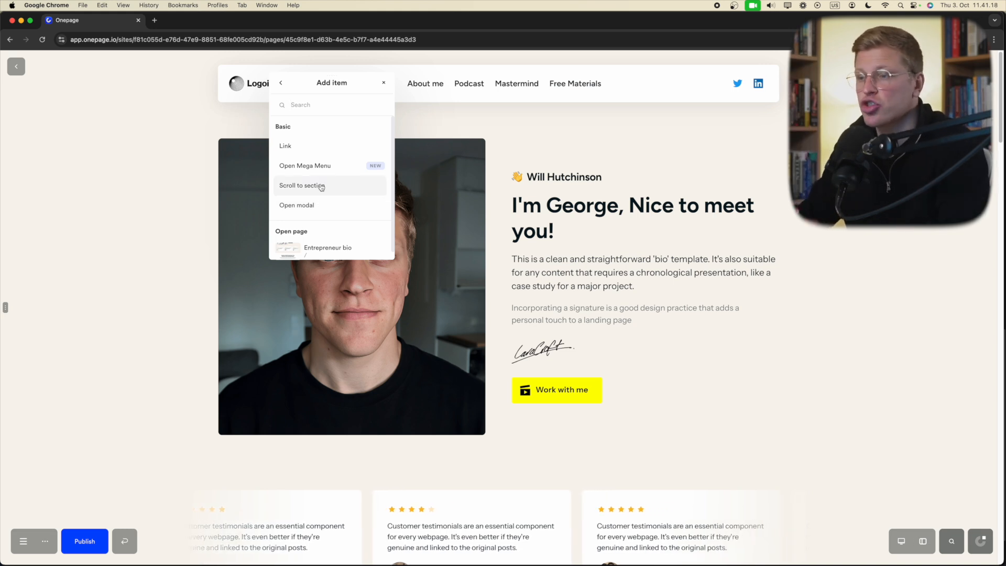
{"action": "left_click", "coordinate": [315, 185]}
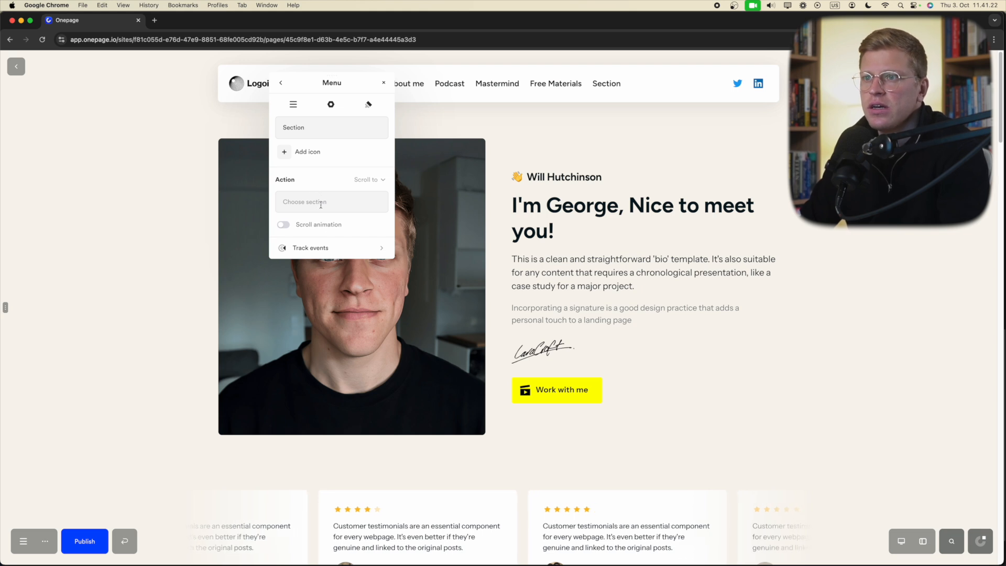
{"action": "left_click", "coordinate": [331, 202]}
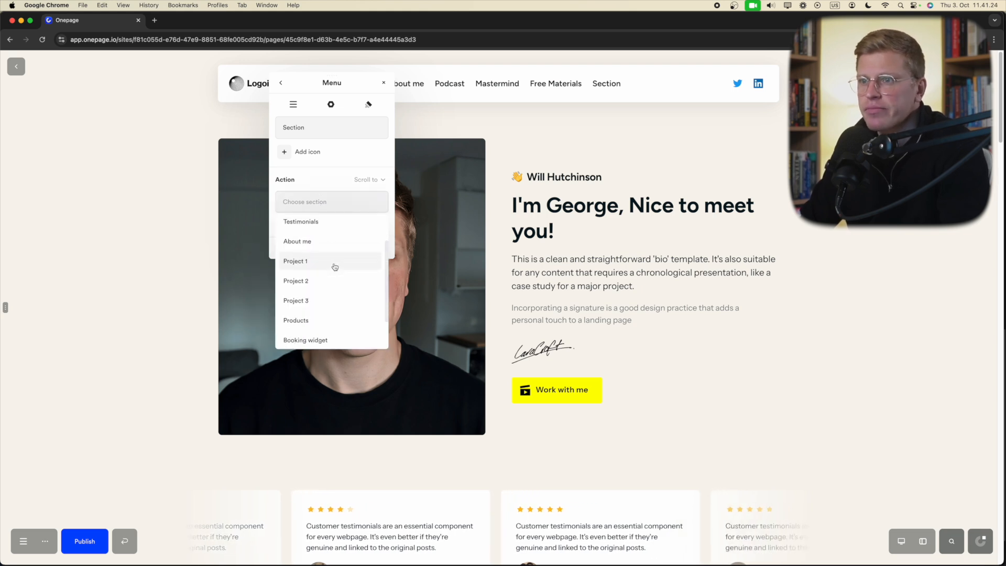
{"action": "left_click", "coordinate": [300, 222]}
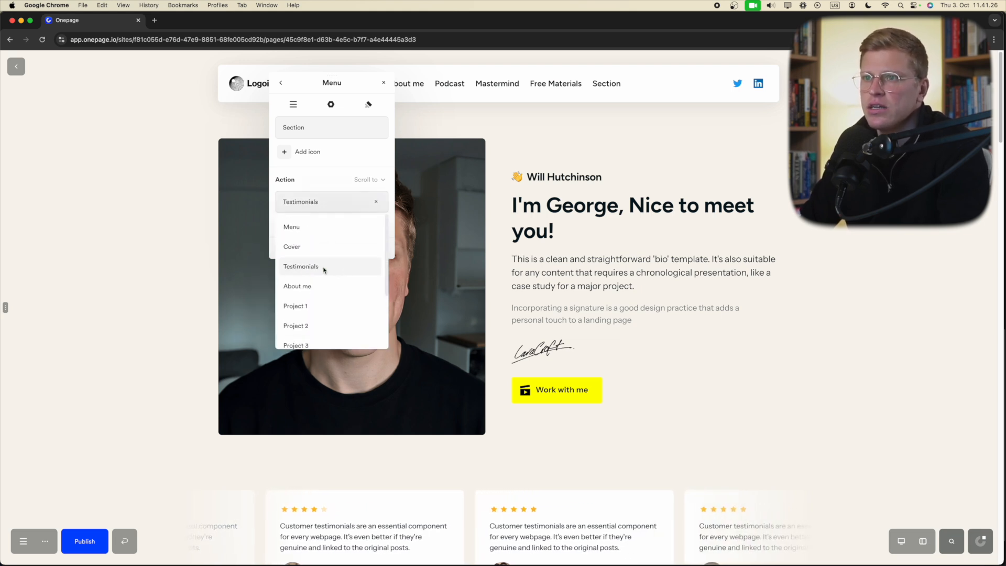
Step: Label the new menu item Testimonials and close the Menu panel
{"action": "left_click", "coordinate": [300, 266]}
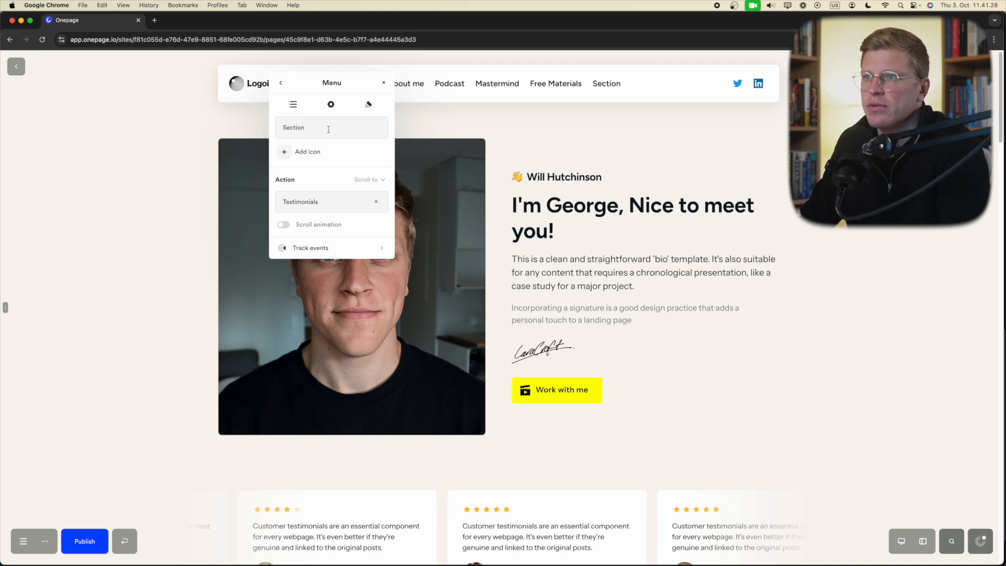
{"action": "type", "text": "Tea"}
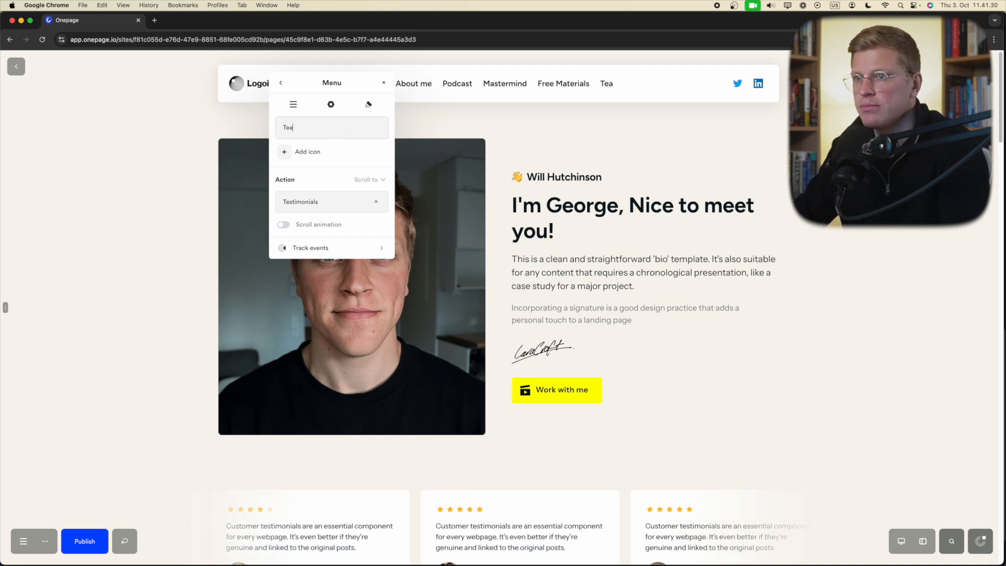
{"action": "left_click", "coordinate": [384, 81]}
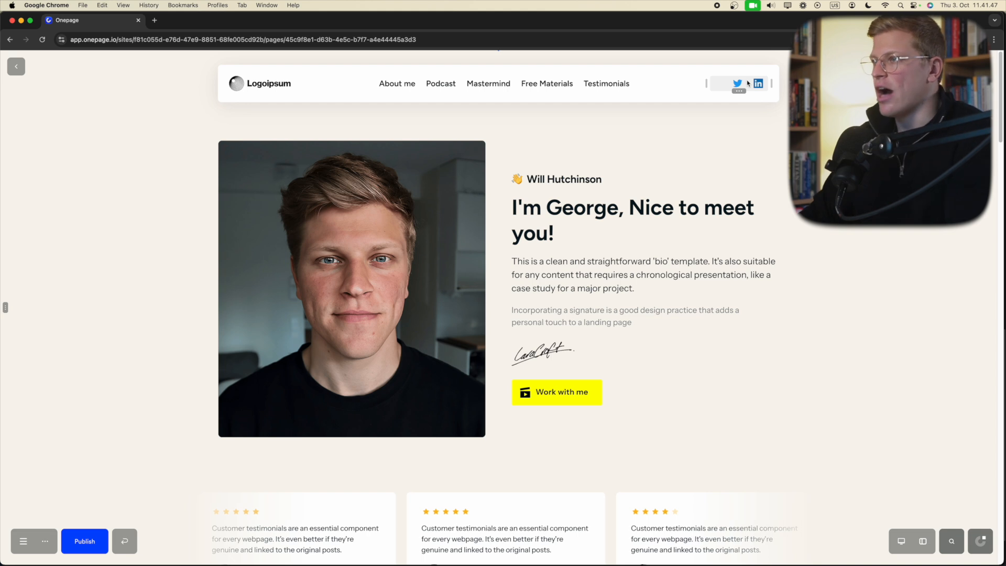
Step: Add an Instagram link to the header's social icons beside Twitter and LinkedIn
{"action": "left_click", "coordinate": [739, 84]}
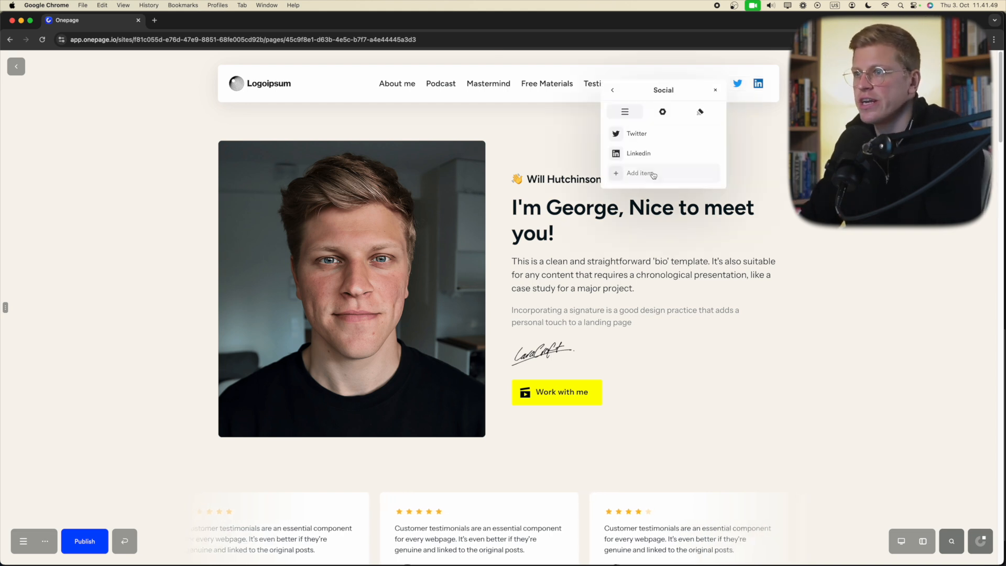
{"action": "left_click", "coordinate": [639, 173]}
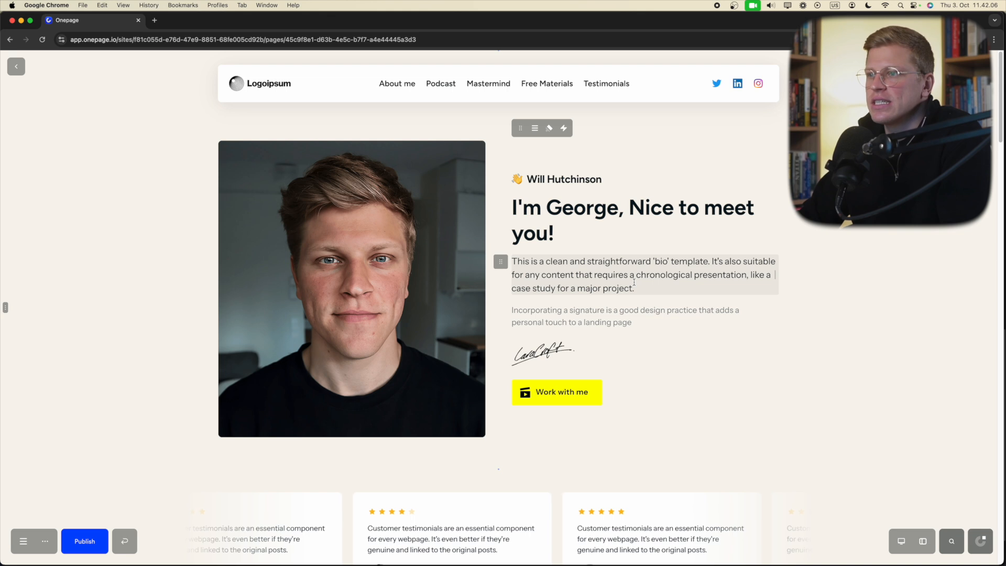
{"action": "scroll", "scroll_direction": "down", "scroll_amount": 3}
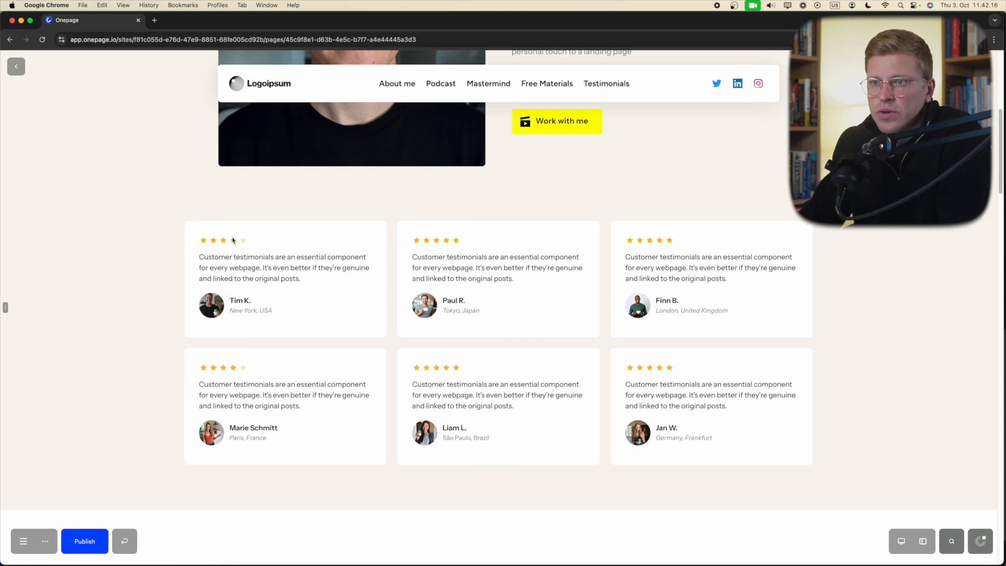
Step: Rate Tim K.'s testimonial five stars and scroll on to the About and product sections
{"action": "left_click", "coordinate": [224, 240]}
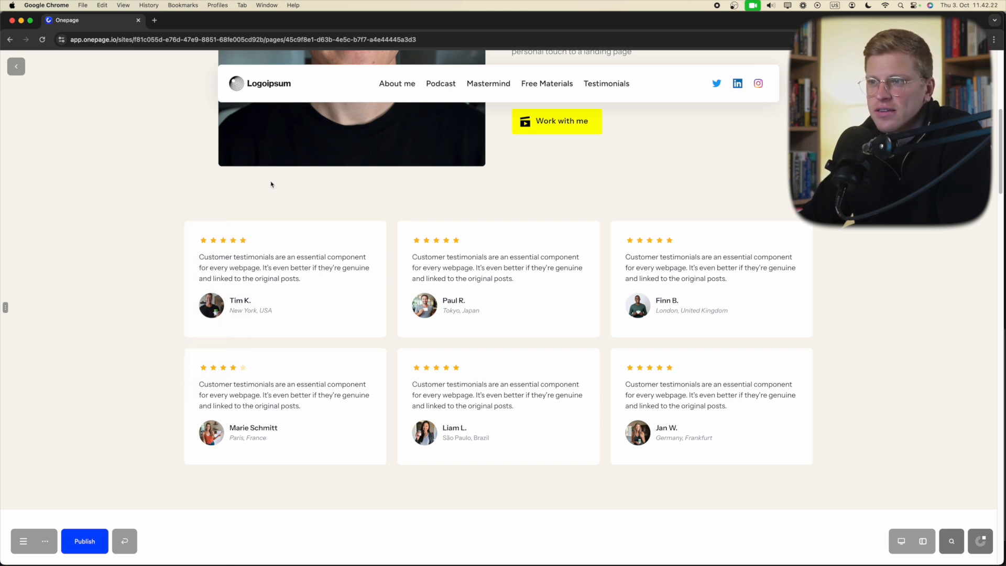
{"action": "left_click", "coordinate": [253, 267]}
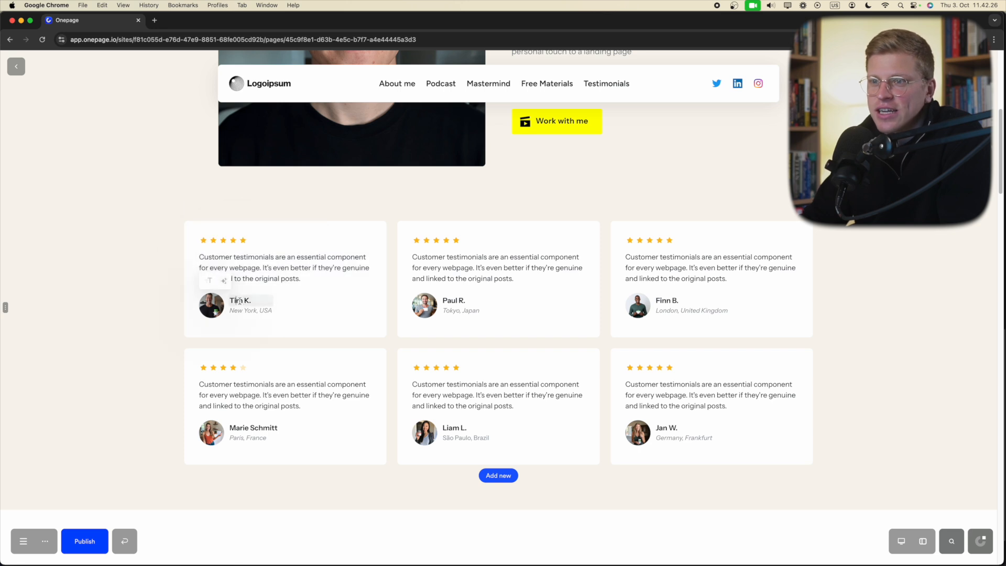
{"action": "left_click", "coordinate": [240, 304]}
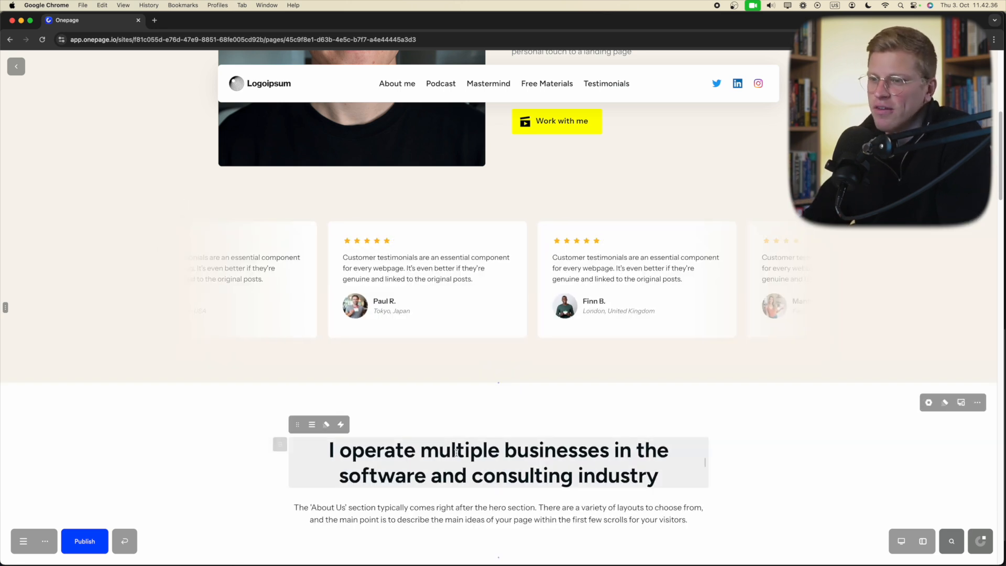
{"action": "scroll", "scroll_direction": "down", "scroll_amount": 3}
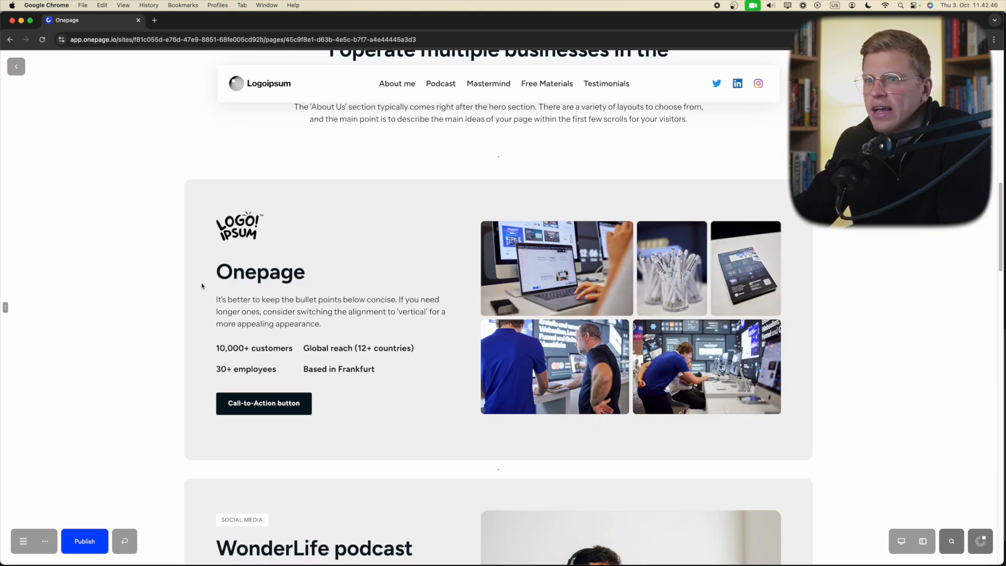
{"action": "mouse_move", "coordinate": [200, 241]}
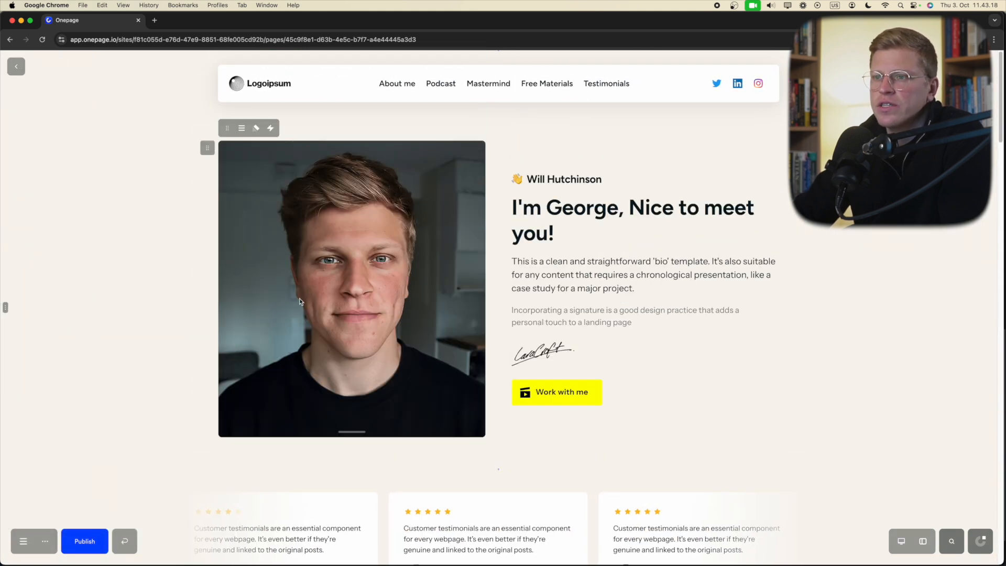
Step: Scroll down to the Calendly booking widget section of the bio page
{"action": "scroll", "scroll_direction": "down", "scroll_amount": 3}
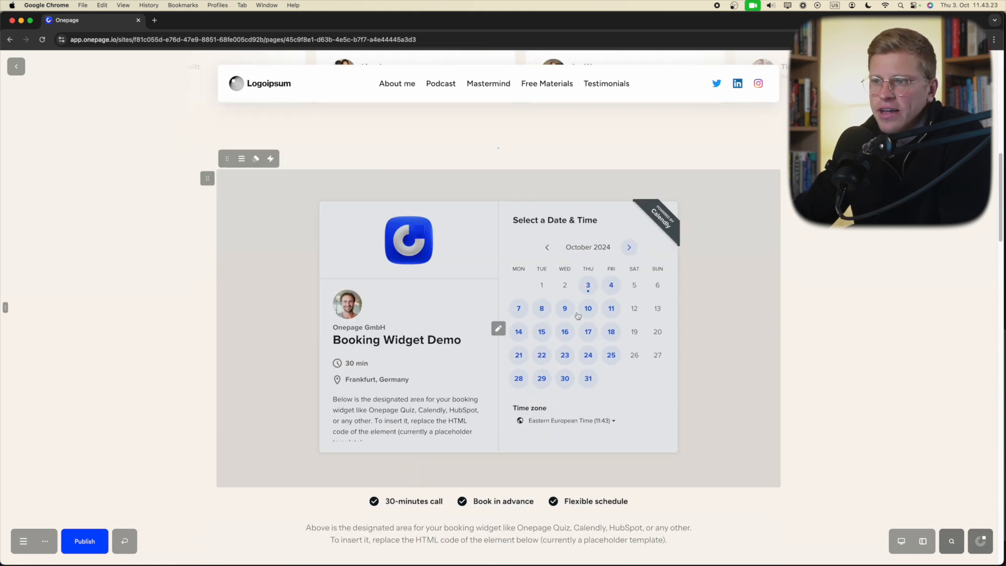
{"action": "mouse_move", "coordinate": [478, 304]}
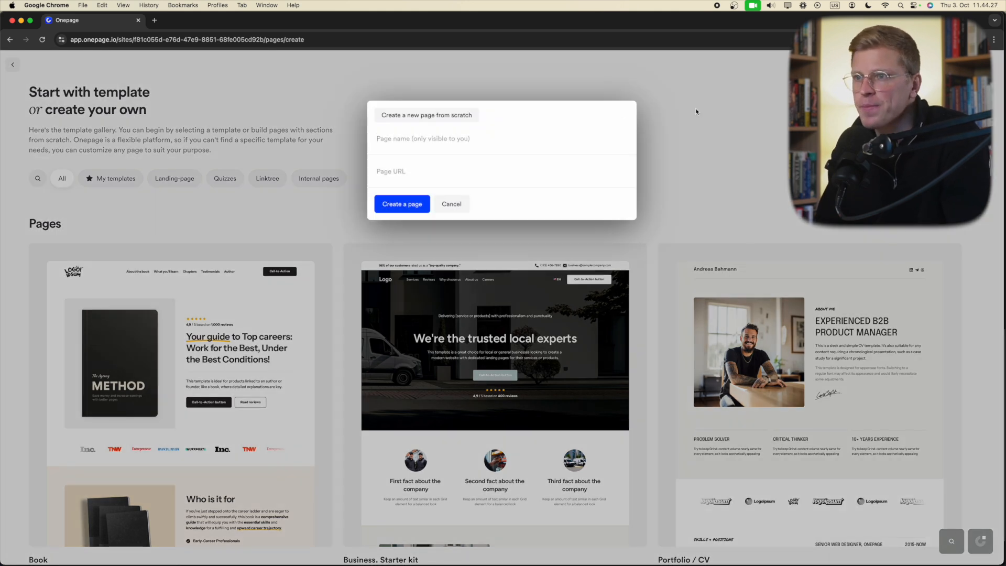
Step: Name the new blank page "Quiz funnel 123" and create it
{"action": "type", "text": "Quiz funnel 123"}
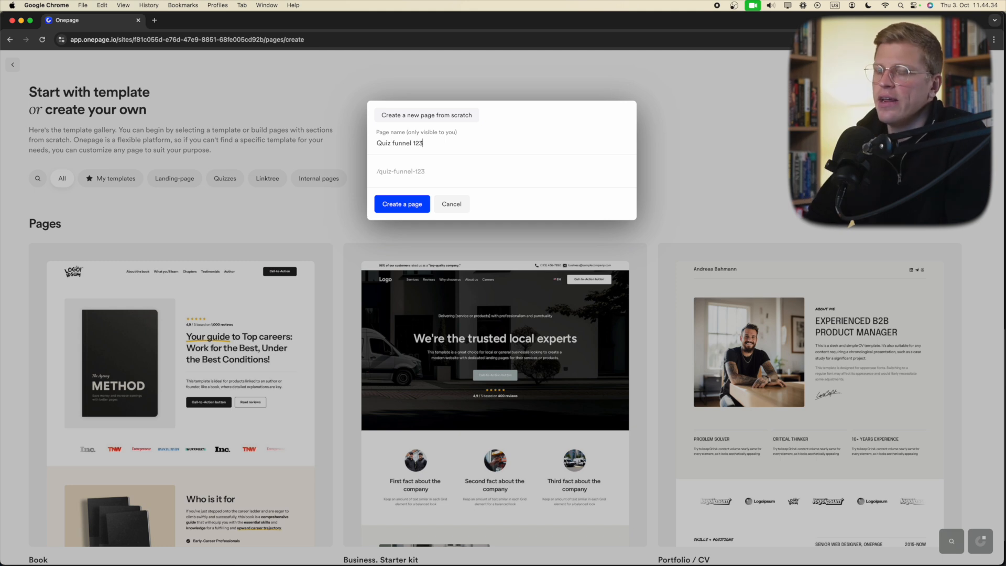
{"action": "left_click", "coordinate": [402, 203]}
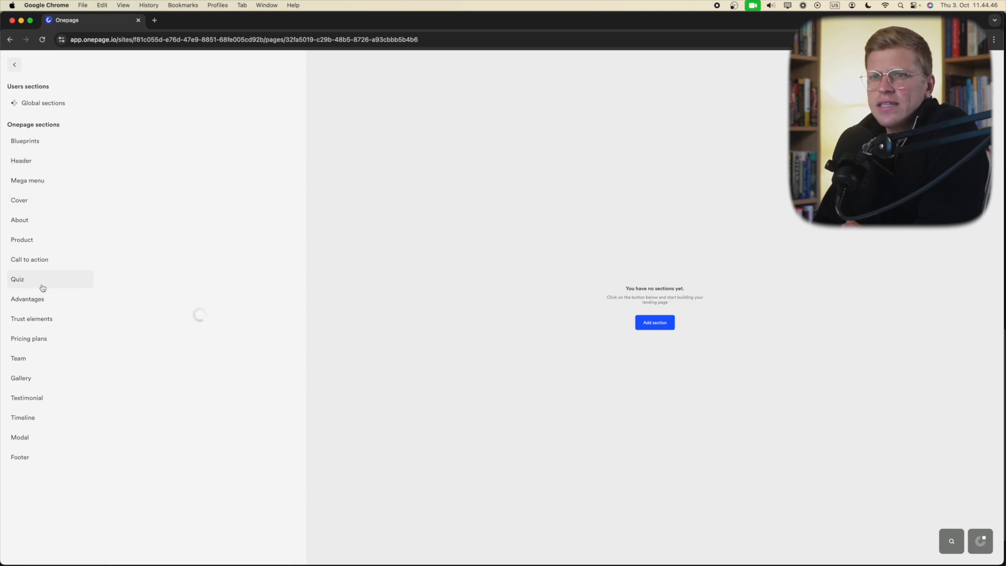
Step: Add a Quiz section and preview its contact-details and last-name steps in the editor
{"action": "left_click", "coordinate": [16, 279]}
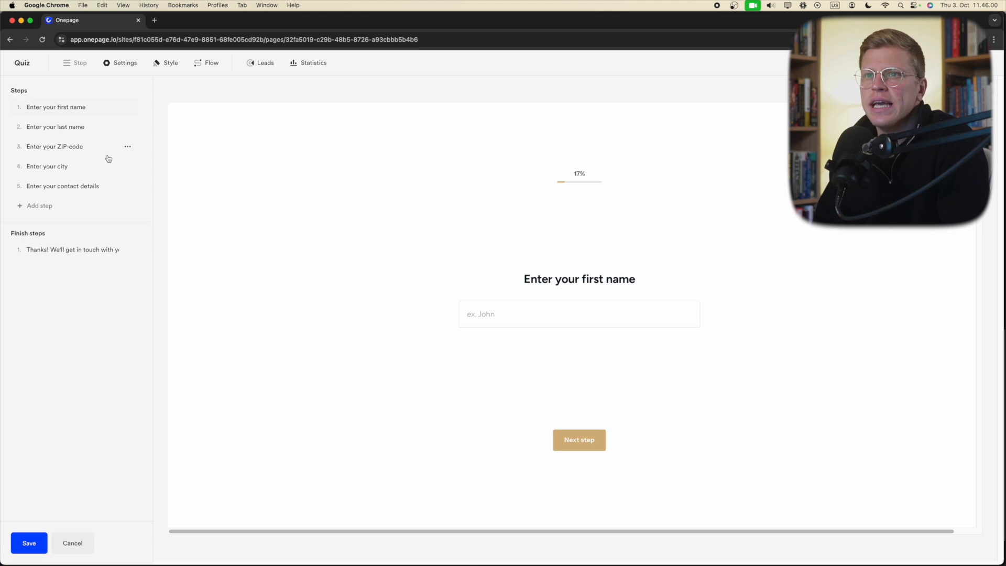
{"action": "left_click", "coordinate": [62, 187]}
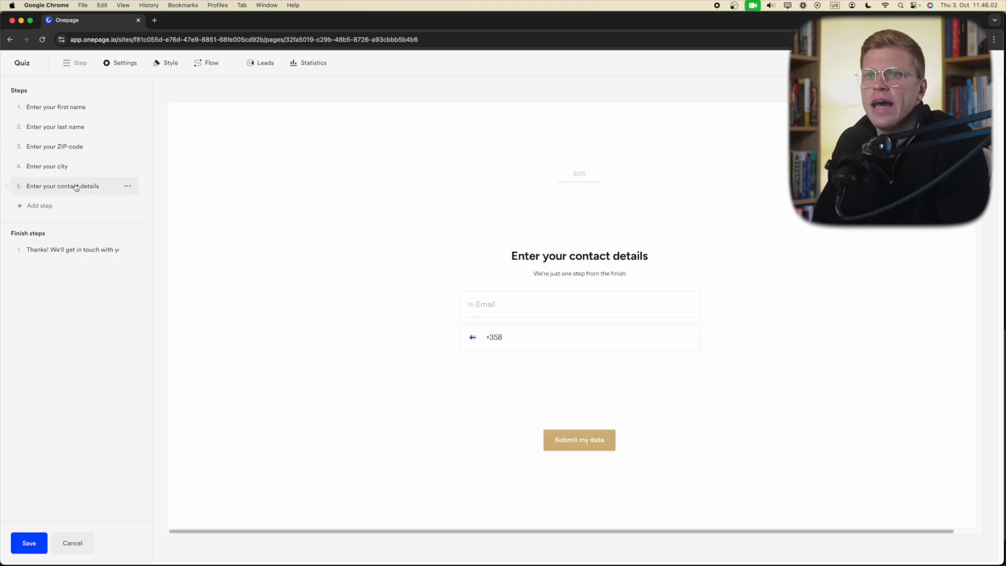
{"action": "left_click", "coordinate": [54, 107]}
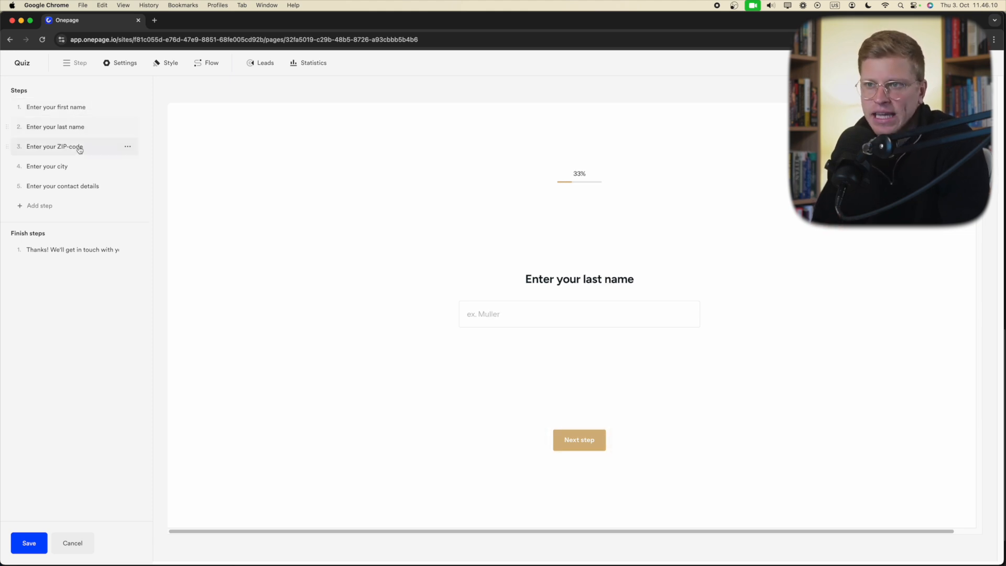
Step: Retitle the ZIP-code step "What are you currently struggling with?", enable an icon, set label "I am struggling to loose weight"
{"action": "left_click", "coordinate": [57, 146]}
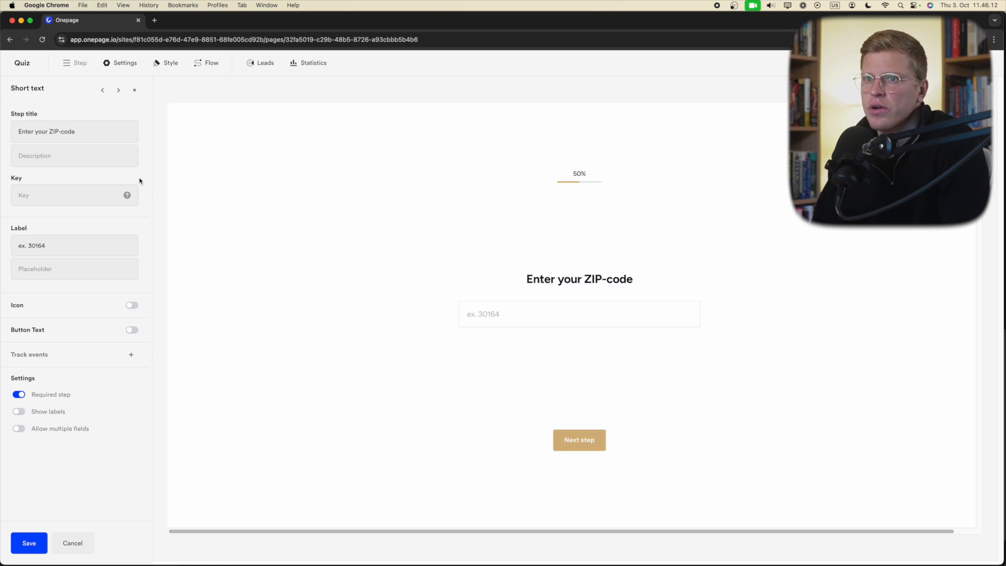
{"action": "type", "text": "What are you currently s"}
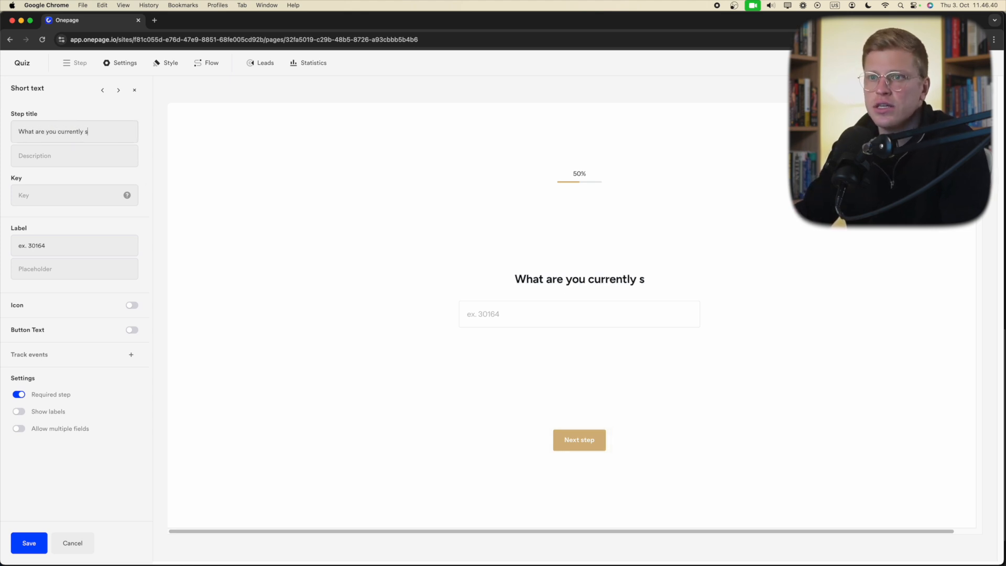
{"action": "type", "text": "truggling with?"}
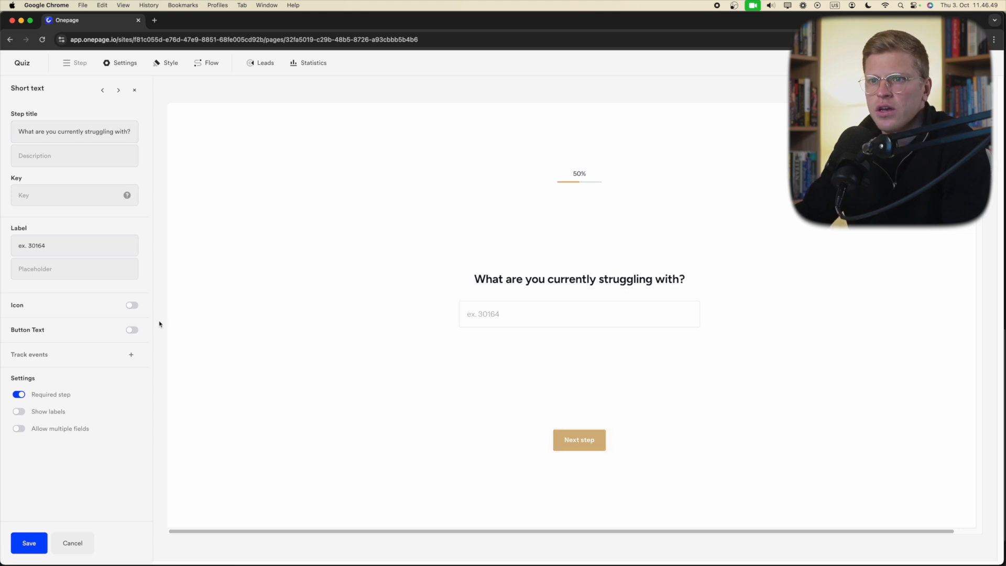
{"action": "left_click", "coordinate": [131, 305]}
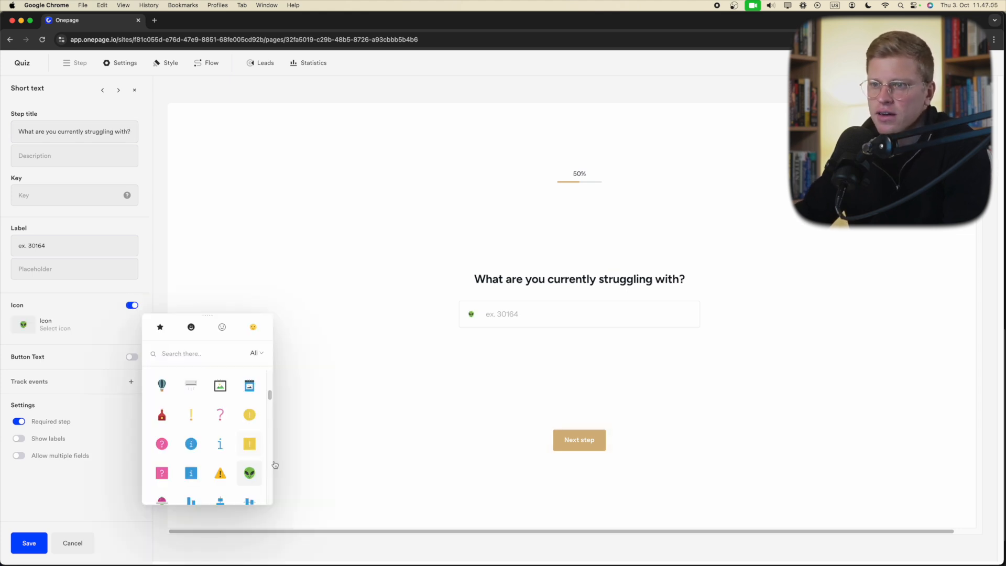
{"action": "left_click", "coordinate": [162, 268]}
{"action": "type", "text": "I am s"}
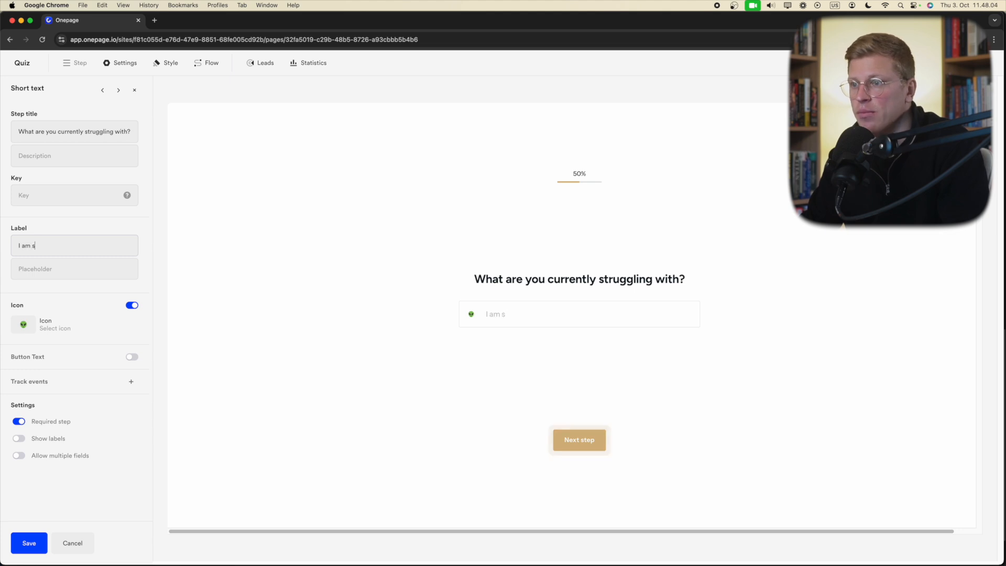
{"action": "type", "text": "truggling w"}
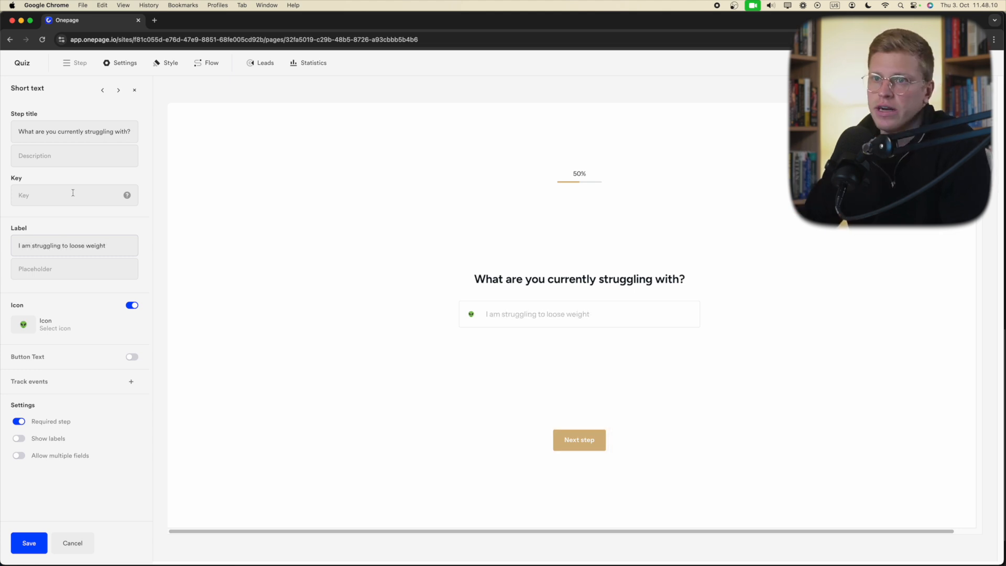
{"action": "left_click", "coordinate": [81, 63]}
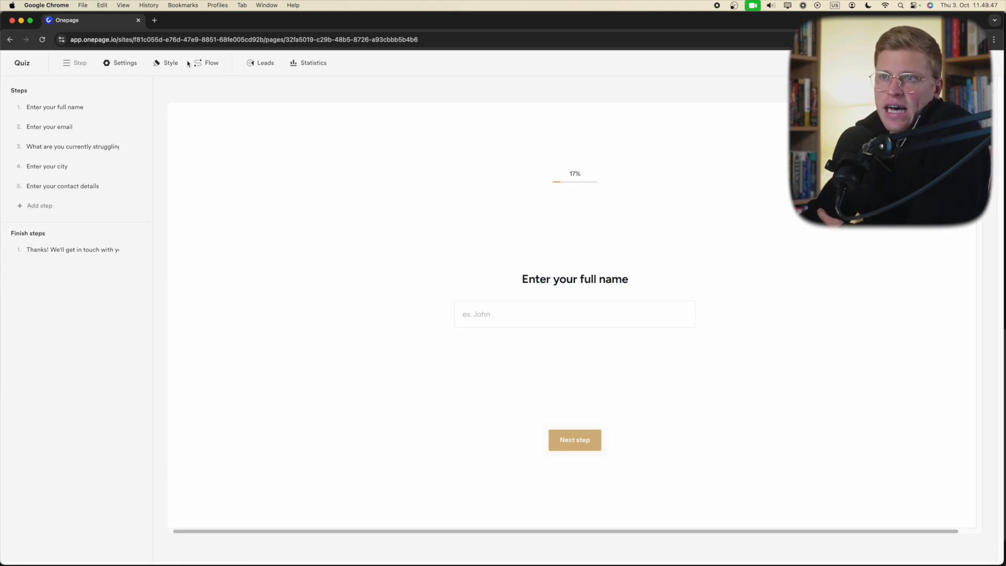
{"action": "mouse_move", "coordinate": [91, 66]}
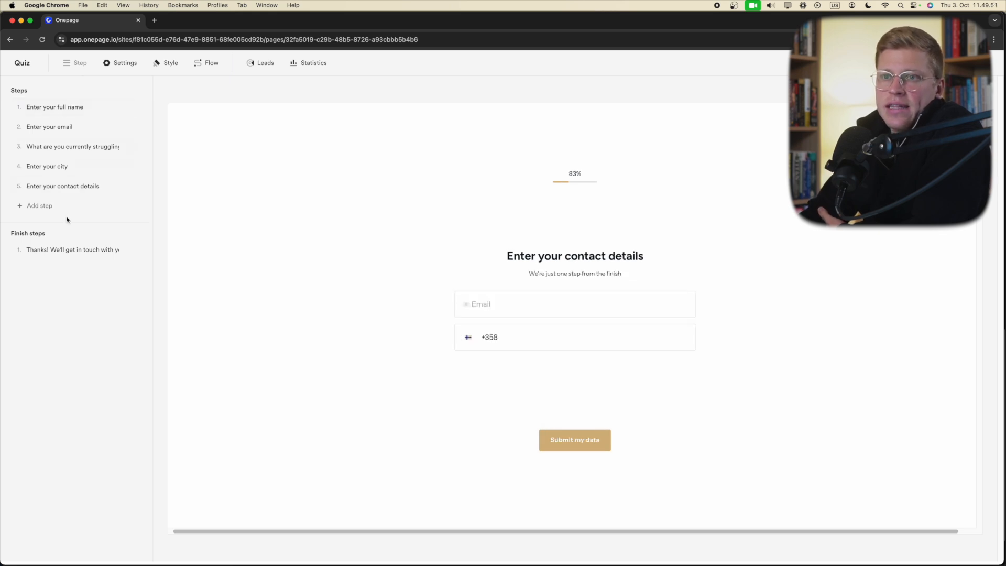
Step: Browse the add-step component gallery (Select, Contact) without adding one, leaving the thank-you finish showing
{"action": "left_click", "coordinate": [55, 107]}
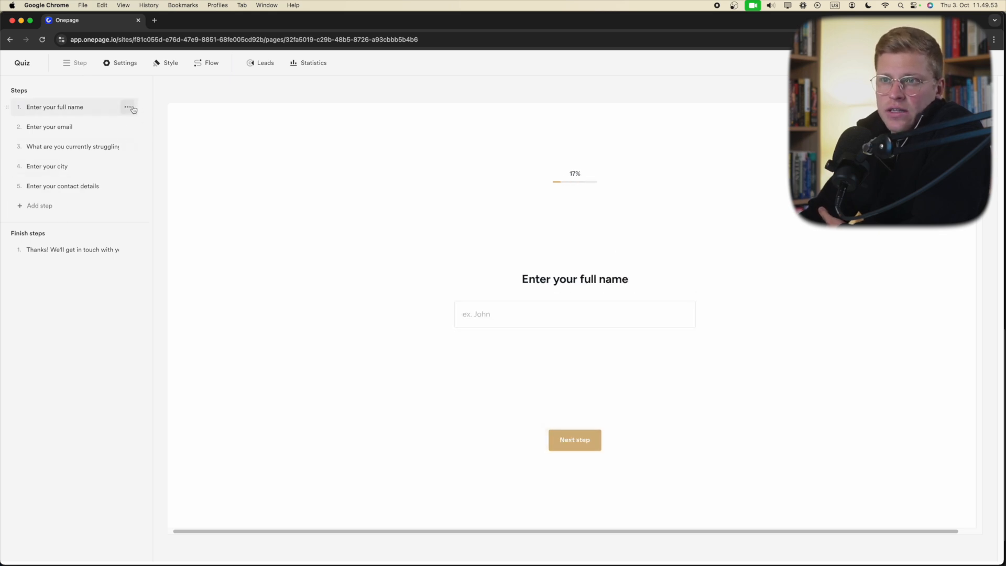
{"action": "left_click", "coordinate": [129, 107]}
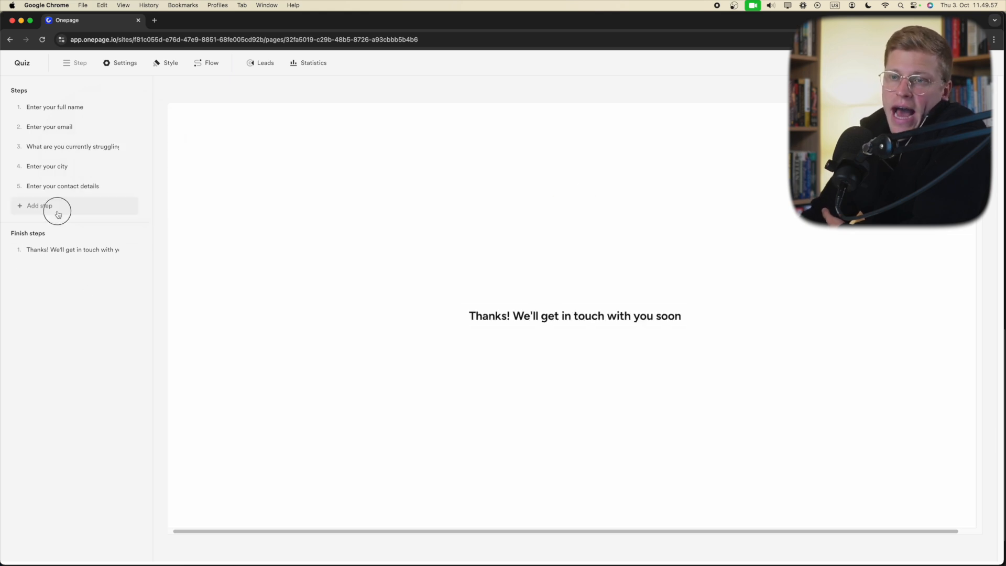
{"action": "left_click", "coordinate": [40, 205]}
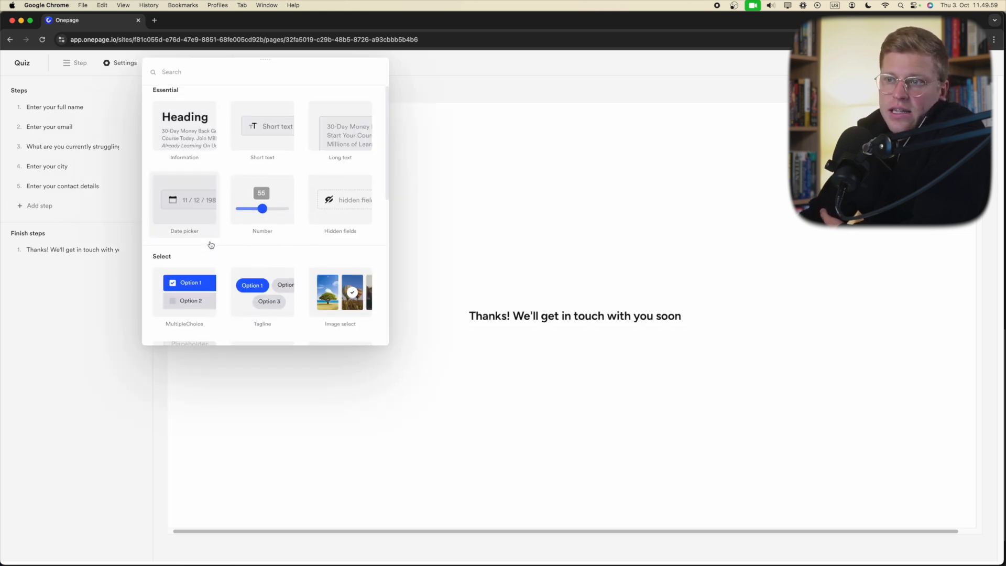
{"action": "scroll", "scroll_direction": "down", "scroll_amount": 3}
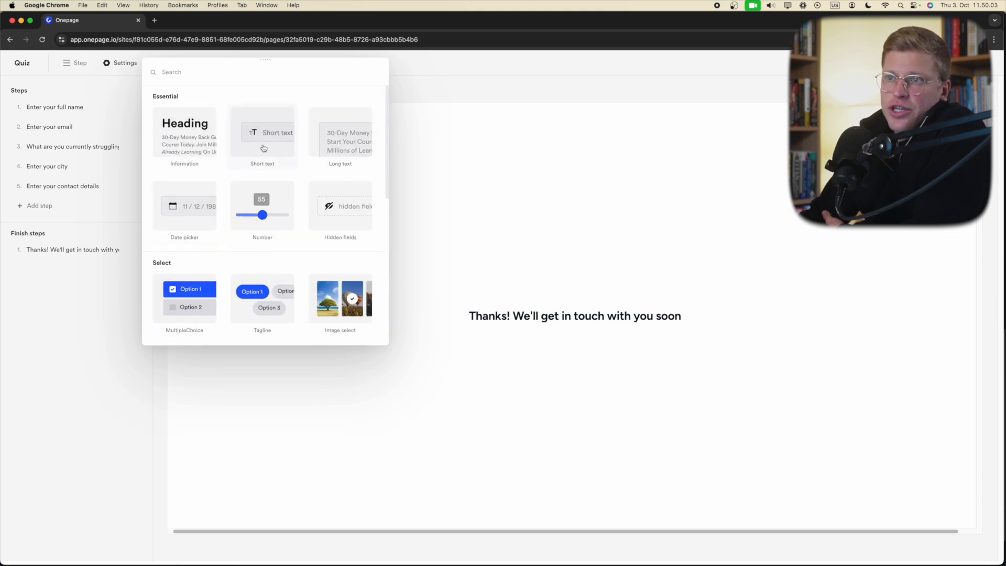
{"action": "mouse_move", "coordinate": [247, 222]}
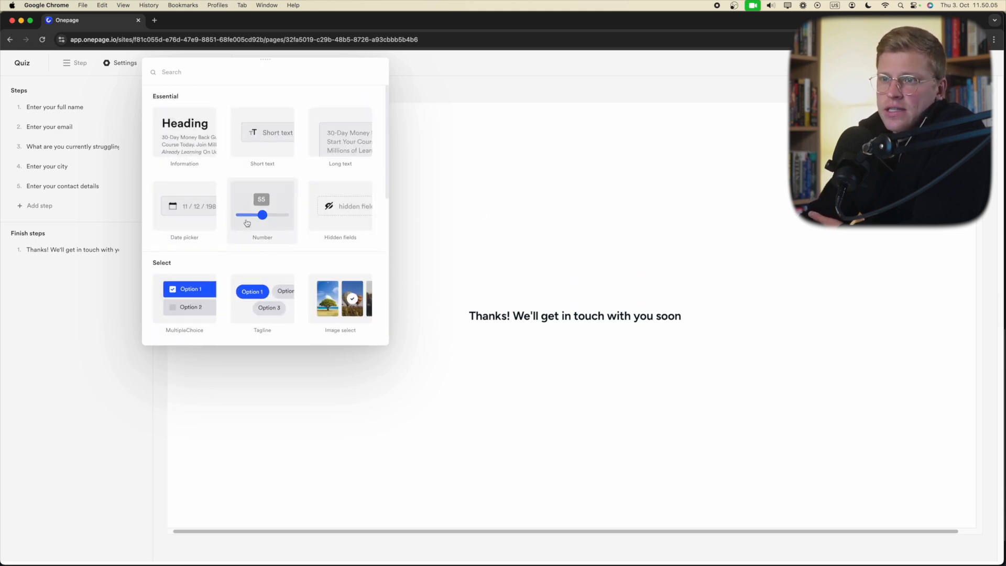
{"action": "scroll", "scroll_direction": "down", "scroll_amount": 3}
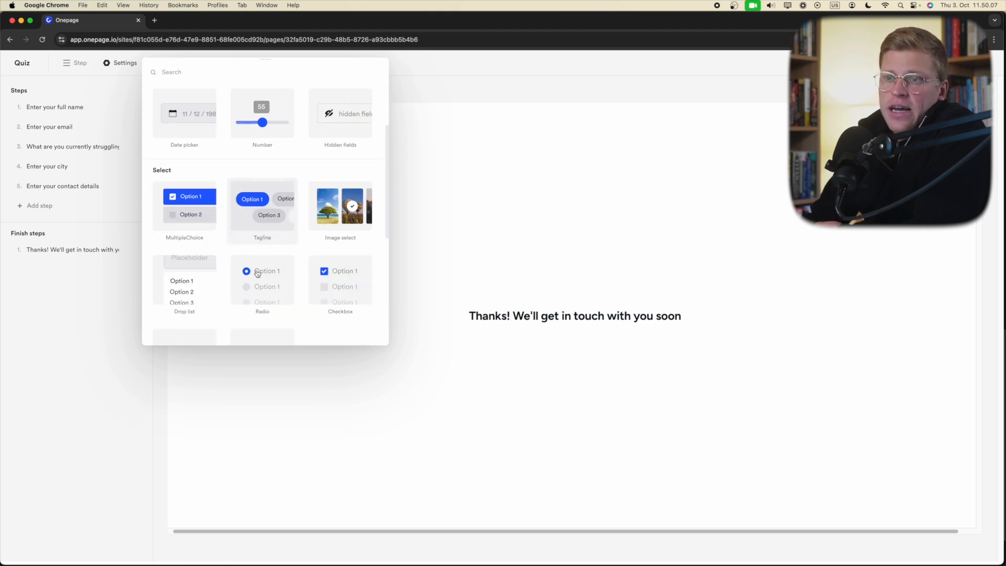
{"action": "scroll", "scroll_direction": "down", "scroll_amount": 3}
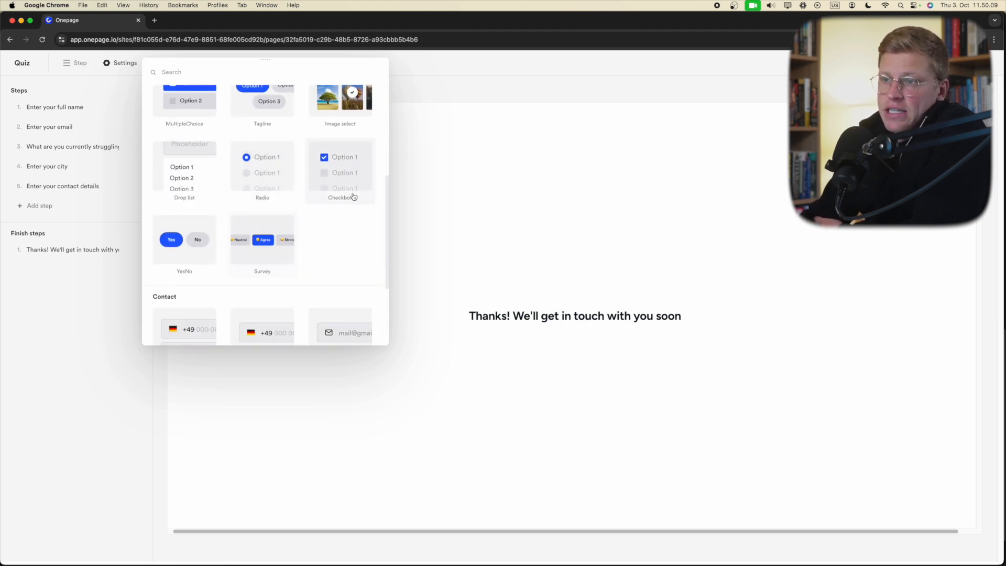
{"action": "scroll", "scroll_direction": "down", "scroll_amount": 3}
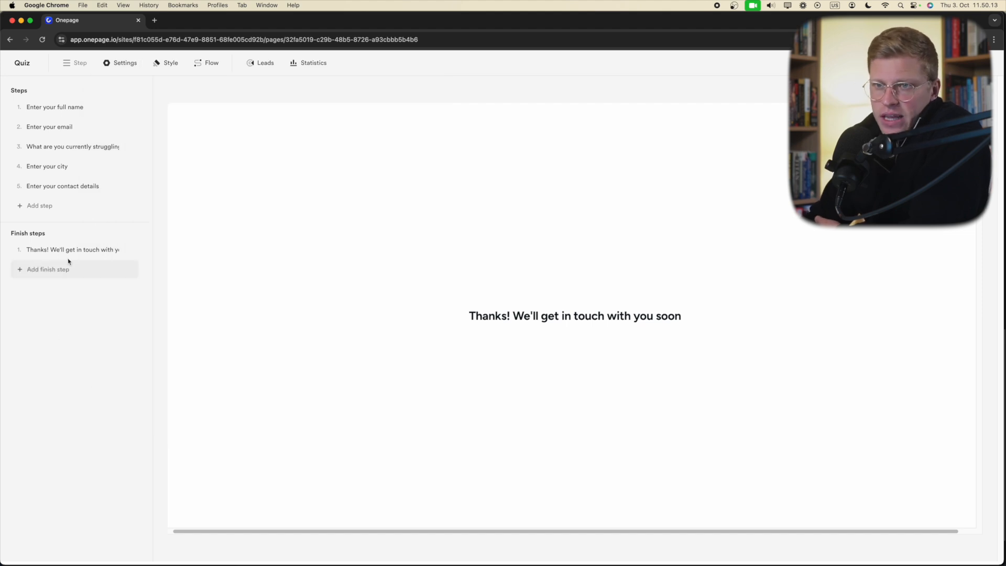
{"action": "mouse_move", "coordinate": [70, 254]}
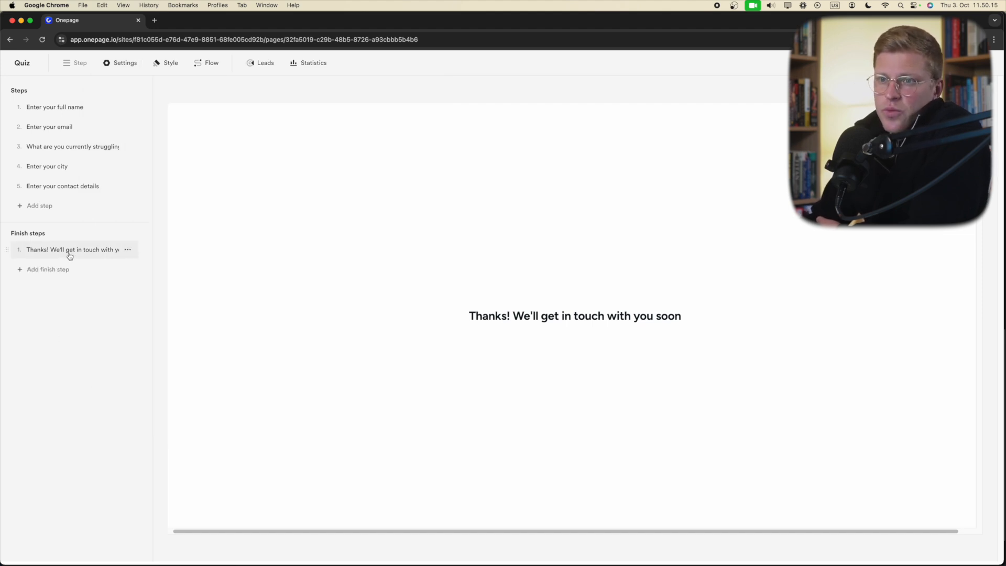
Step: Review the finish step's Slide/Link settings and close them to show the Enter your city step
{"action": "left_click", "coordinate": [71, 249]}
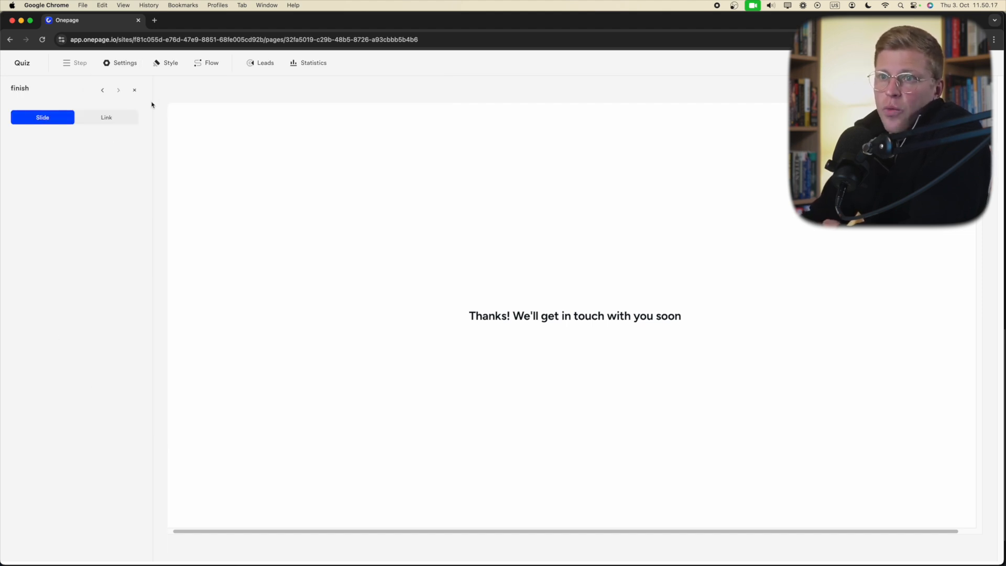
{"action": "left_click", "coordinate": [106, 117]}
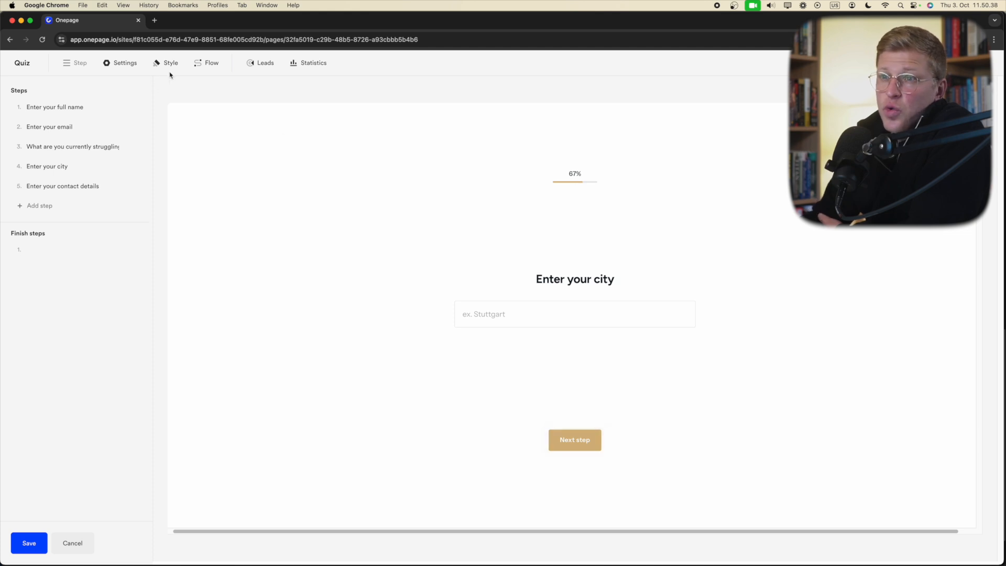
Step: In Style, set the Button component colour to red for the Next step button and progress bar
{"action": "left_click", "coordinate": [170, 63]}
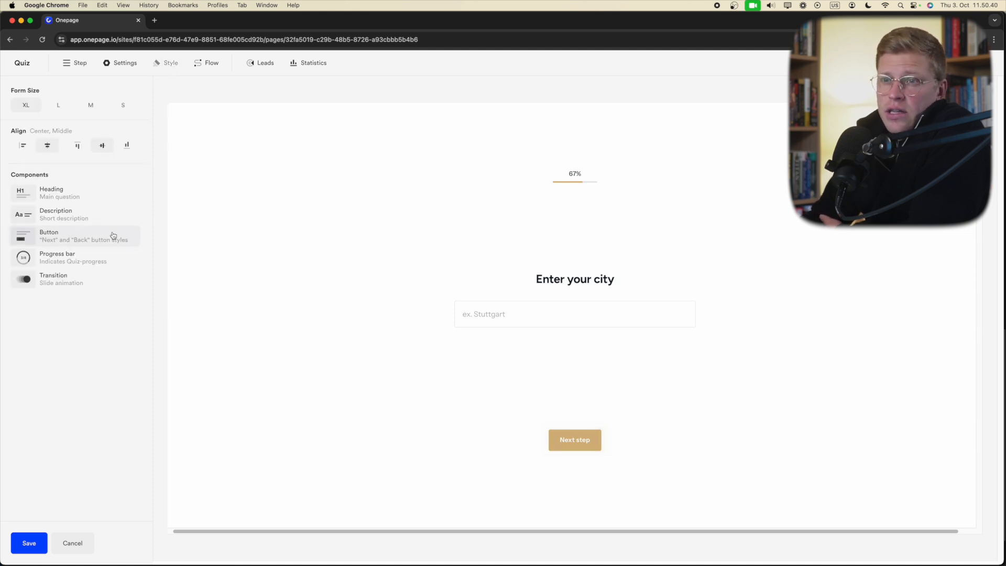
{"action": "left_click", "coordinate": [68, 236]}
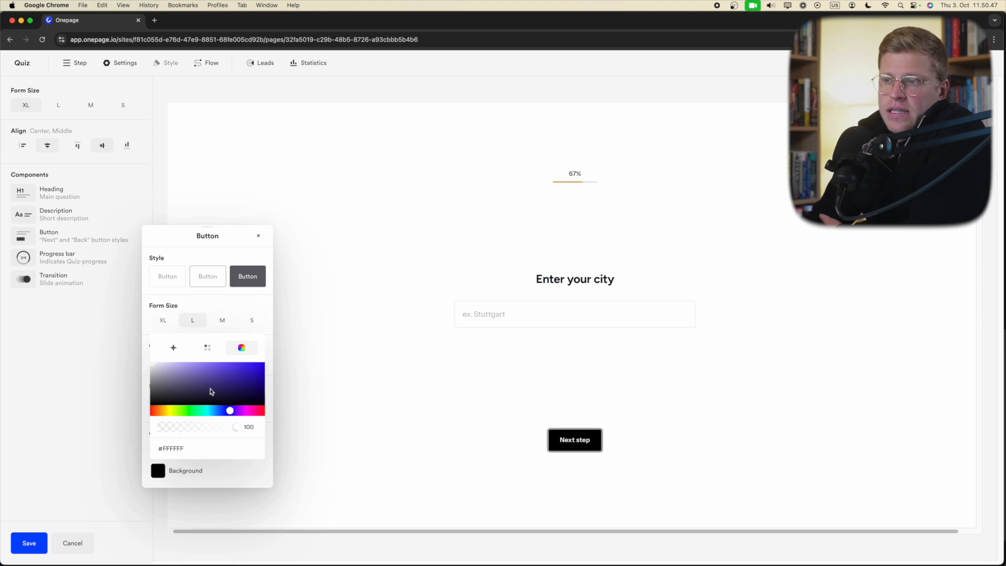
{"action": "left_click_drag", "start_coordinate": [229, 410], "coordinate": [155, 410]}
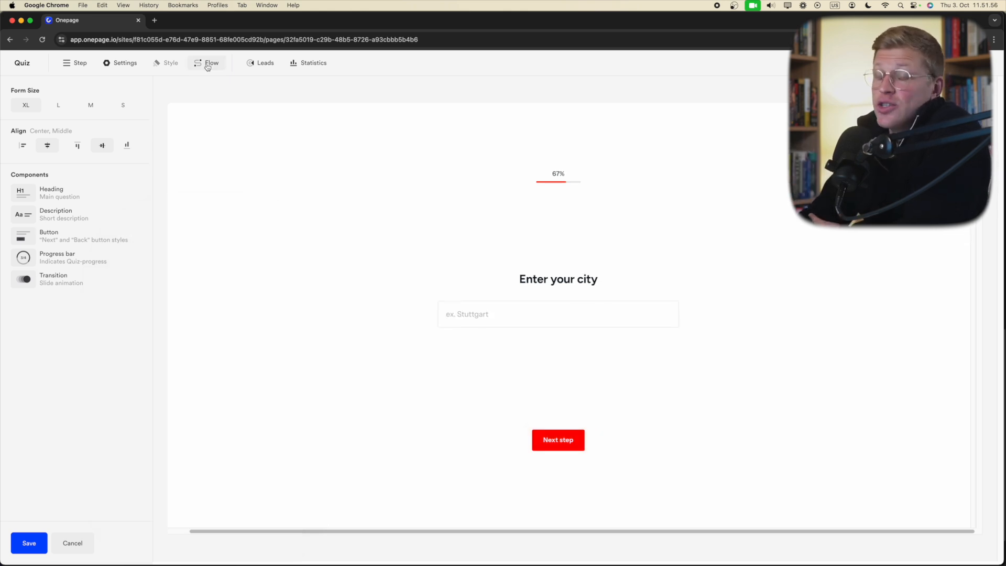
Step: Review the six-step Flow map, previewing the struggling-with and full-name nodes, then view Leads
{"action": "left_click", "coordinate": [206, 62]}
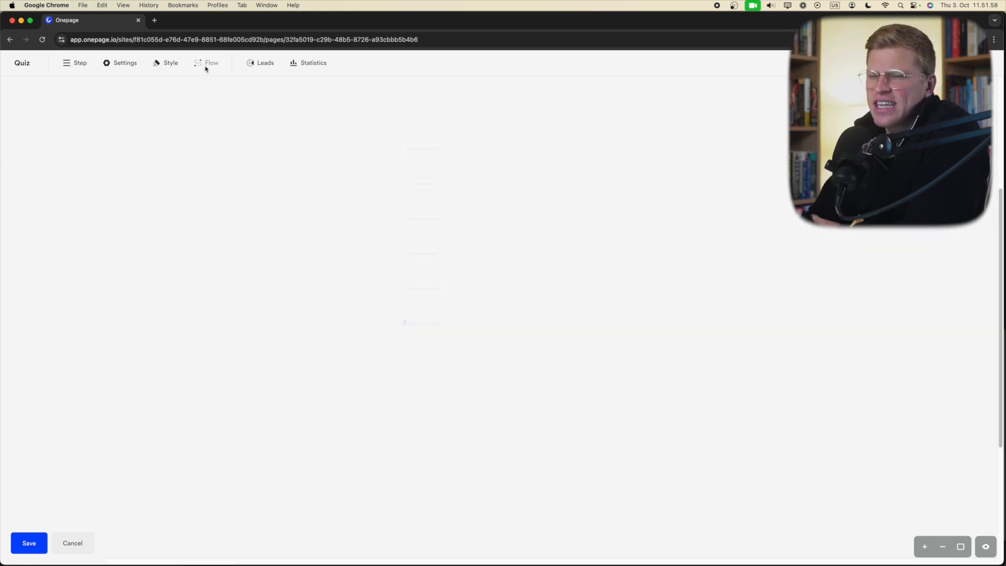
{"action": "left_click", "coordinate": [212, 63]}
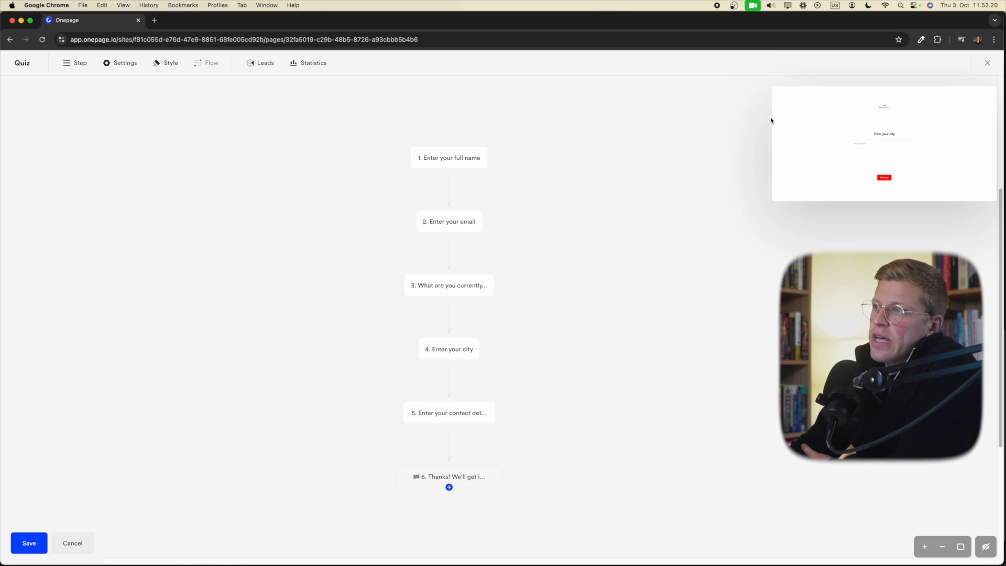
{"action": "left_click", "coordinate": [469, 413]}
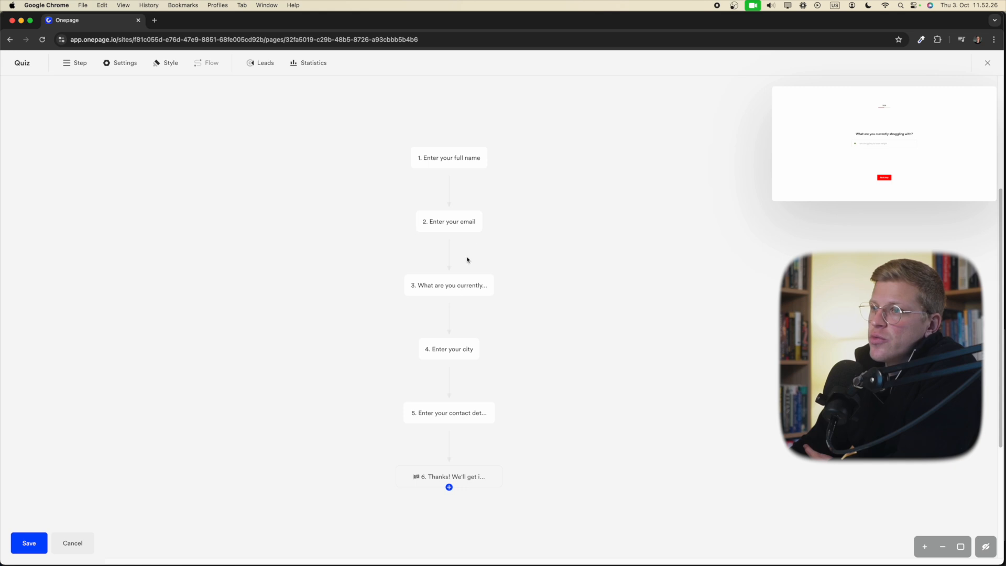
{"action": "left_click", "coordinate": [448, 158]}
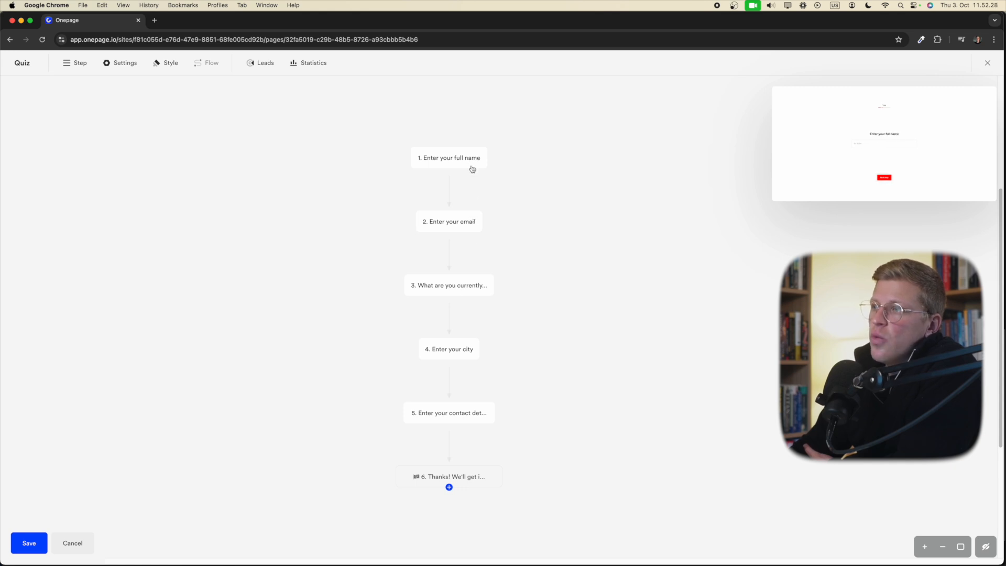
{"action": "left_click", "coordinate": [448, 285]}
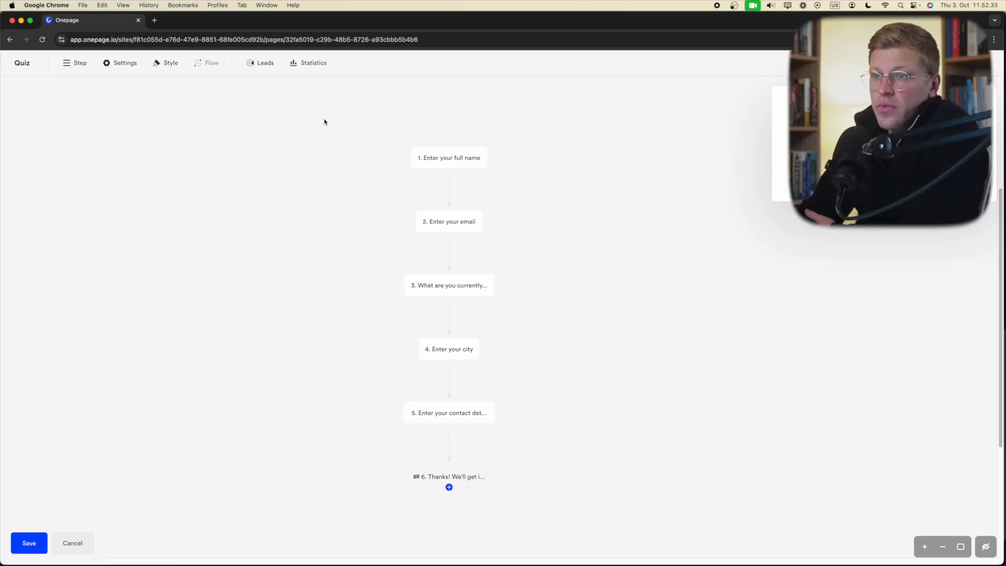
{"action": "left_click", "coordinate": [264, 63]}
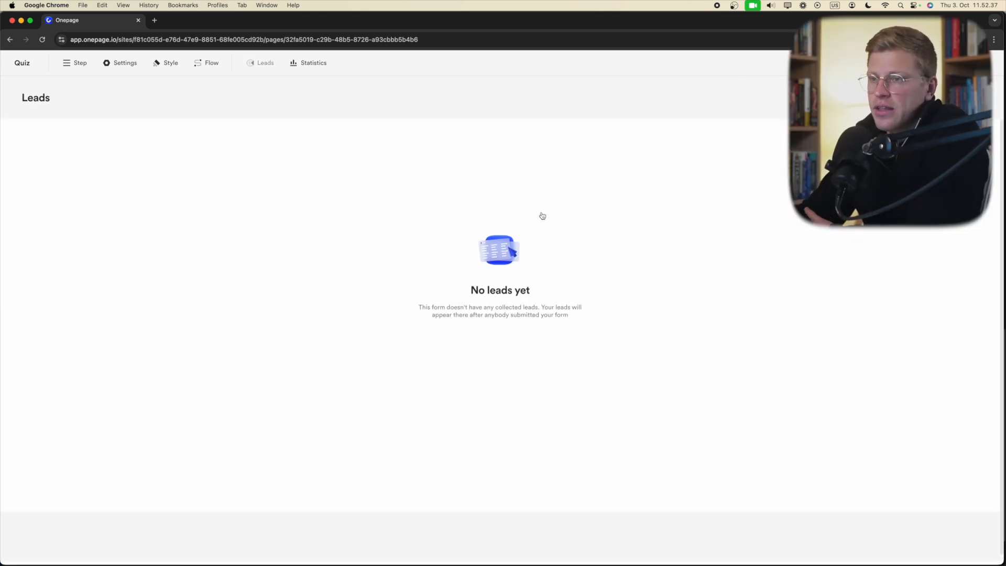
Step: Check Statistics and per-question Analytics showing zero answers, then return to the step editor
{"action": "left_click", "coordinate": [313, 63]}
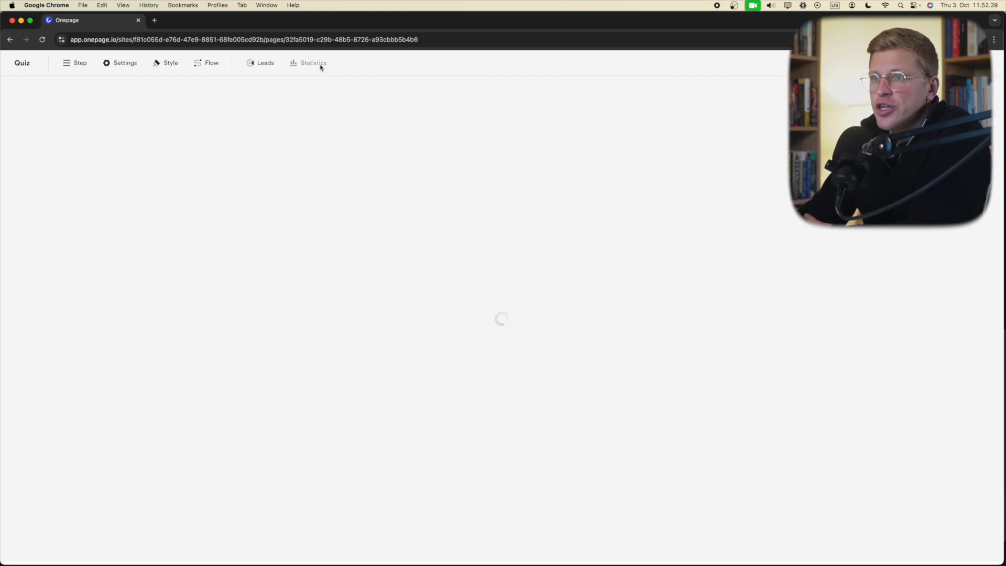
{"action": "left_click", "coordinate": [314, 63]}
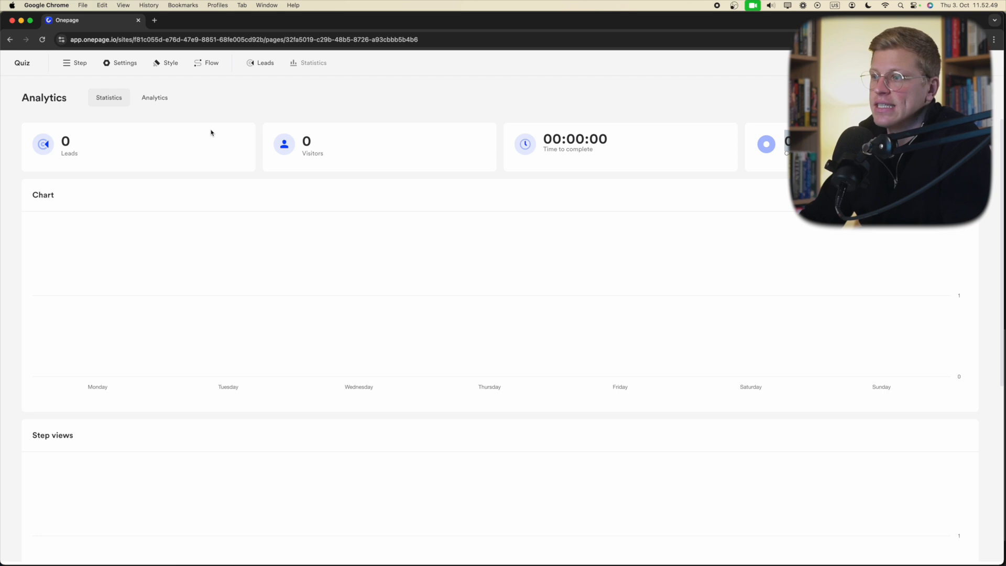
{"action": "left_click", "coordinate": [154, 99]}
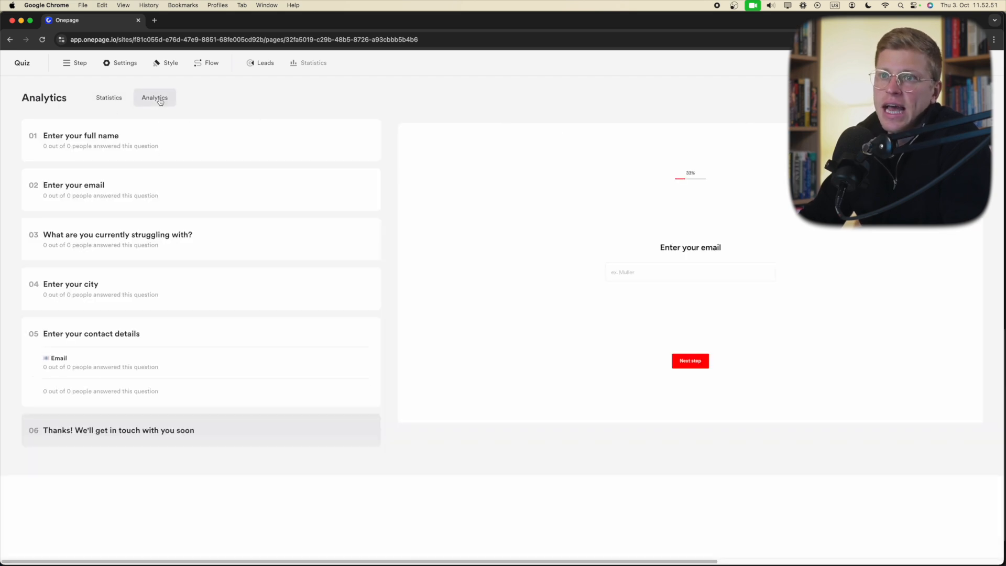
{"action": "left_click", "coordinate": [97, 140]}
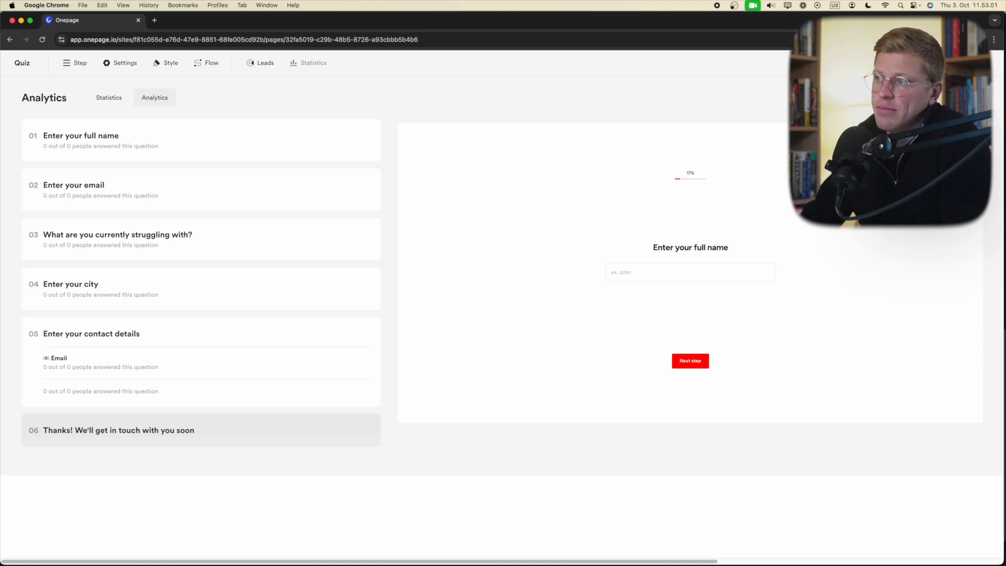
{"action": "left_click", "coordinate": [79, 63]}
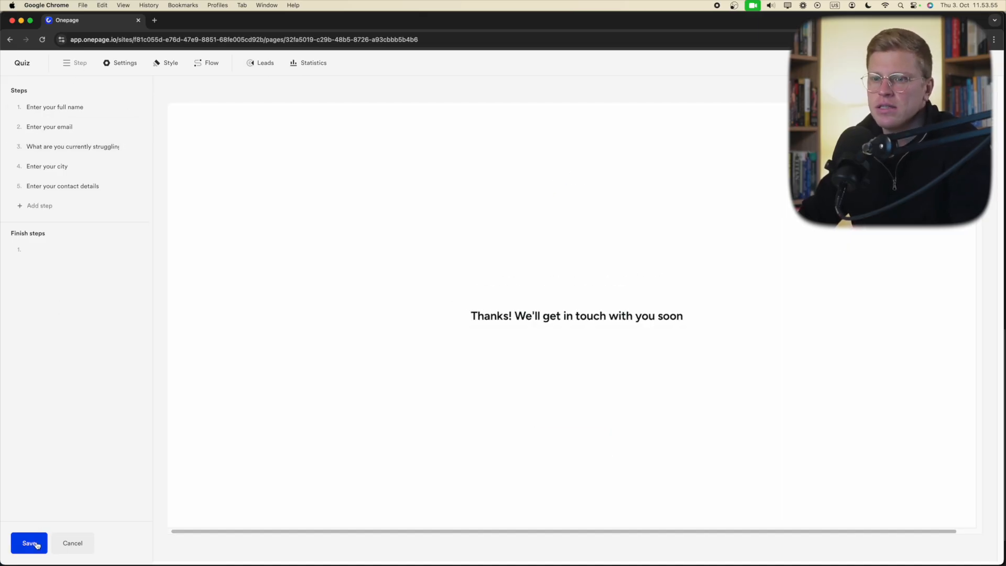
Step: Save the quiz, then browse the support chat's Integrations topic and close it
{"action": "left_click", "coordinate": [71, 145]}
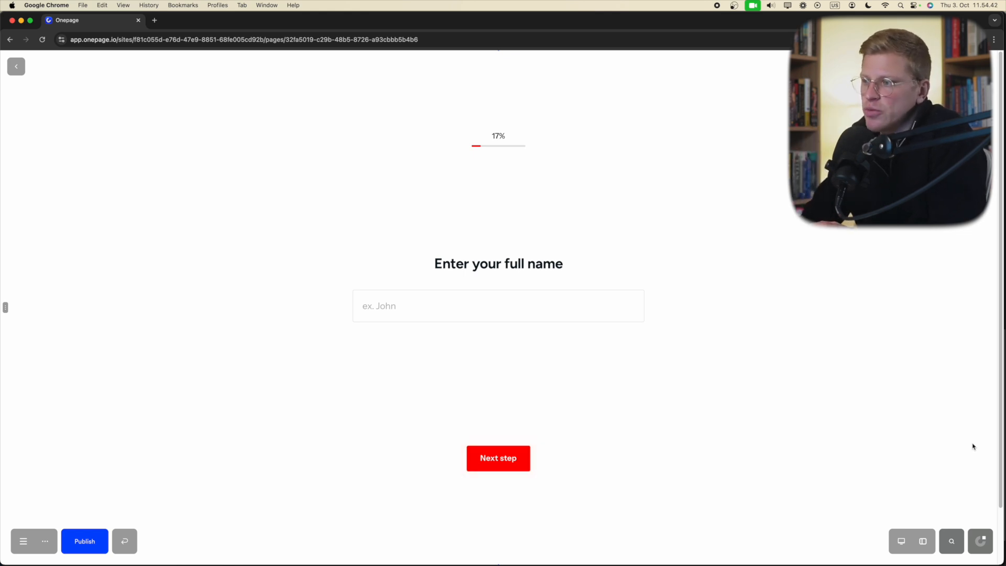
{"action": "left_click", "coordinate": [983, 540]}
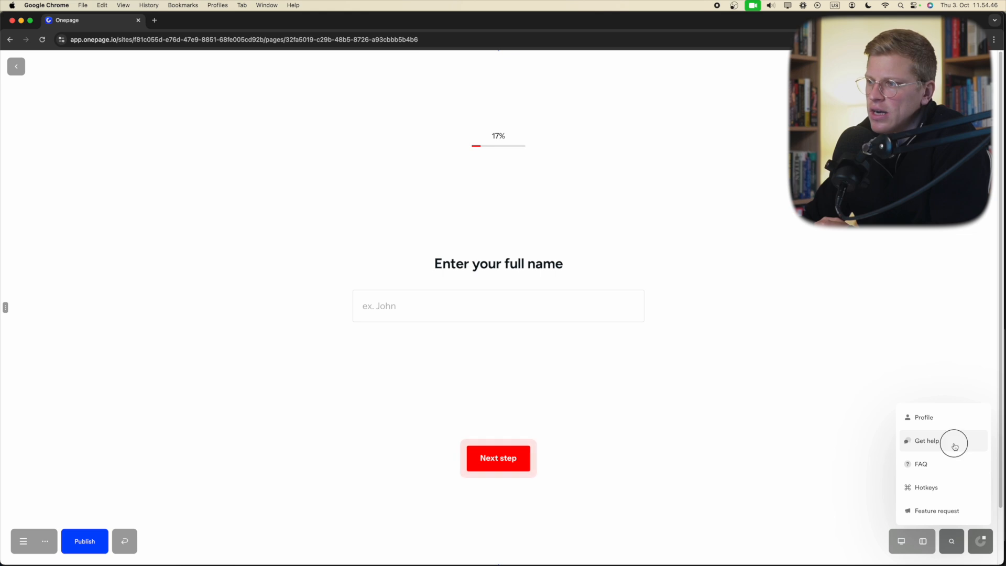
{"action": "left_click", "coordinate": [928, 440]}
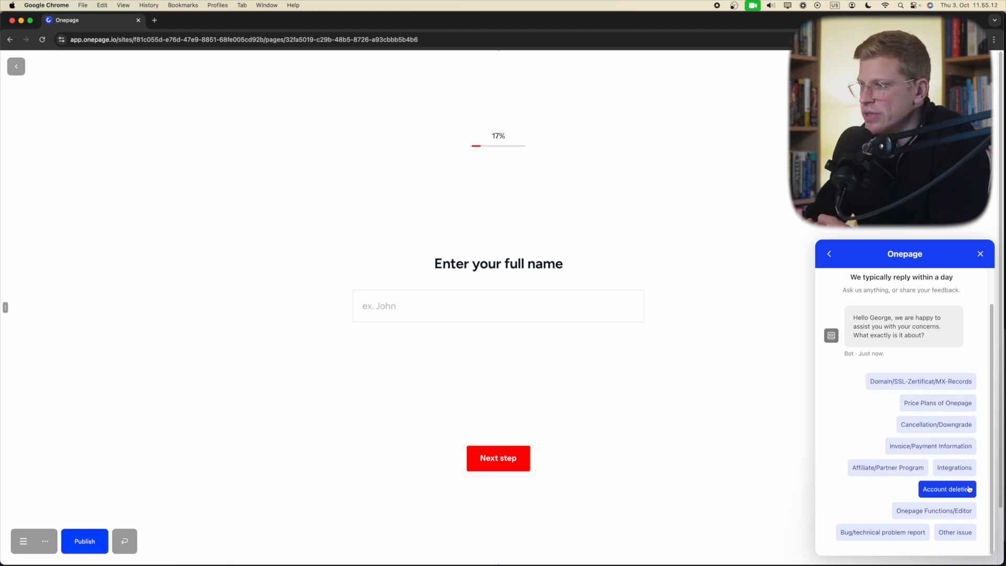
{"action": "left_click", "coordinate": [953, 467]}
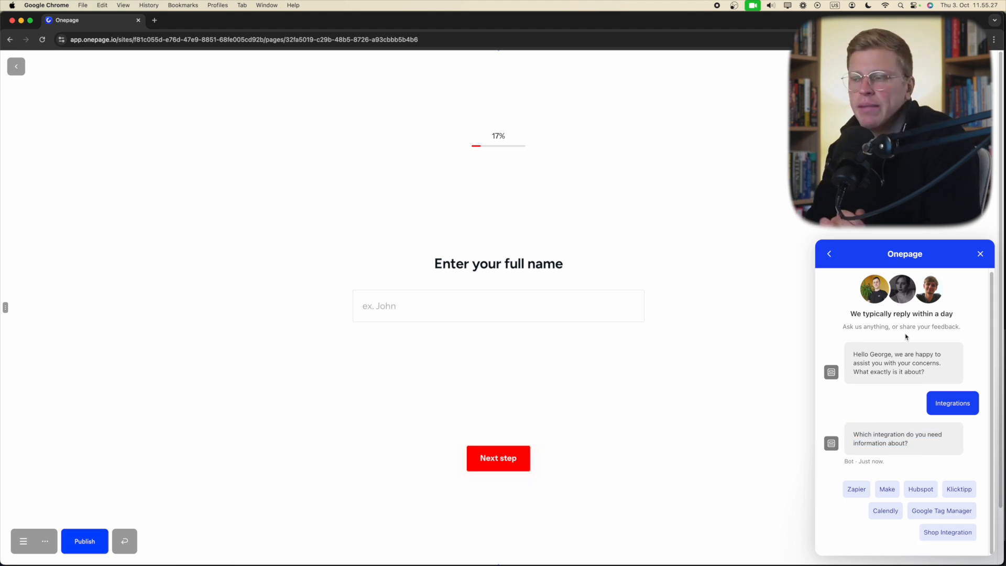
{"action": "left_click", "coordinate": [980, 254]}
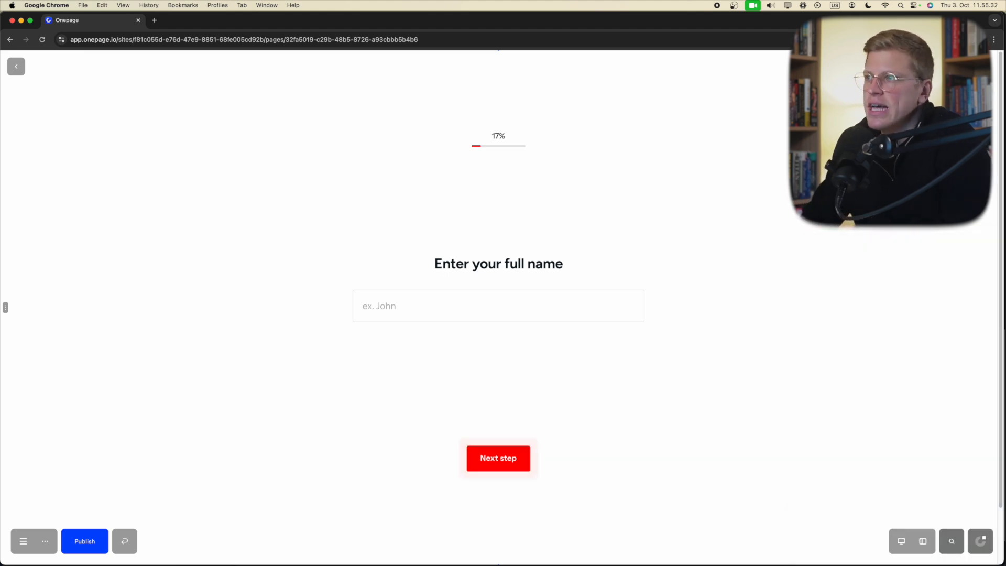
Step: Leave the editor and visit the project's Pages, Emails and CRM lead list (no leads yet)
{"action": "left_click", "coordinate": [16, 67]}
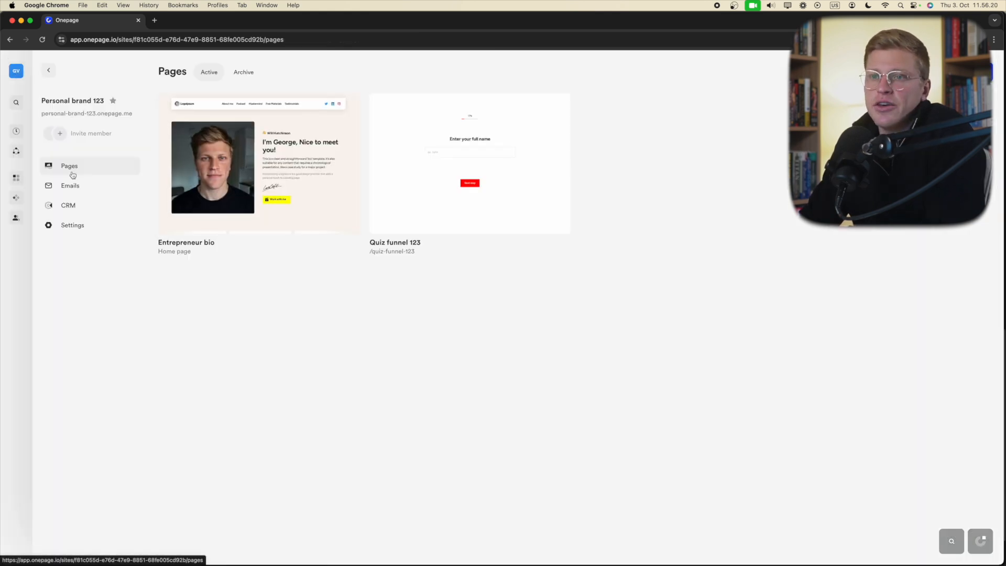
{"action": "left_click", "coordinate": [69, 185]}
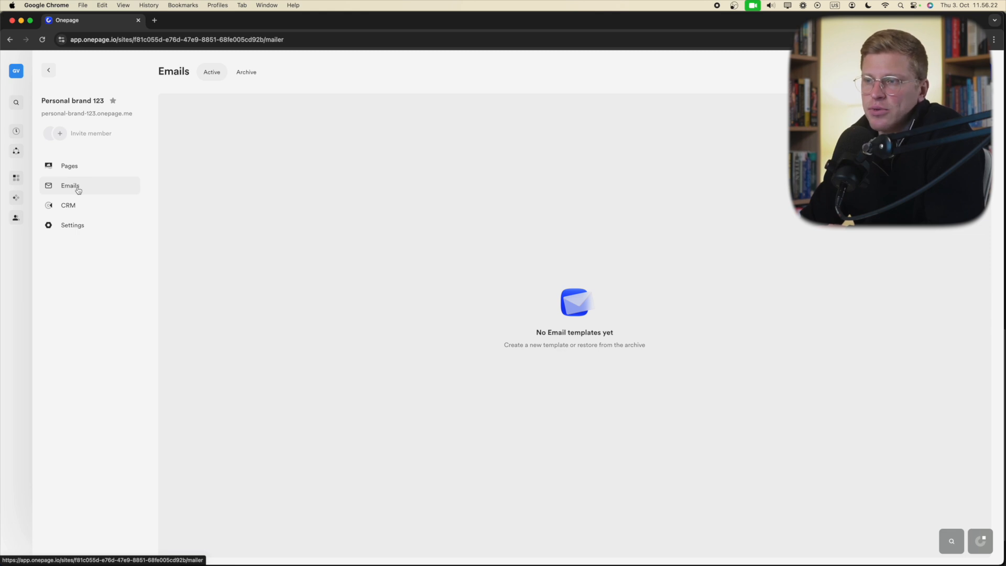
{"action": "left_click", "coordinate": [68, 205]}
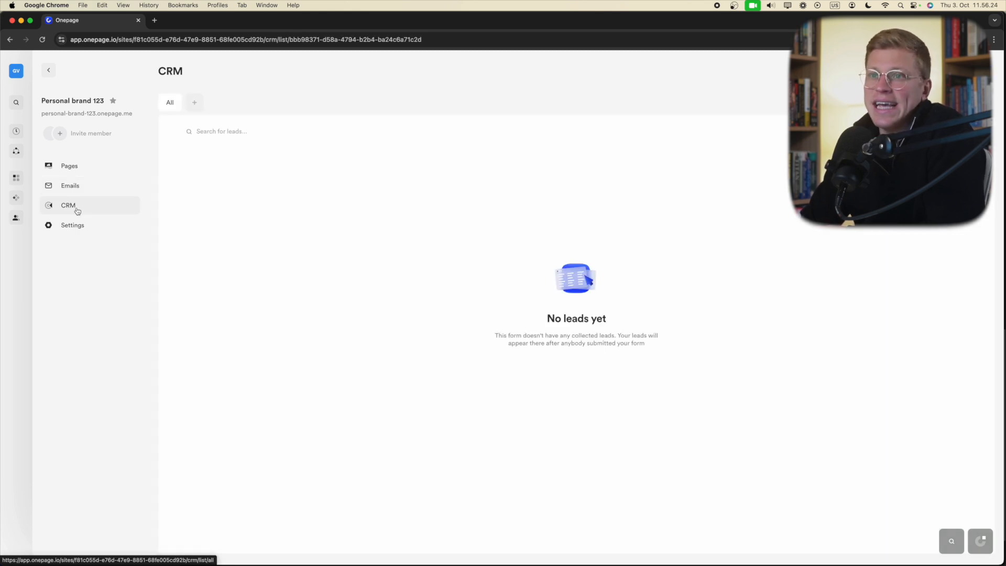
{"action": "mouse_move", "coordinate": [588, 240]}
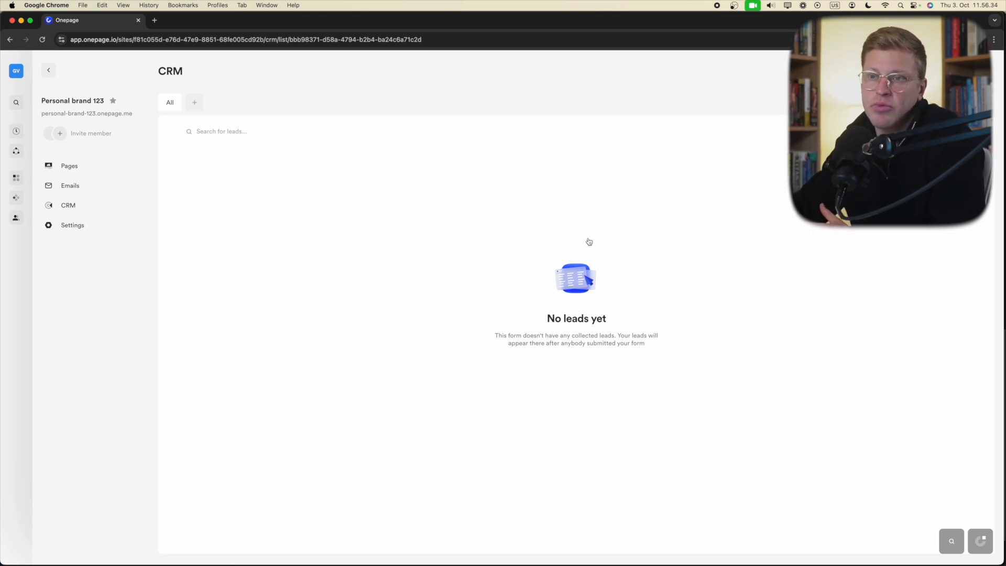
Step: In Settings > General, replace the Project title with the owner's name and save changes
{"action": "left_click", "coordinate": [72, 225]}
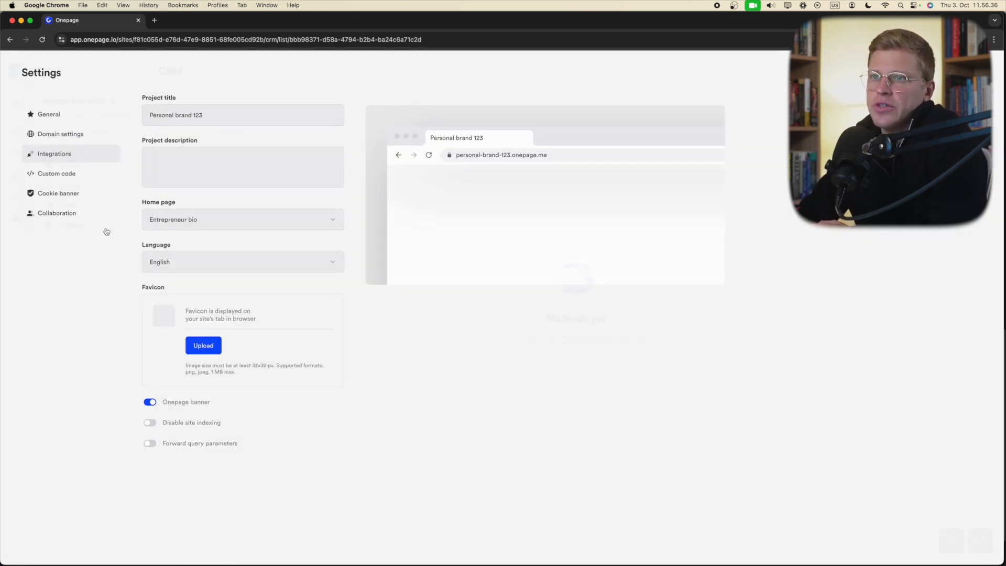
{"action": "type", "text": "adfas"}
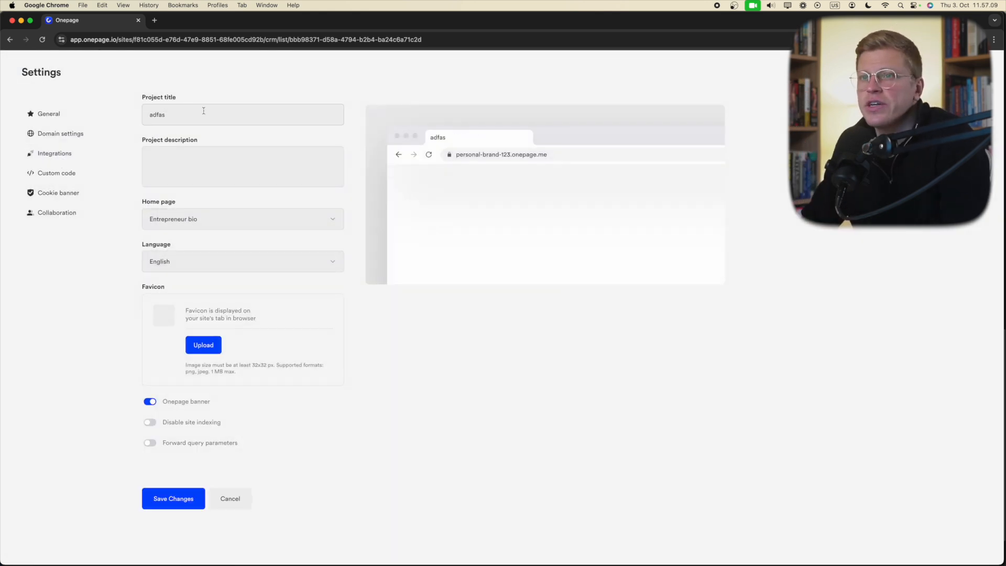
{"action": "type", "text": "George Vlasyev"}
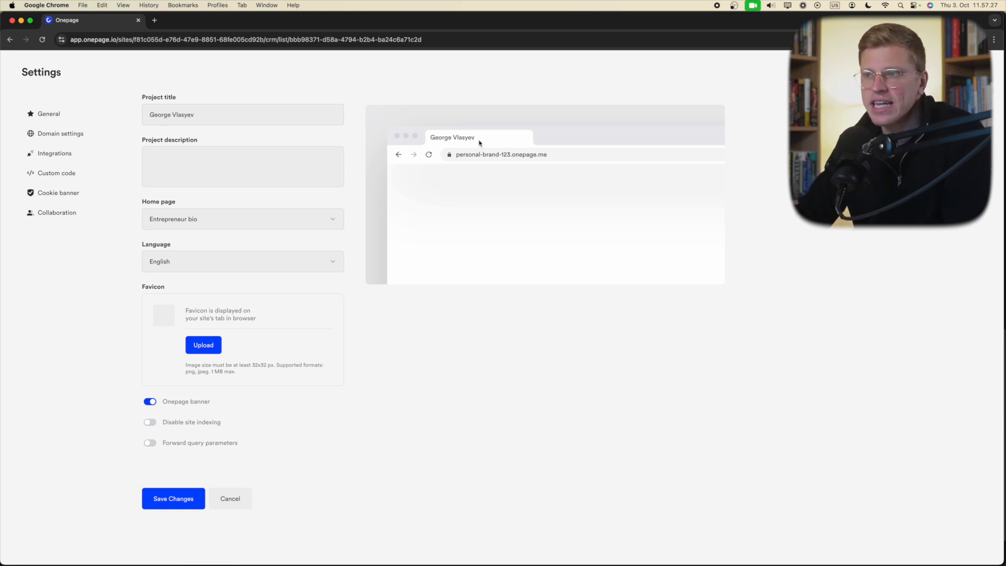
{"action": "double_click", "coordinate": [452, 137]}
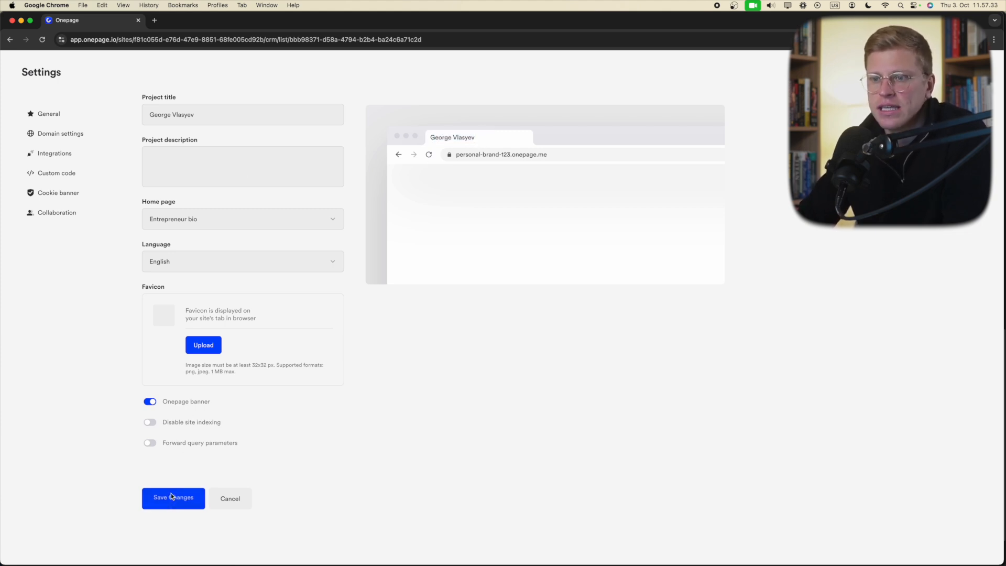
{"action": "left_click", "coordinate": [60, 134]}
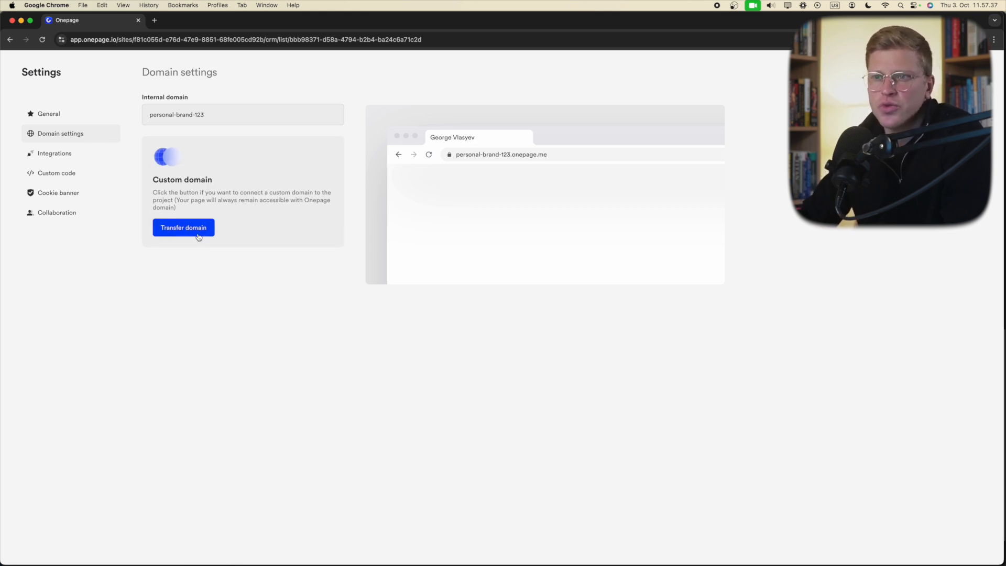
Step: Review the domain options, then switch on Onepage Analytics in the Integrations settings
{"action": "double_click", "coordinate": [182, 181]}
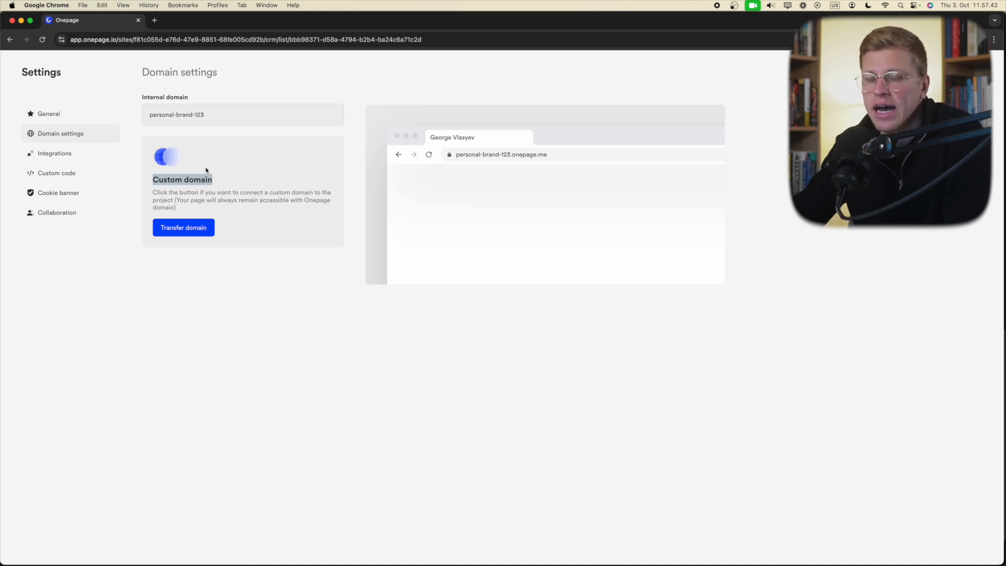
{"action": "left_click", "coordinate": [54, 153]}
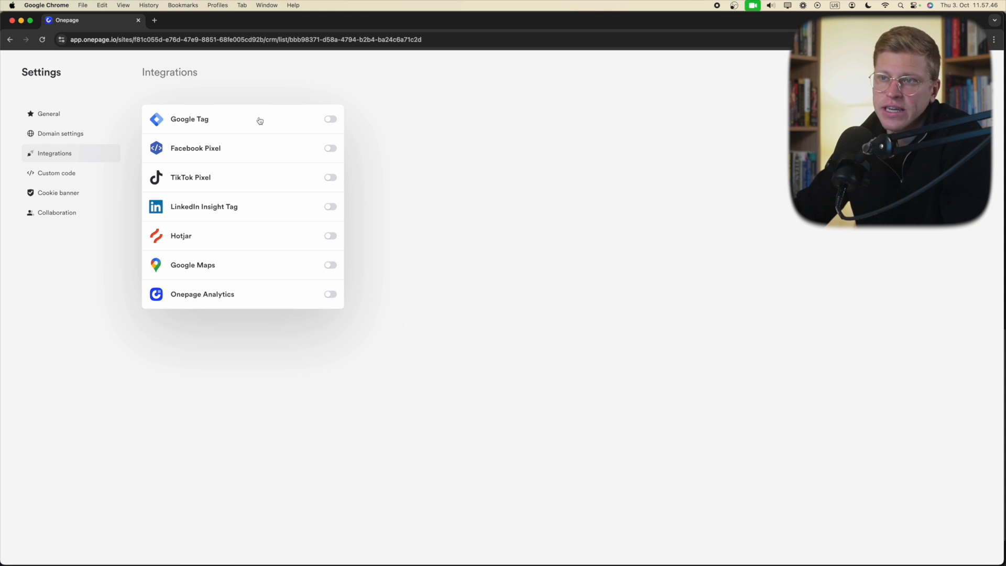
{"action": "mouse_move", "coordinate": [271, 153]}
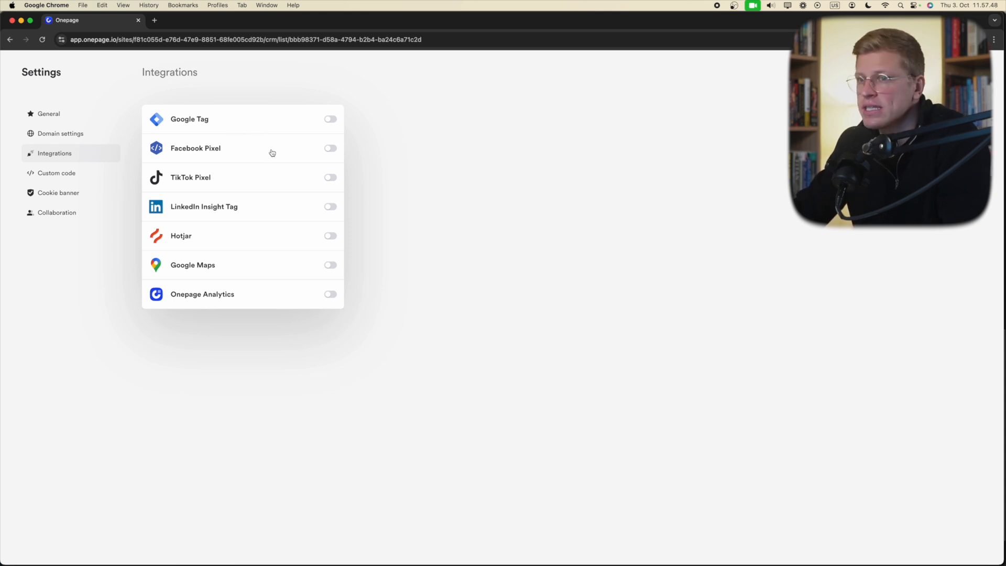
{"action": "mouse_move", "coordinate": [226, 115]}
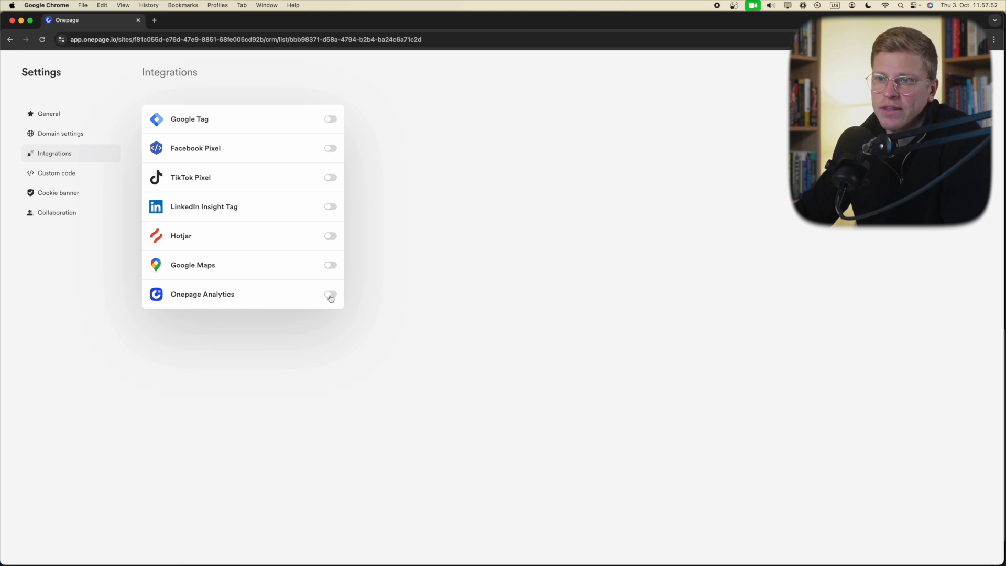
{"action": "left_click", "coordinate": [330, 294]}
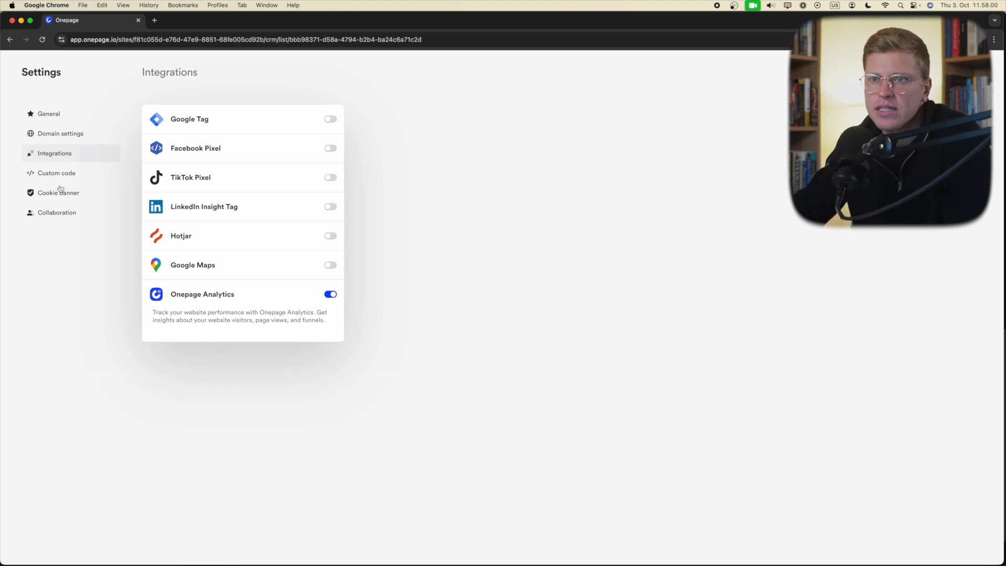
Step: Try the Notification and Disabled cookie banner styles, choose Compact and save the change
{"action": "left_click", "coordinate": [56, 173]}
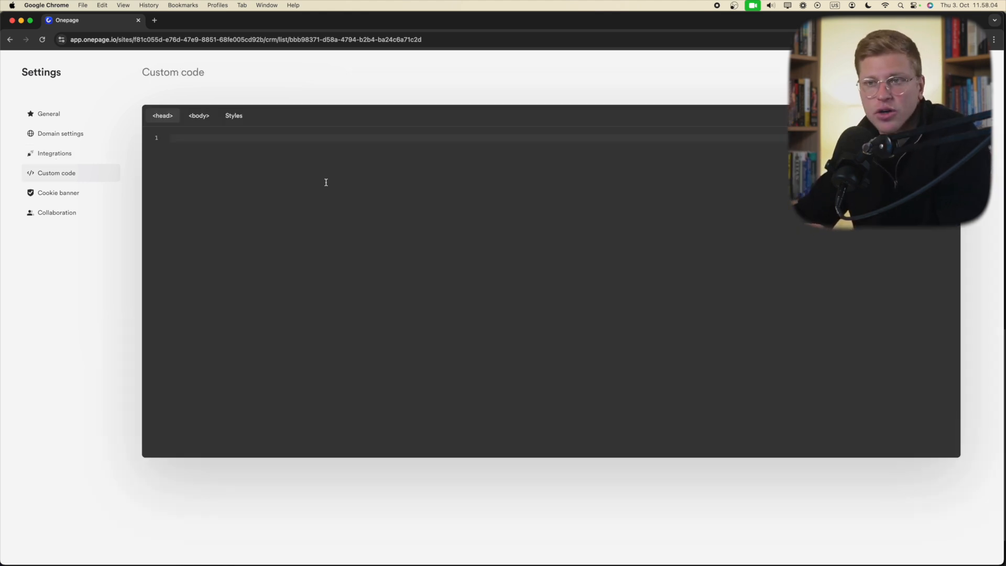
{"action": "left_click", "coordinate": [57, 193]}
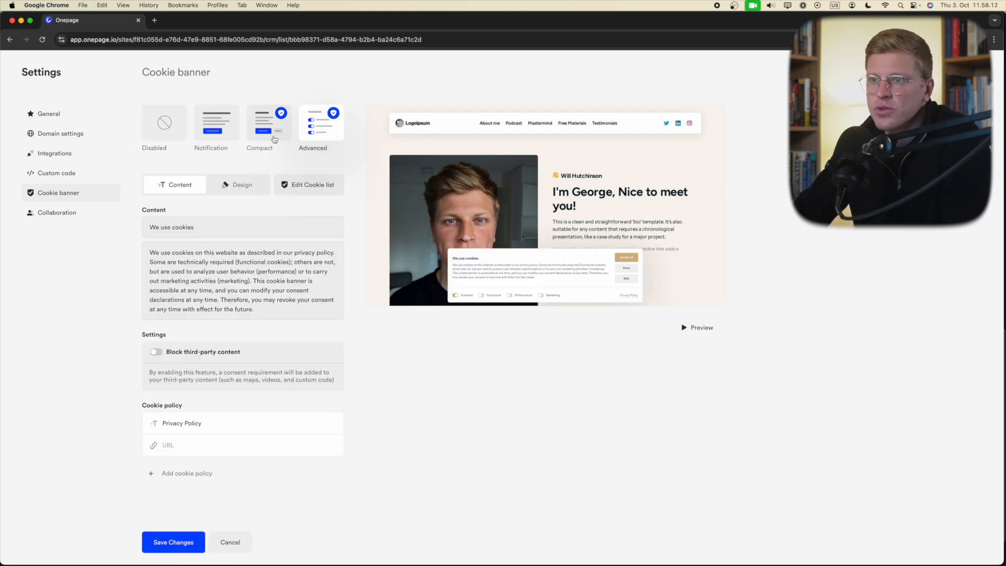
{"action": "left_click", "coordinate": [216, 123]}
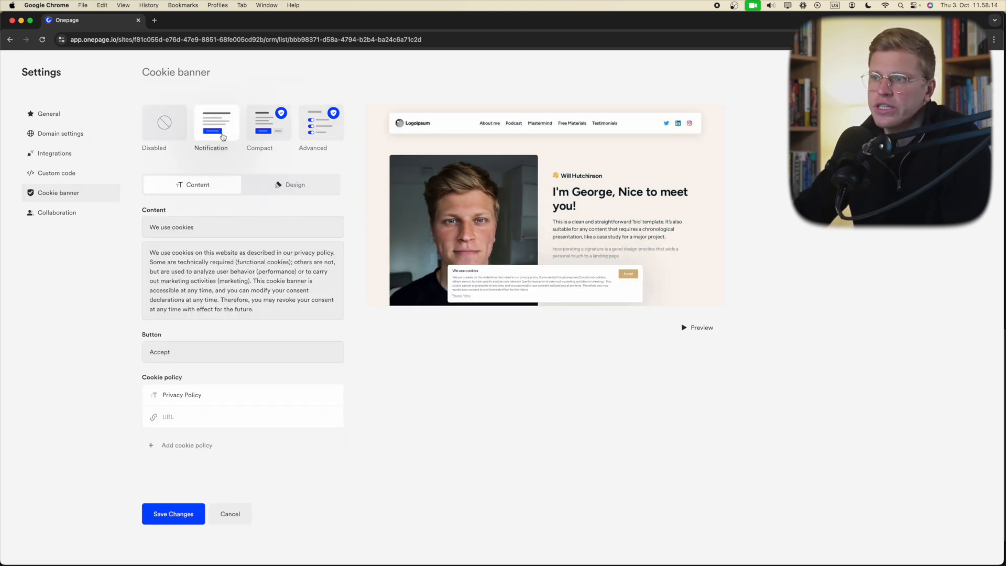
{"action": "left_click", "coordinate": [164, 122]}
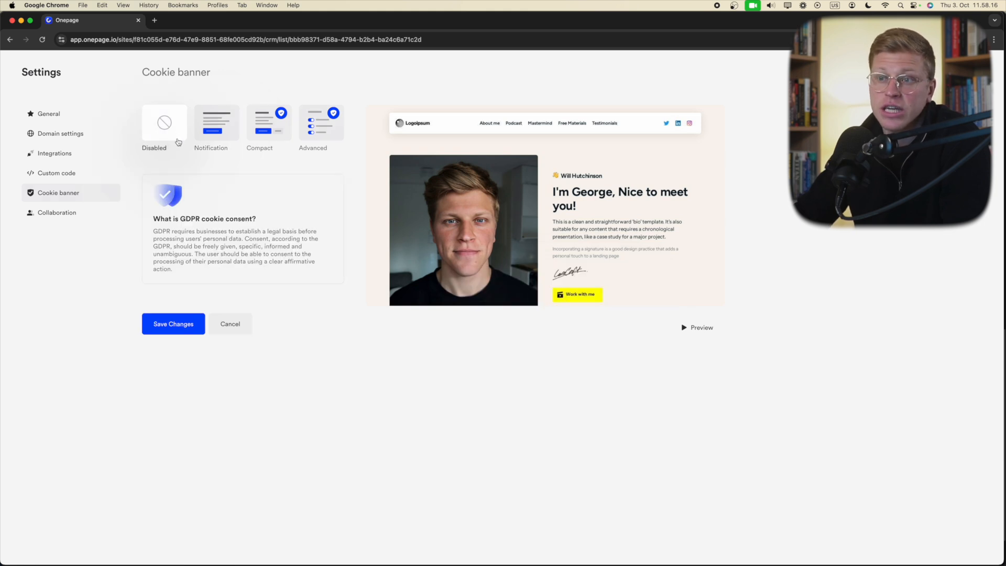
{"action": "mouse_move", "coordinate": [228, 151]}
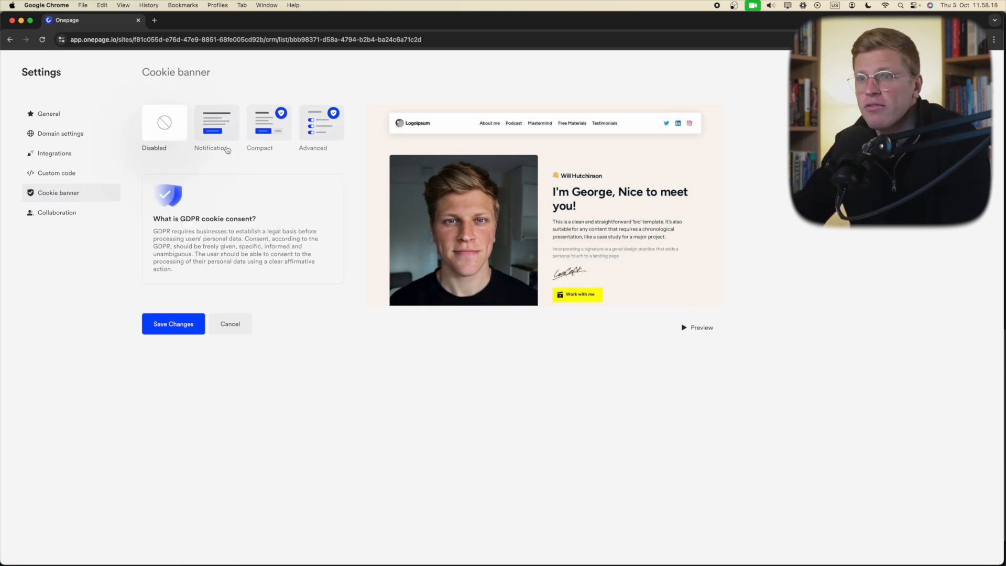
{"action": "left_click", "coordinate": [216, 122]}
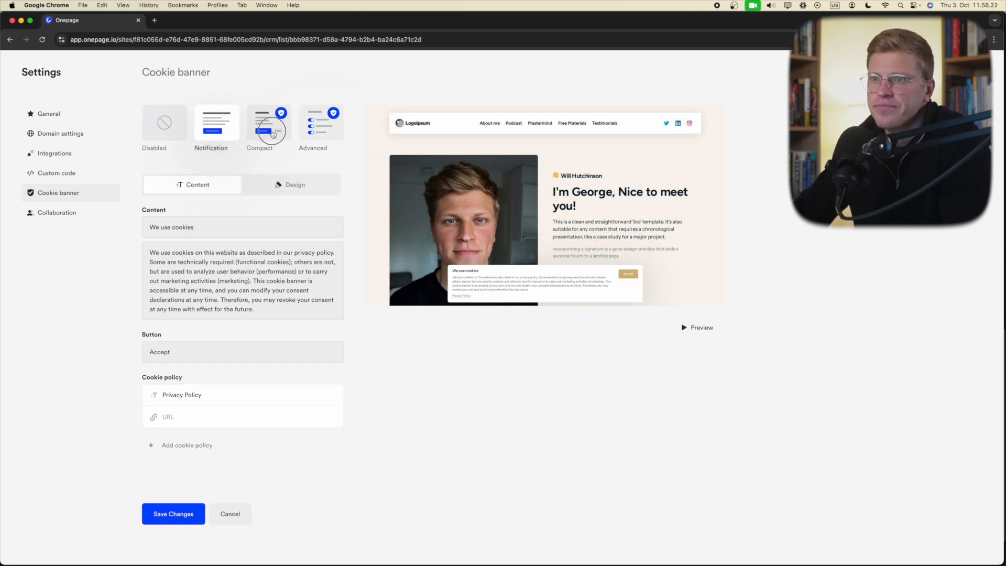
{"action": "left_click", "coordinate": [268, 124]}
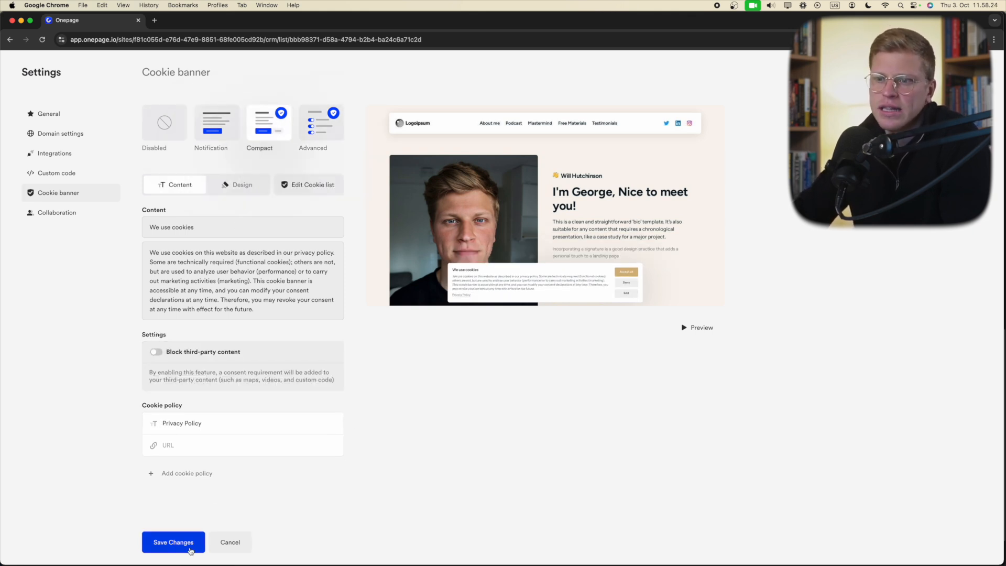
{"action": "left_click", "coordinate": [172, 542]}
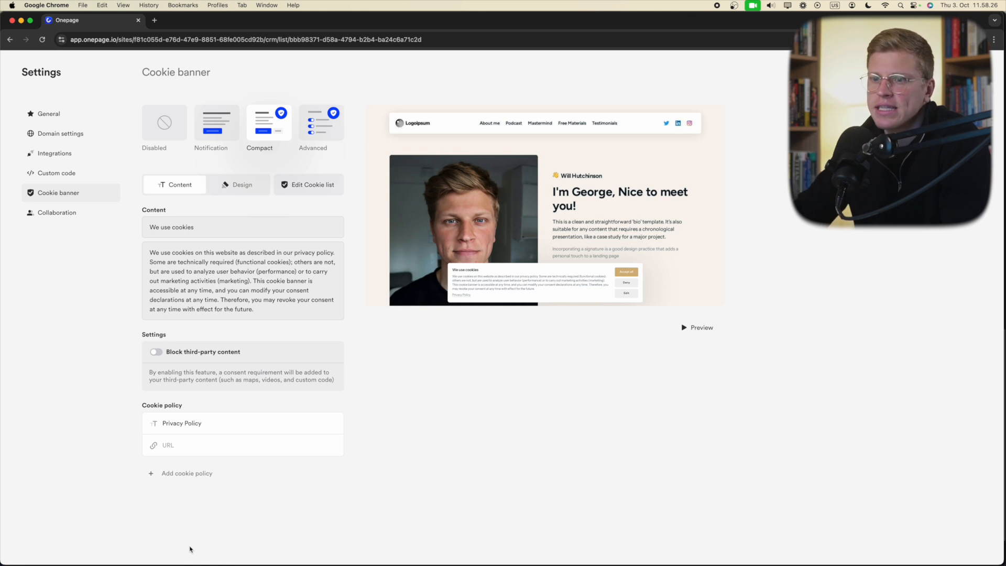
Step: View the Collaboration settings with their team-member invite email field
{"action": "left_click", "coordinate": [56, 212]}
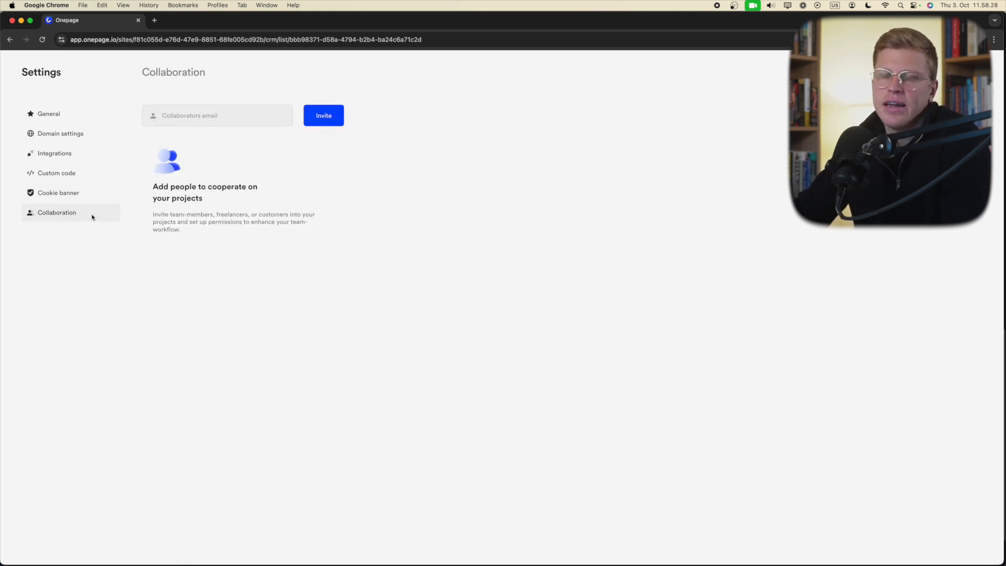
{"action": "mouse_move", "coordinate": [235, 206]}
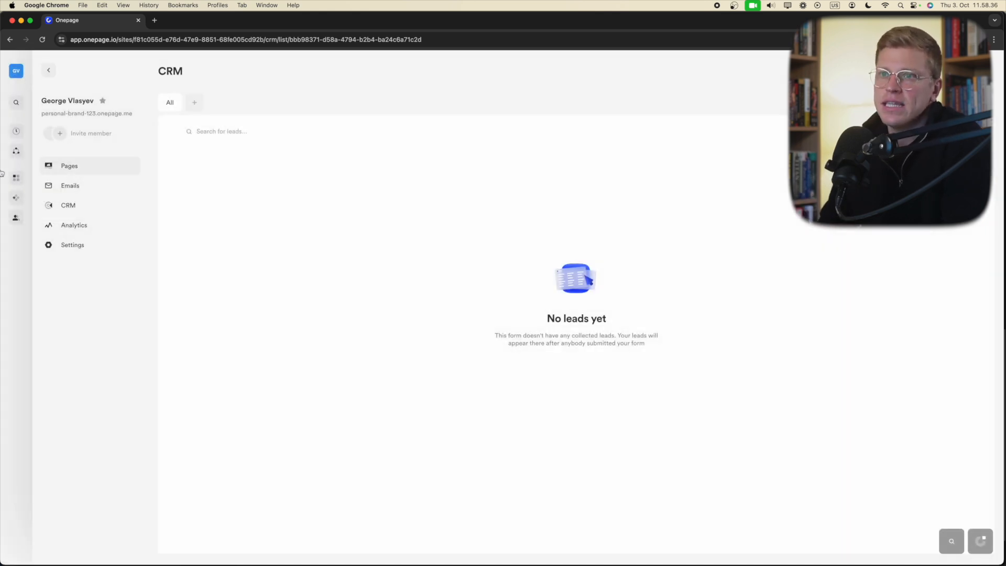
Step: Create a blank page named 'Examplke 5342' from the Pages area
{"action": "left_click", "coordinate": [69, 165]}
{"action": "type", "text": "Examplke 5342"}
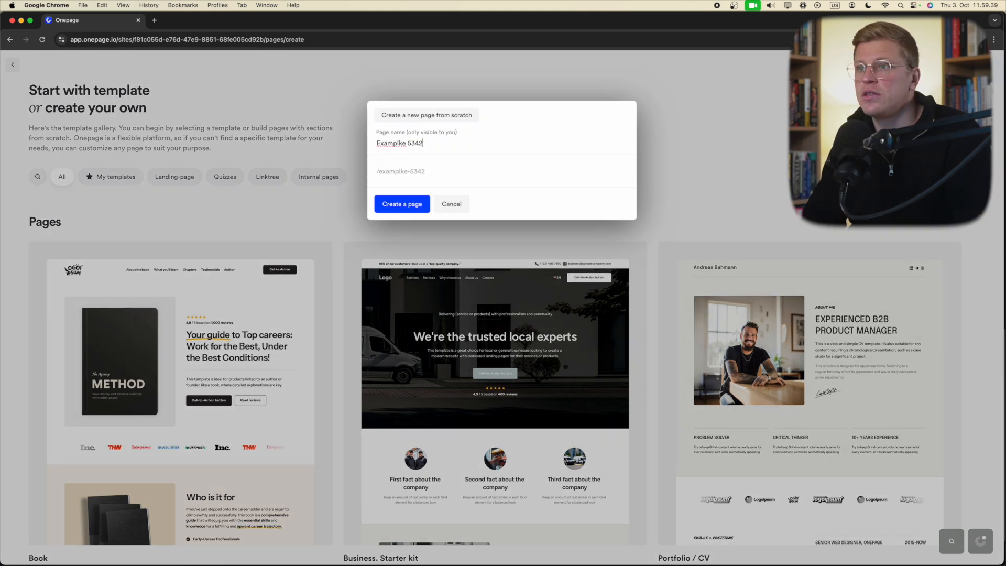
{"action": "left_click", "coordinate": [402, 203]}
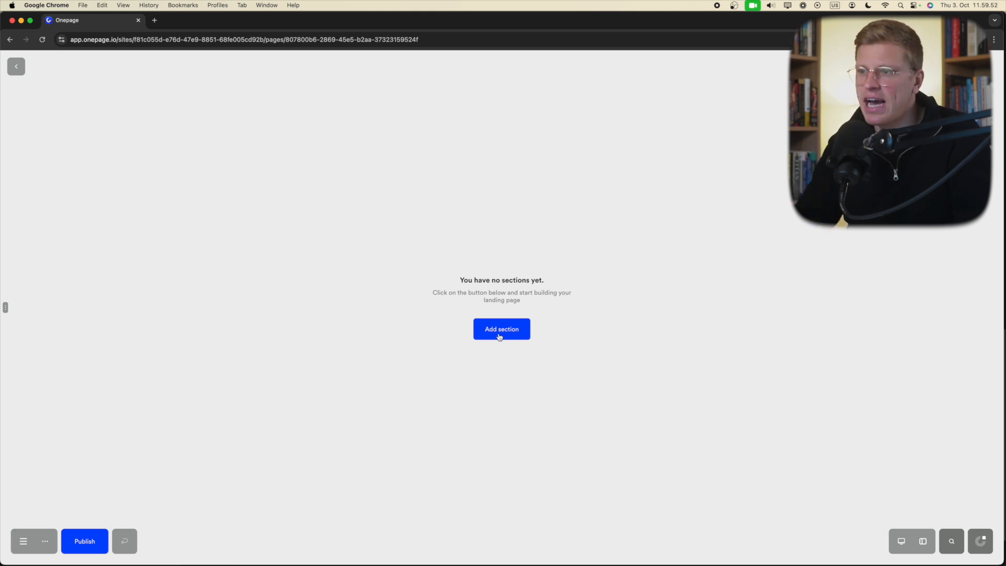
Step: Add a header section, delete the extra header, and browse the mega menu designs
{"action": "left_click", "coordinate": [500, 329]}
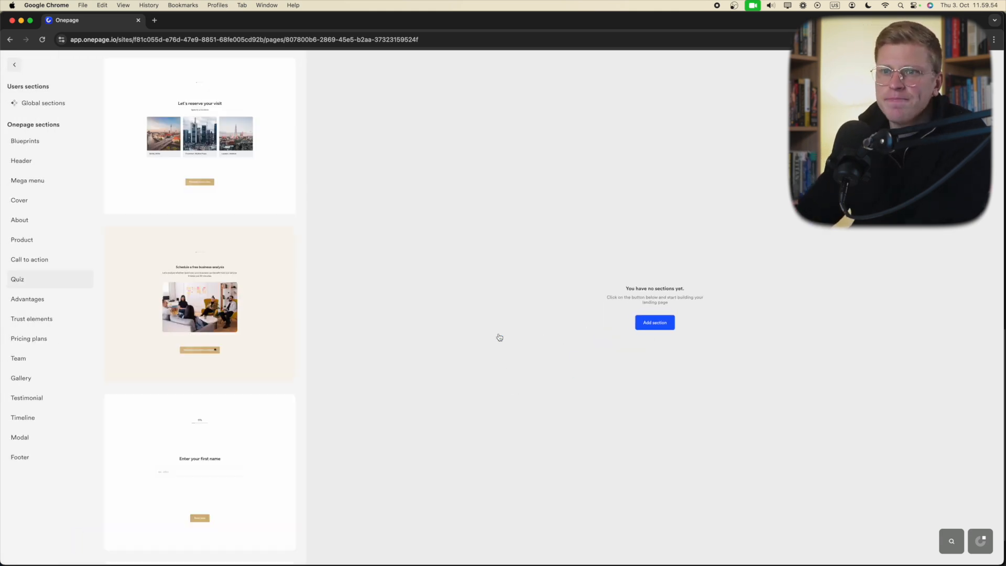
{"action": "mouse_move", "coordinate": [54, 152]}
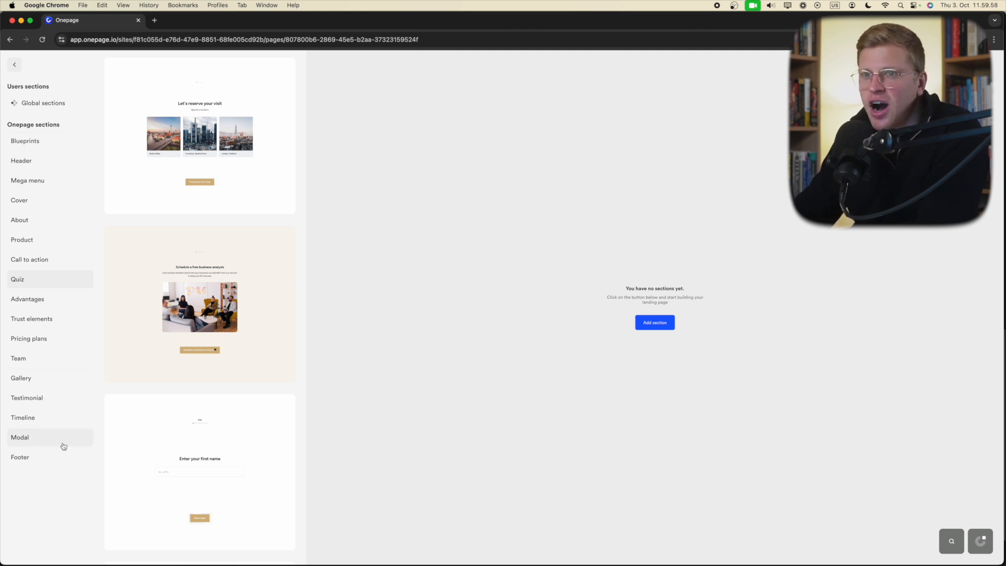
{"action": "left_click", "coordinate": [21, 161]}
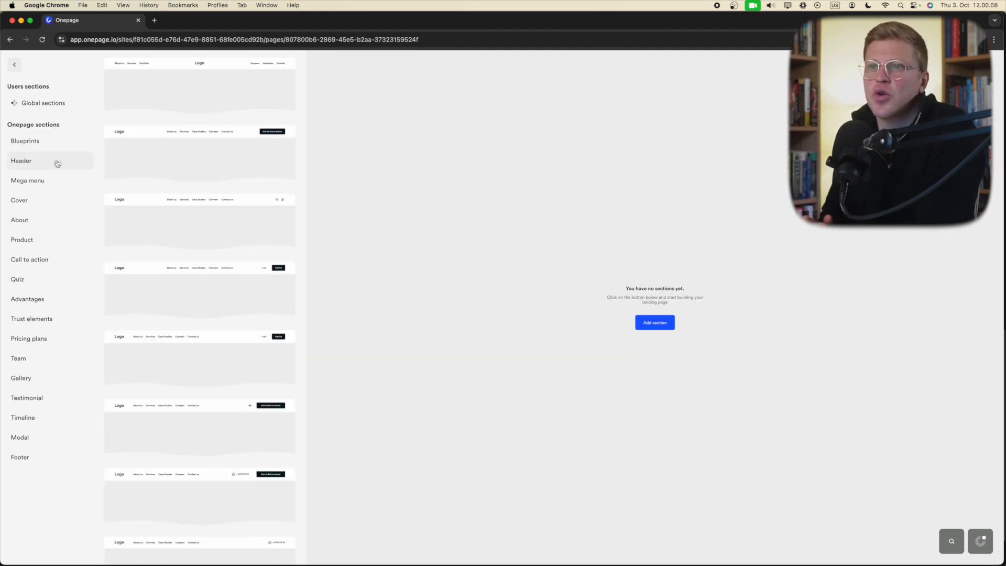
{"action": "mouse_move", "coordinate": [190, 229]}
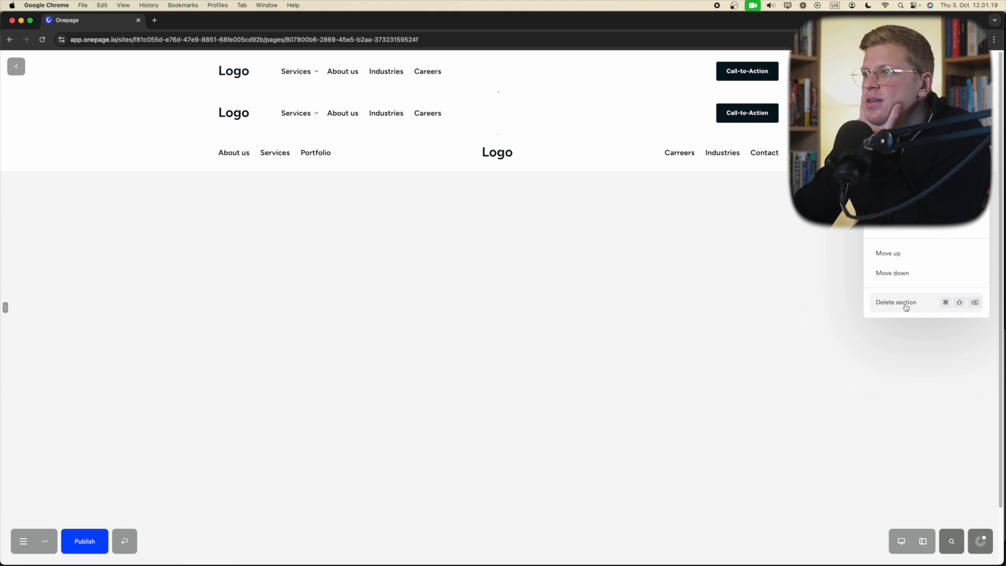
{"action": "left_click", "coordinate": [894, 301]}
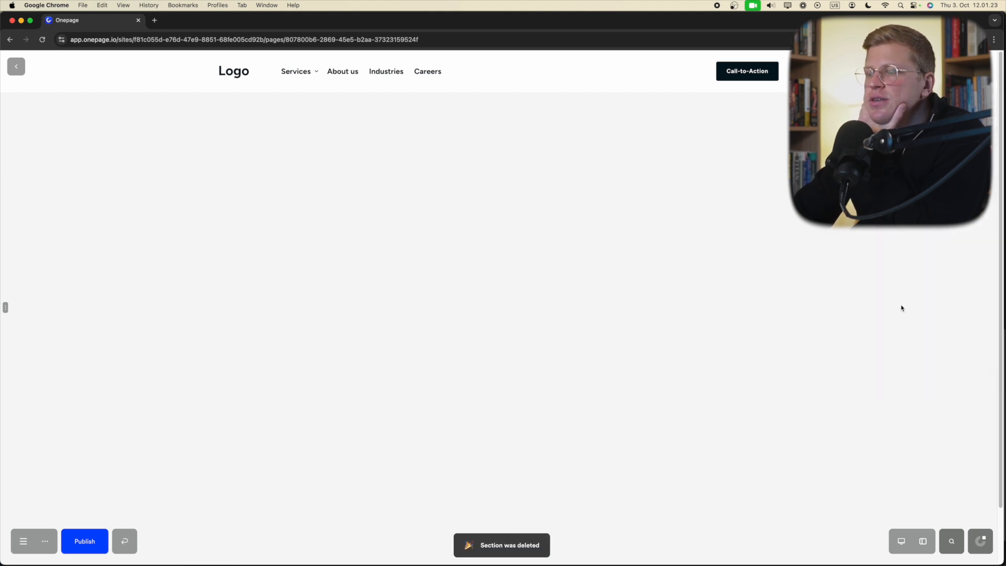
{"action": "left_click", "coordinate": [20, 555]}
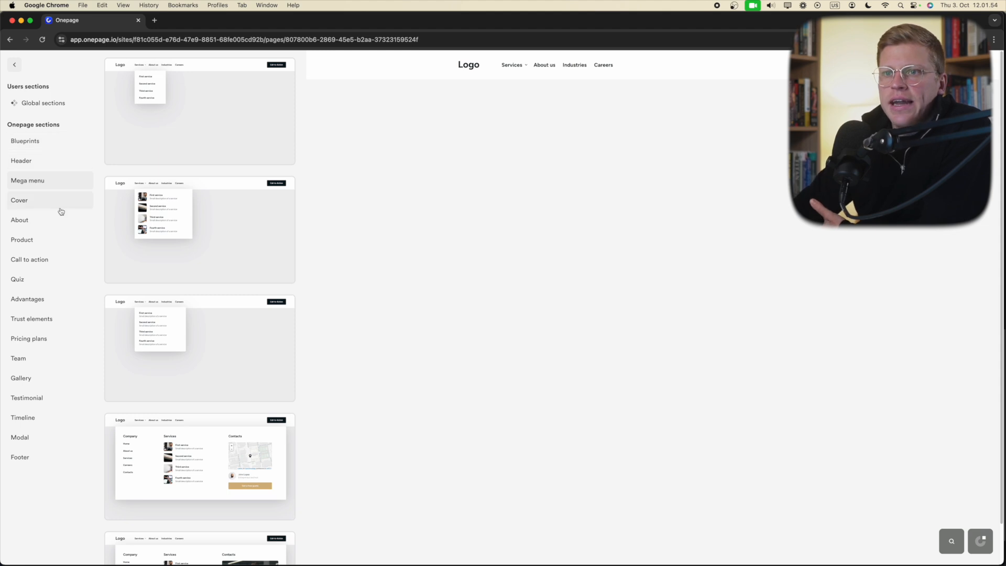
Step: Insert the Marc Hoffmann cover design from the Cover category below the header
{"action": "left_click", "coordinate": [19, 200]}
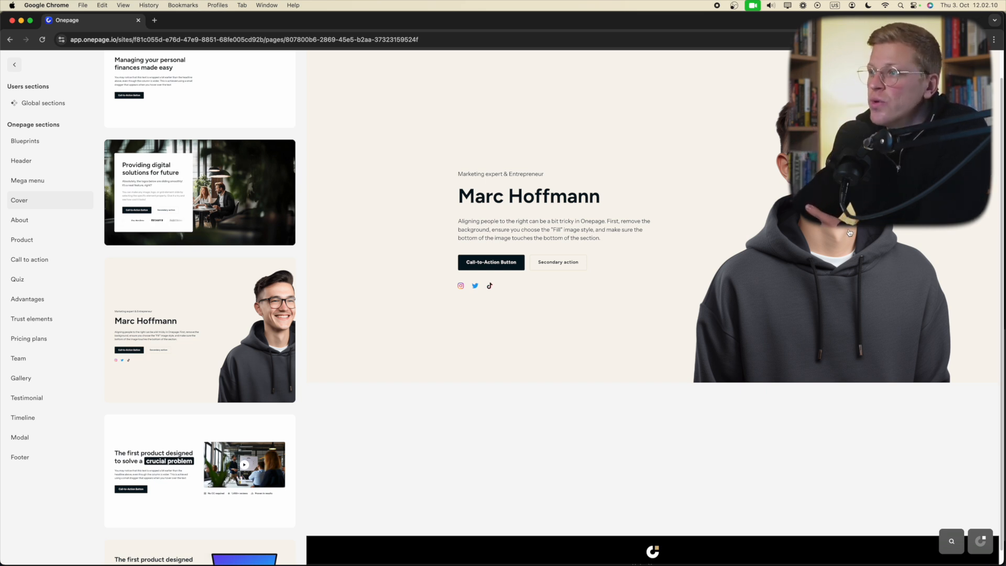
{"action": "left_click", "coordinate": [199, 192]}
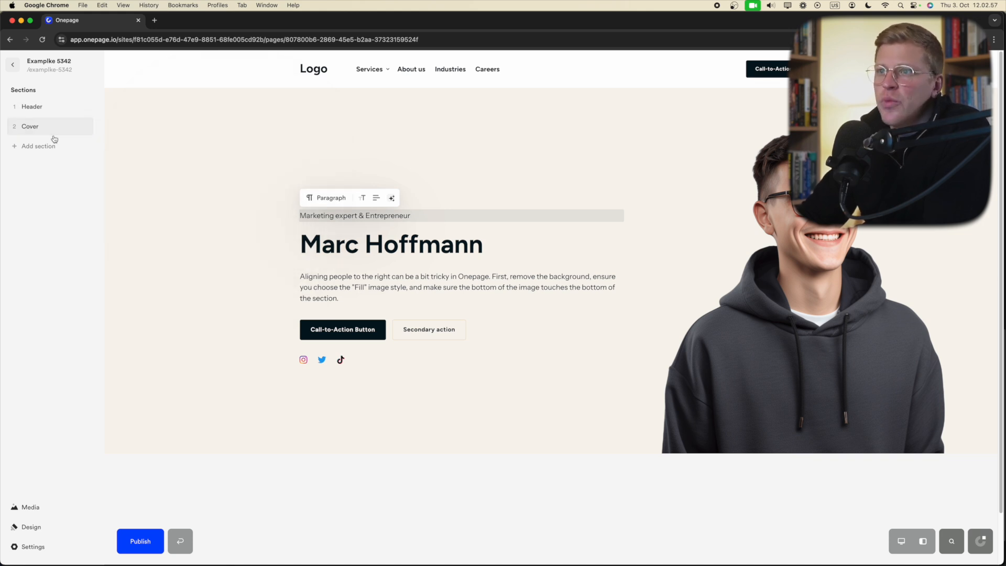
Step: Insert the 'Join 35.000 happy customers' Product design as the third section
{"action": "left_click", "coordinate": [35, 146]}
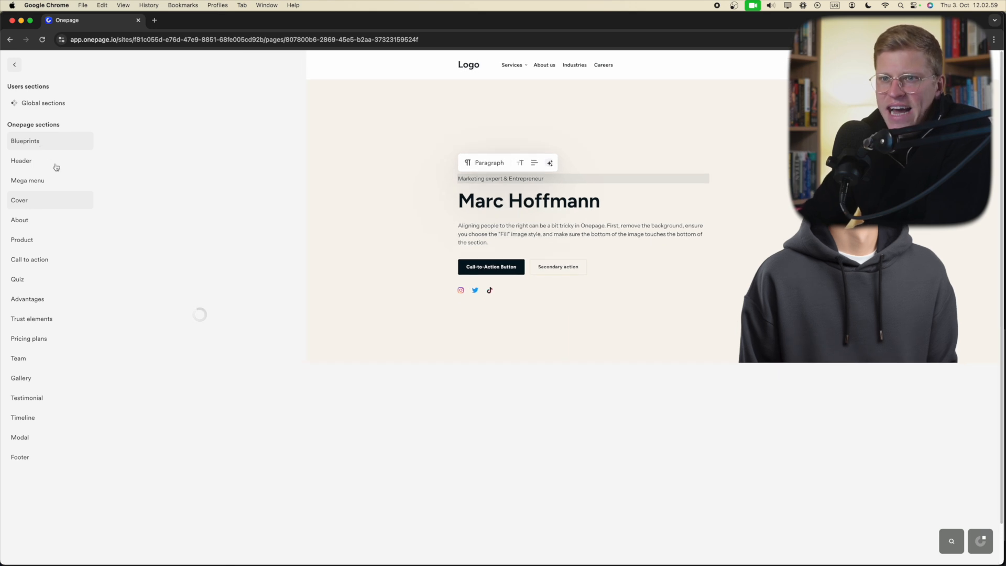
{"action": "mouse_move", "coordinate": [46, 236]}
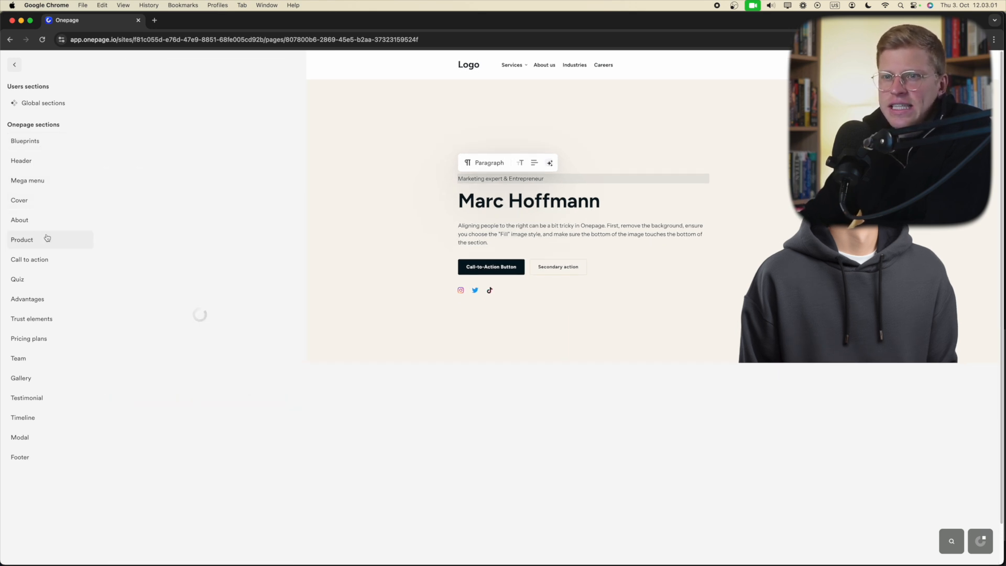
{"action": "left_click", "coordinate": [22, 239]}
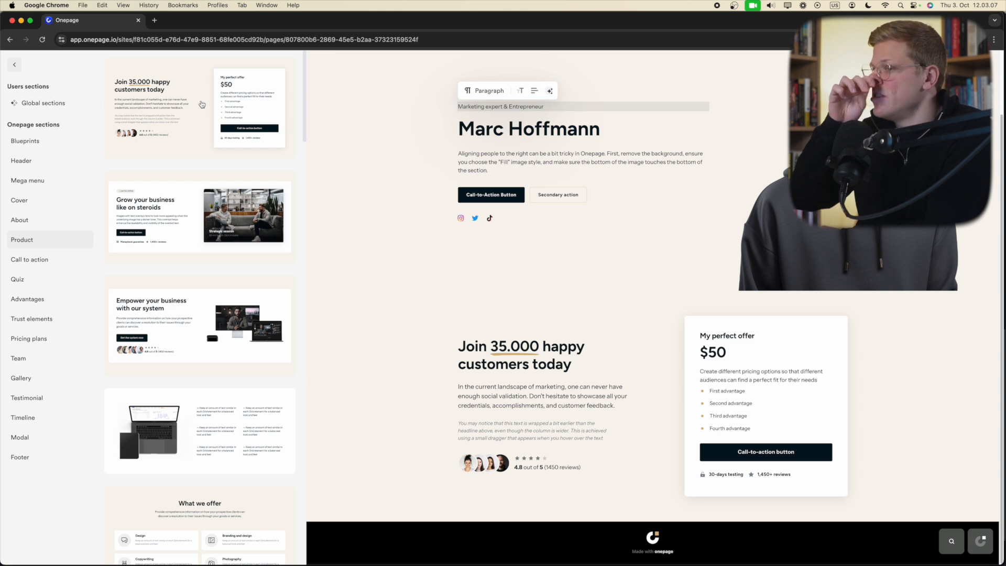
{"action": "mouse_move", "coordinate": [843, 400]}
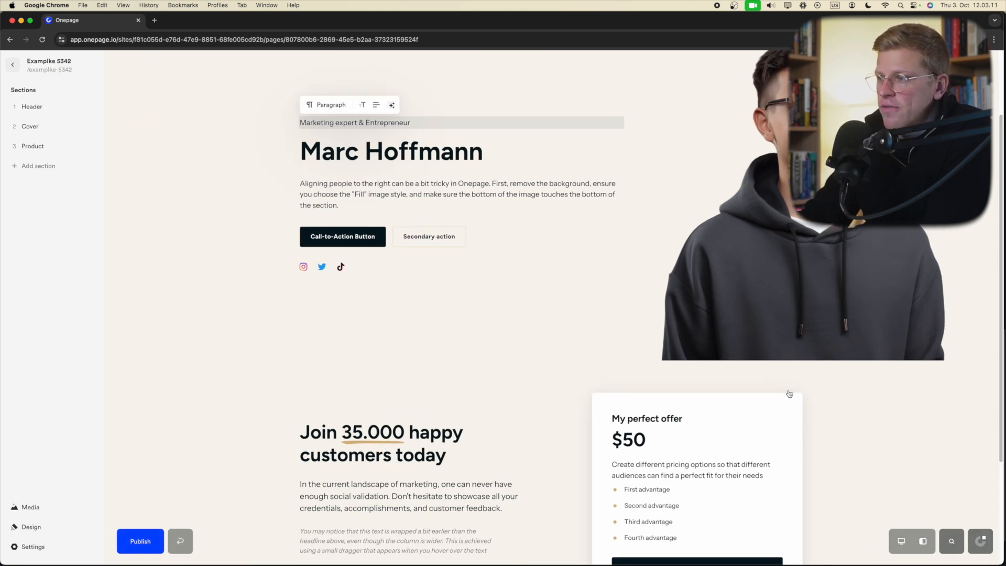
{"action": "scroll", "scroll_direction": "up", "scroll_amount": 3}
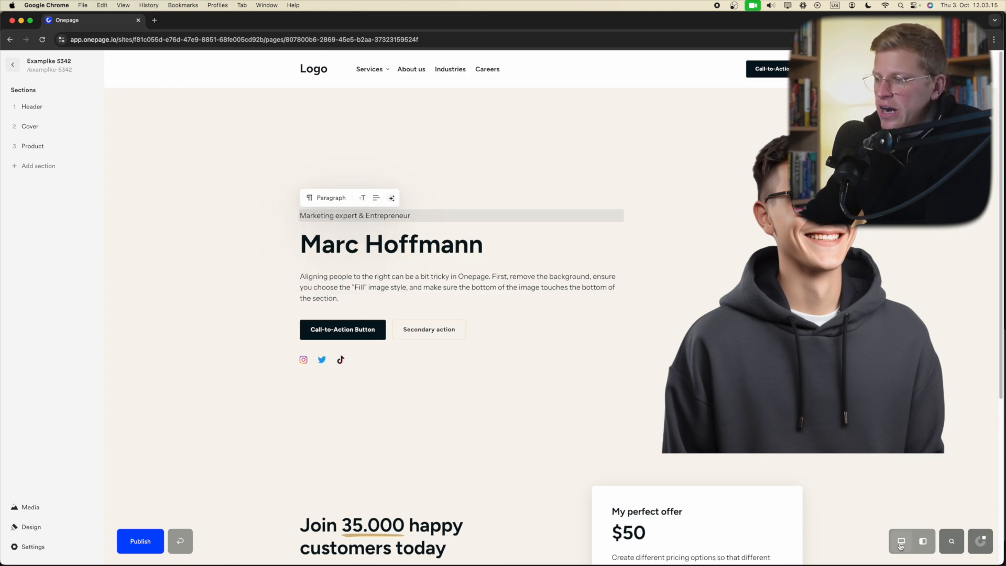
Step: Preview the page on mobile, then rename the cover heading to George Vlasyev
{"action": "left_click", "coordinate": [901, 542]}
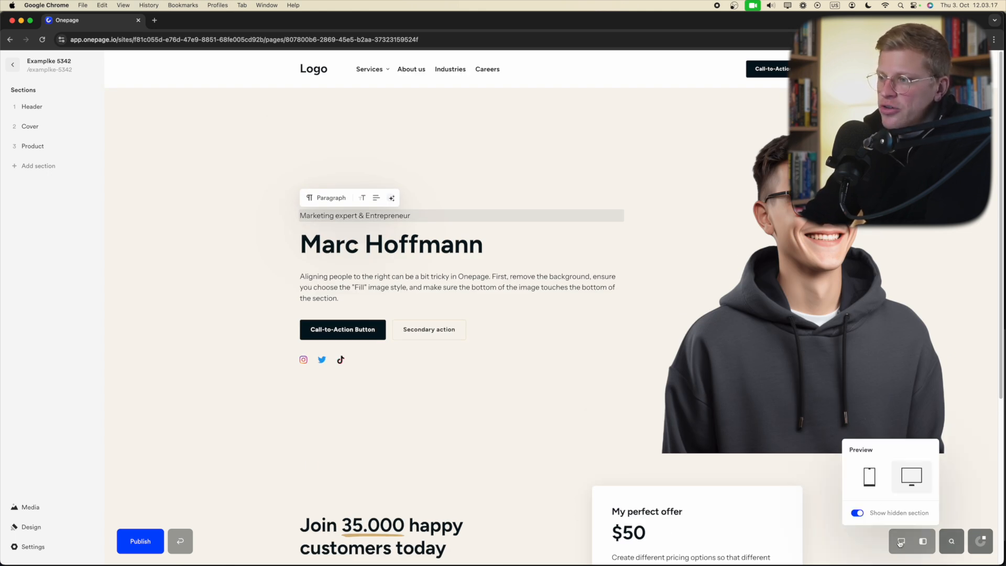
{"action": "left_click", "coordinate": [870, 478]}
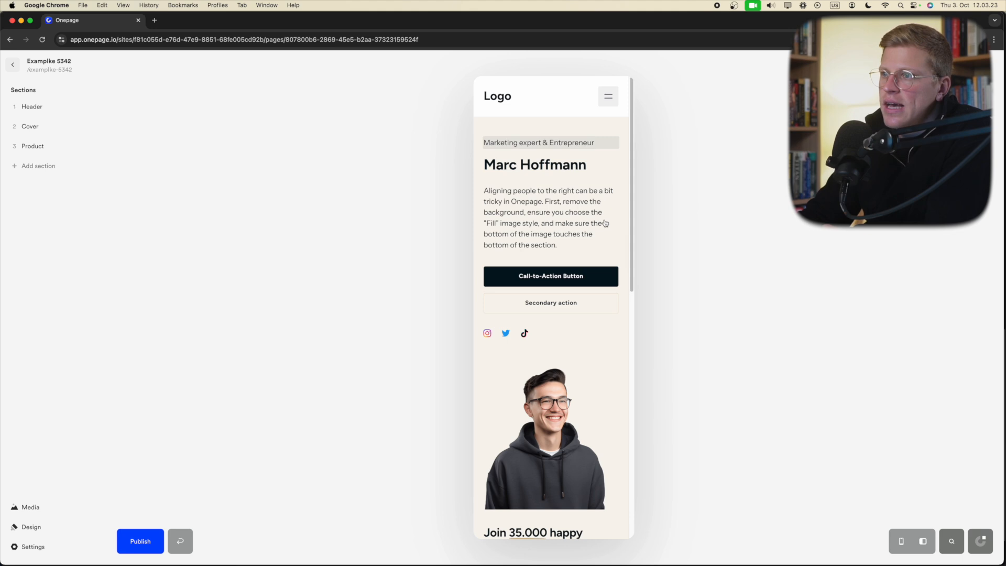
{"action": "scroll", "scroll_direction": "down", "scroll_amount": 3}
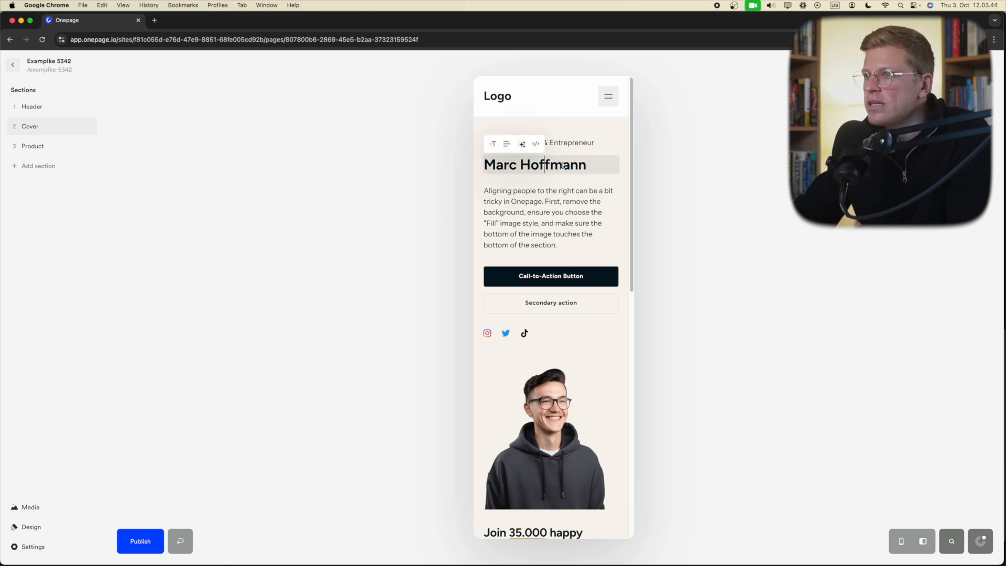
{"action": "type", "text": "George Vlasyev"}
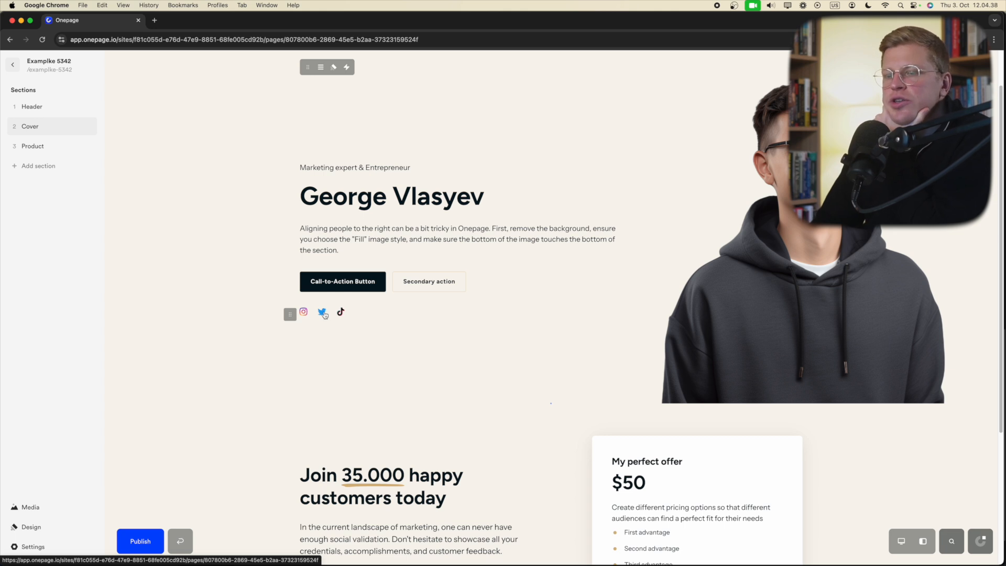
Step: Delete the cover's row of social media icons via its context menu
{"action": "left_click", "coordinate": [289, 312]}
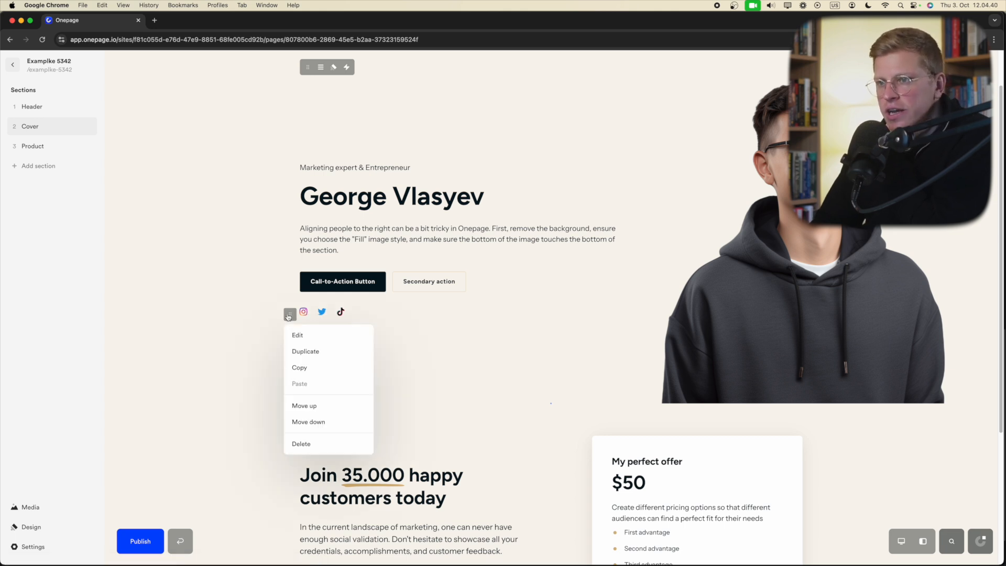
{"action": "mouse_move", "coordinate": [322, 441]}
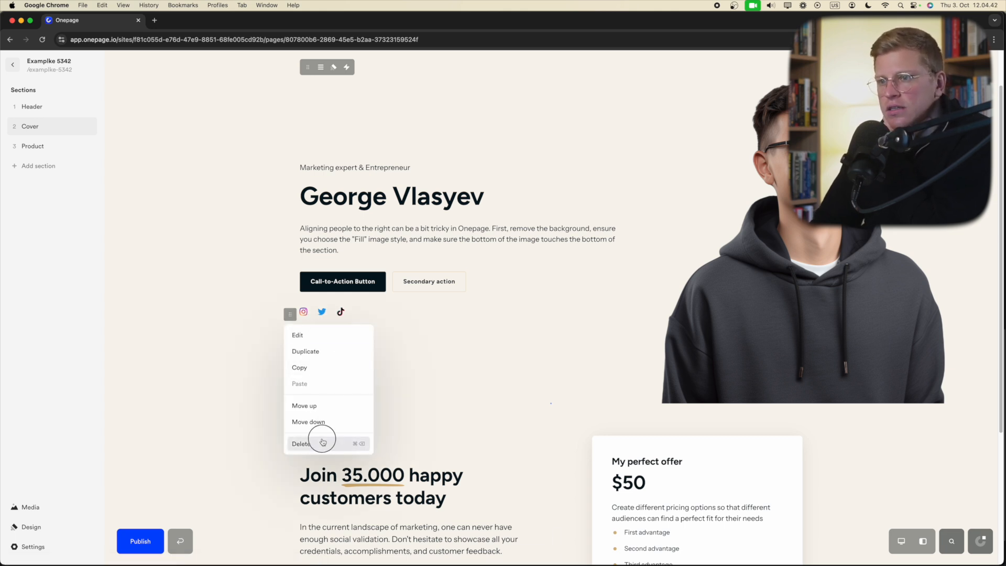
{"action": "left_click", "coordinate": [301, 443]}
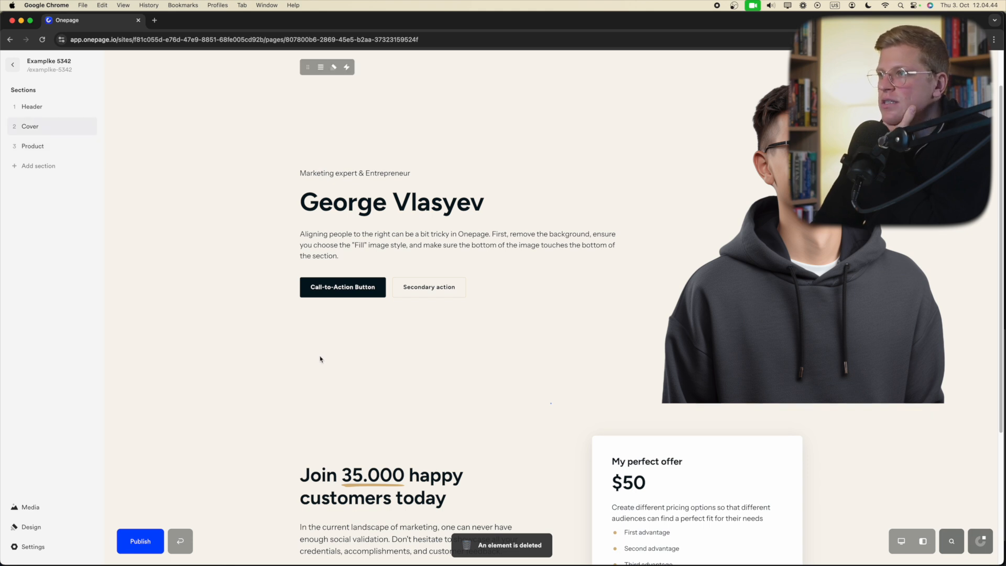
{"action": "left_click", "coordinate": [38, 165]}
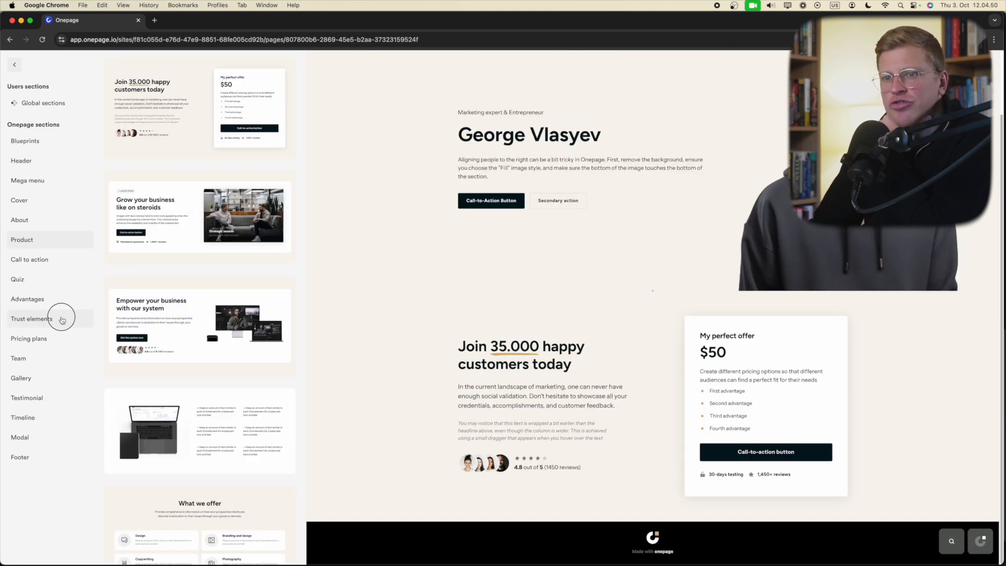
Step: Insert the corporate partners logo design from Trust elements, then a Footer section
{"action": "left_click", "coordinate": [32, 318]}
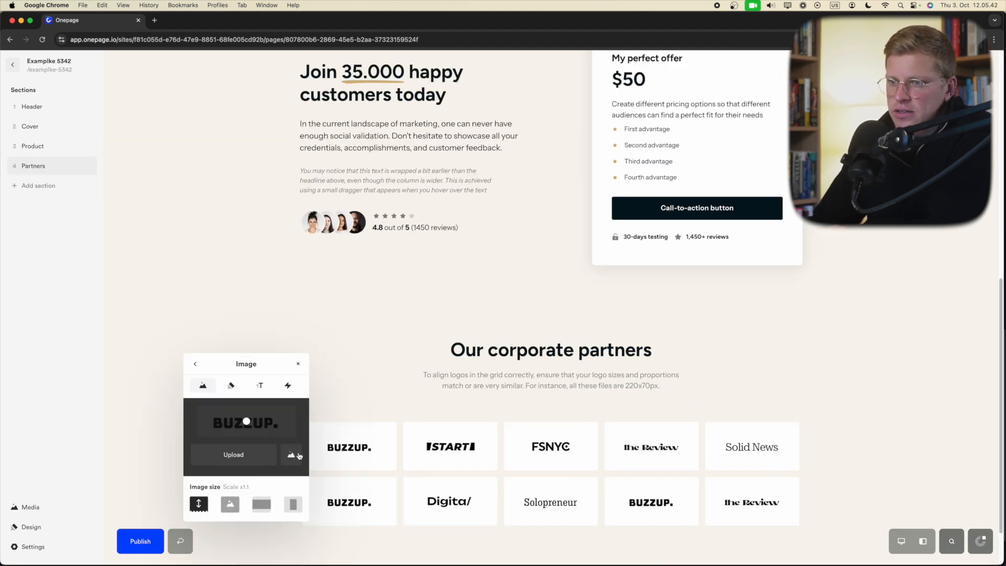
{"action": "left_click", "coordinate": [297, 364]}
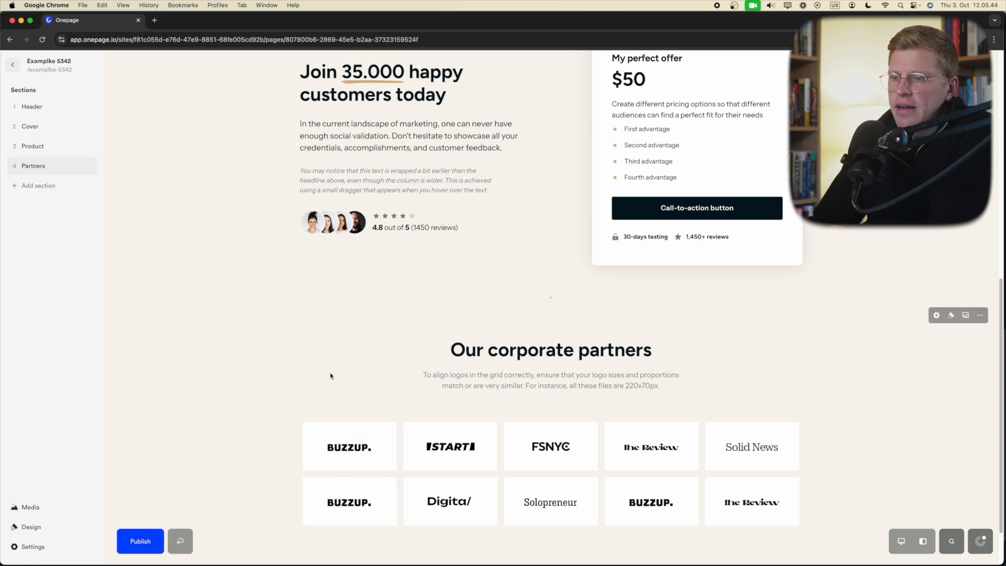
{"action": "scroll", "scroll_direction": "down", "scroll_amount": 3}
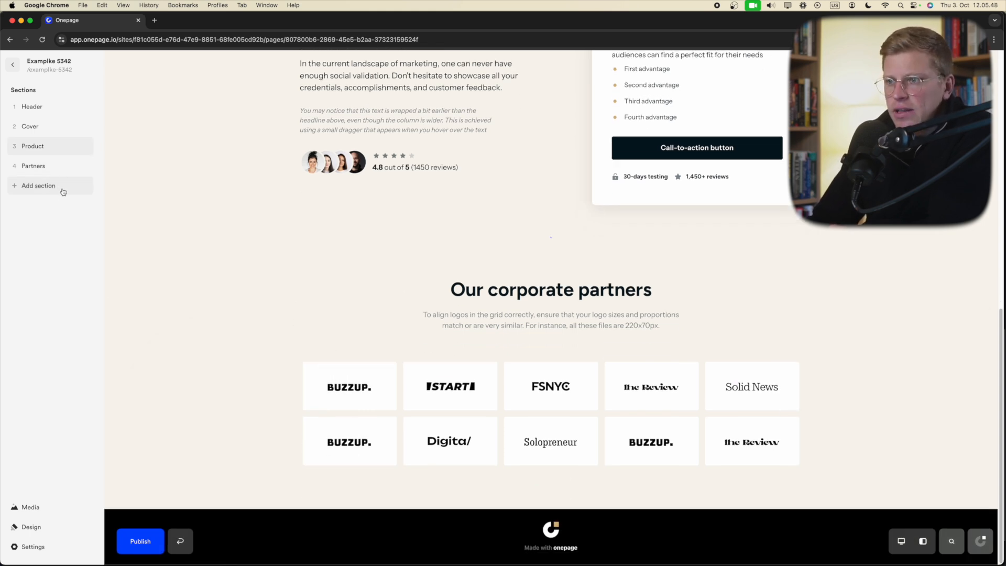
{"action": "left_click", "coordinate": [37, 185]}
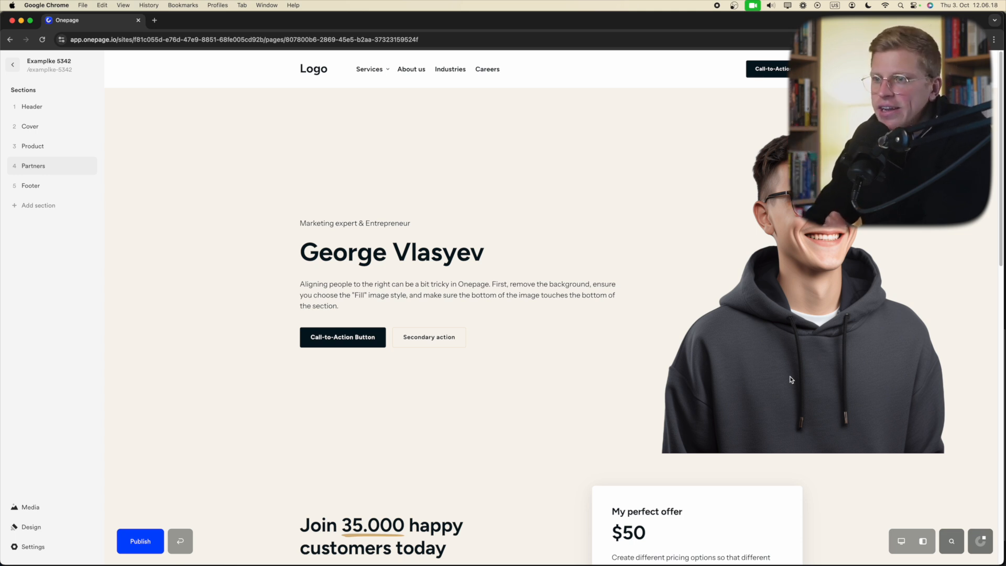
Step: Remove the 'Marketing expert & Entrepreneur' tagline above George Vlasyev via its context menu
{"action": "left_click", "coordinate": [345, 301]}
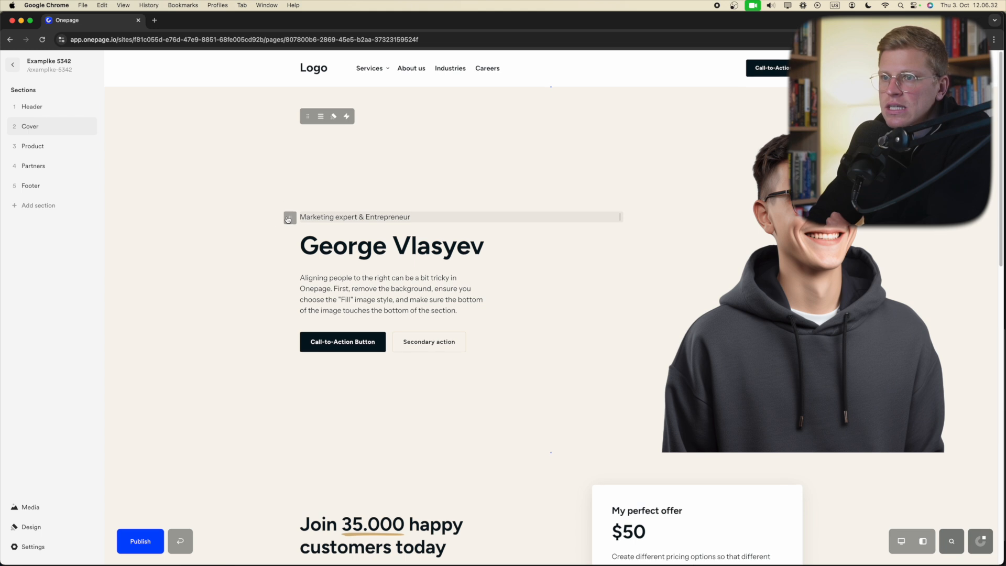
{"action": "left_click", "coordinate": [289, 218]}
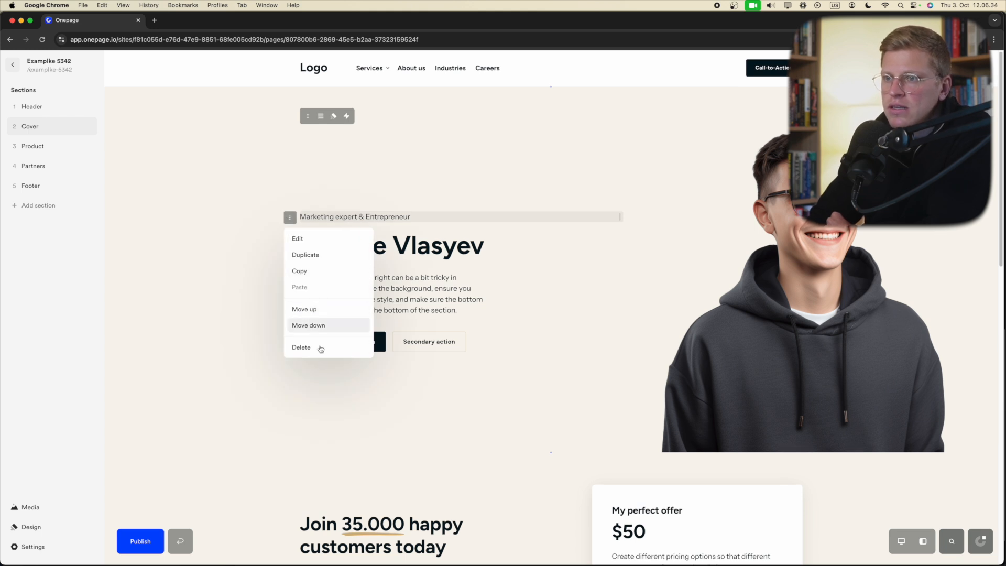
{"action": "left_click", "coordinate": [301, 347]}
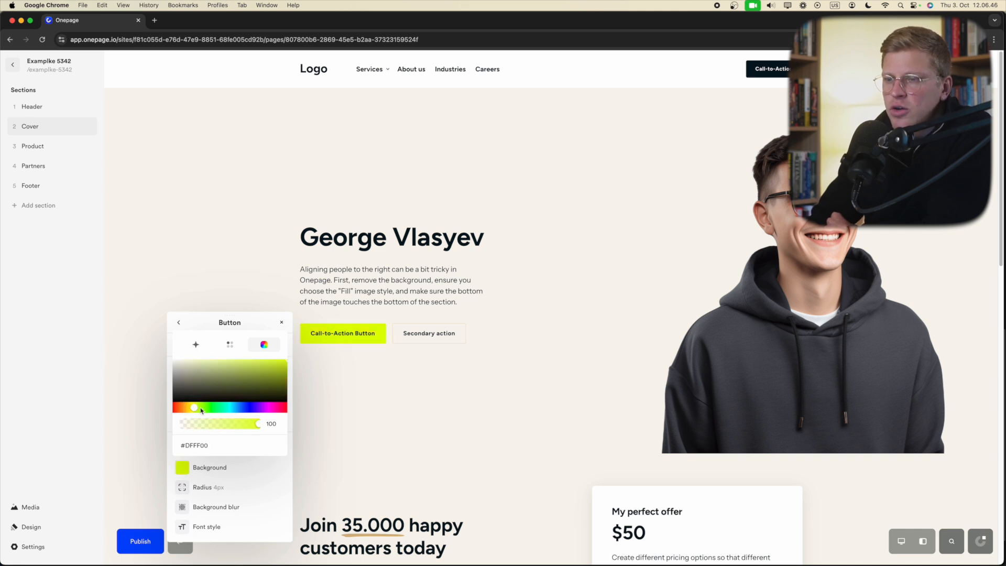
Step: Set the 'No problem' button to pure yellow and switch off the secondary action button
{"action": "left_click_drag", "start_coordinate": [195, 408], "coordinate": [191, 408]}
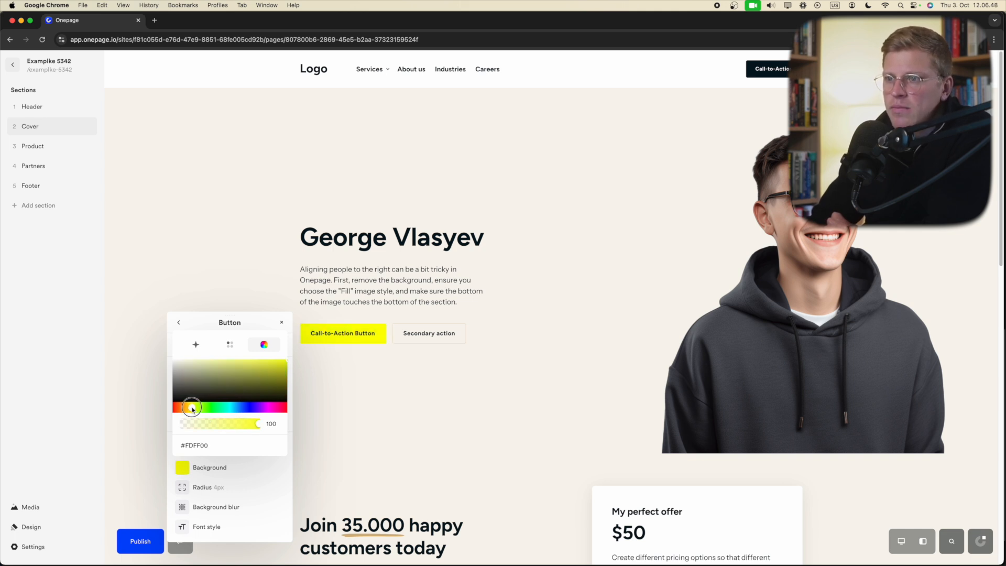
{"action": "left_click", "coordinate": [365, 335]}
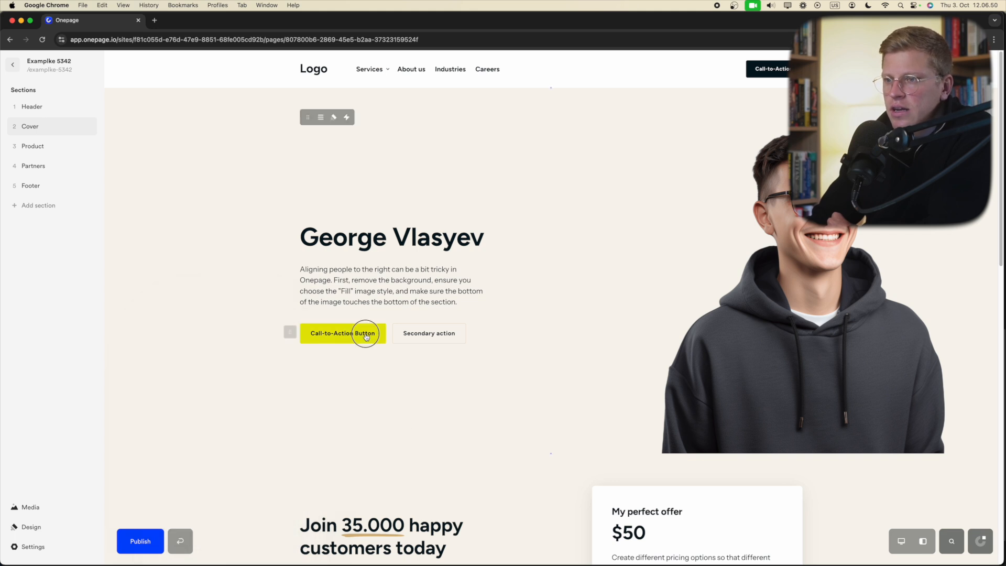
{"action": "left_click", "coordinate": [343, 334]}
{"action": "type", "text": "No problem"}
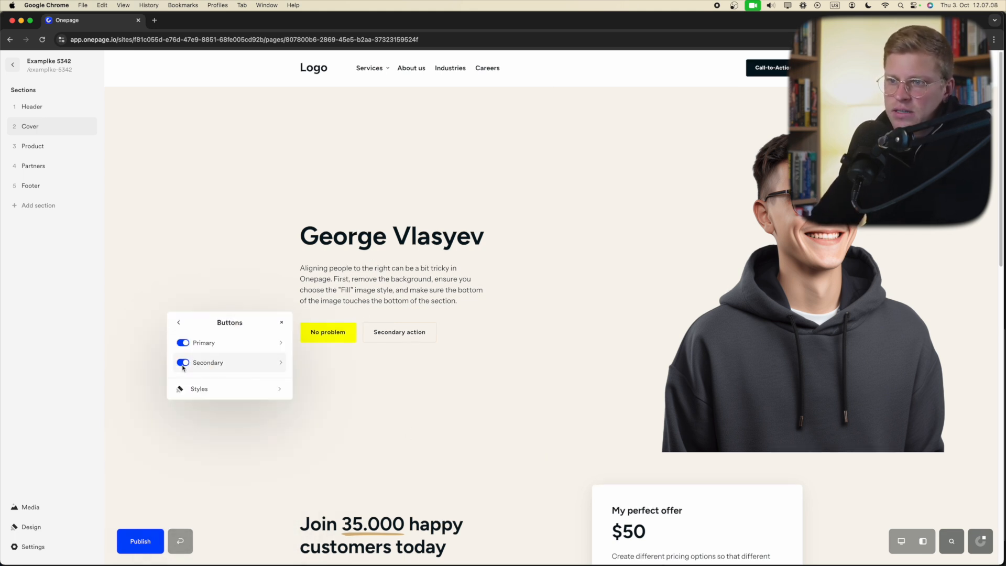
{"action": "left_click", "coordinate": [182, 363]}
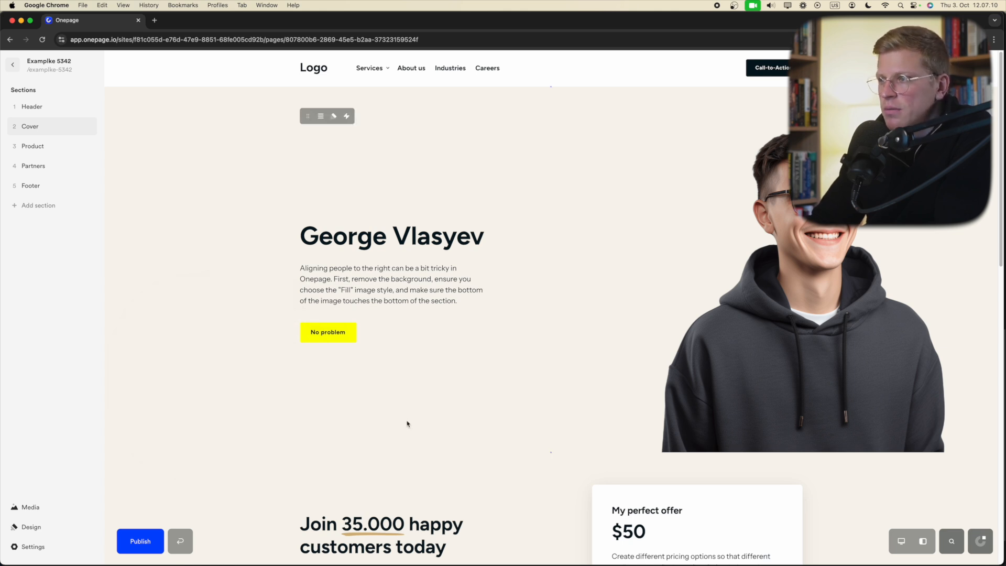